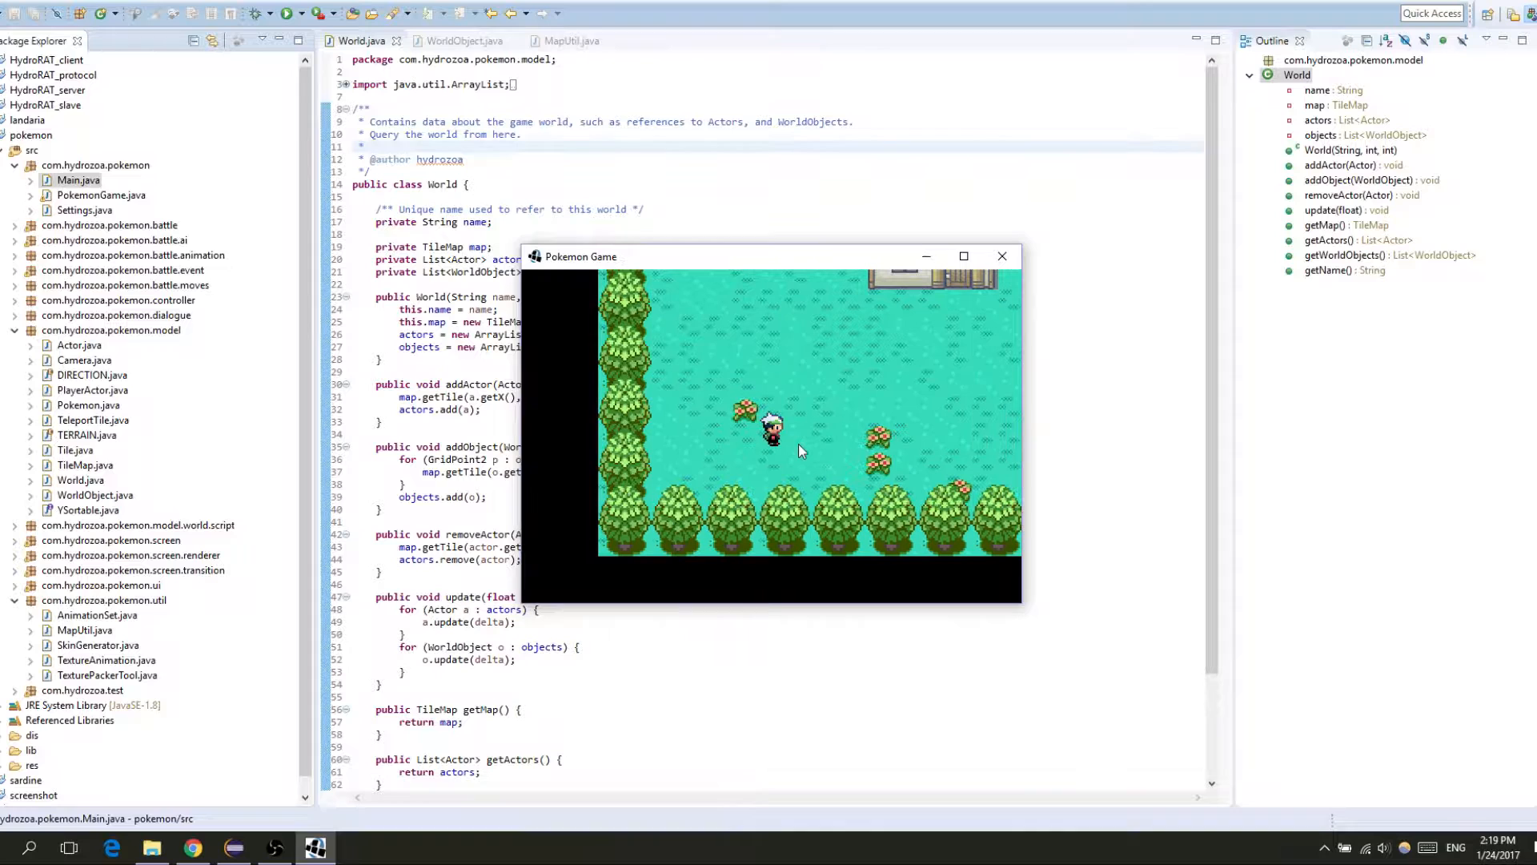
{"action": "mouse_move", "coordinate": [1002, 256]}
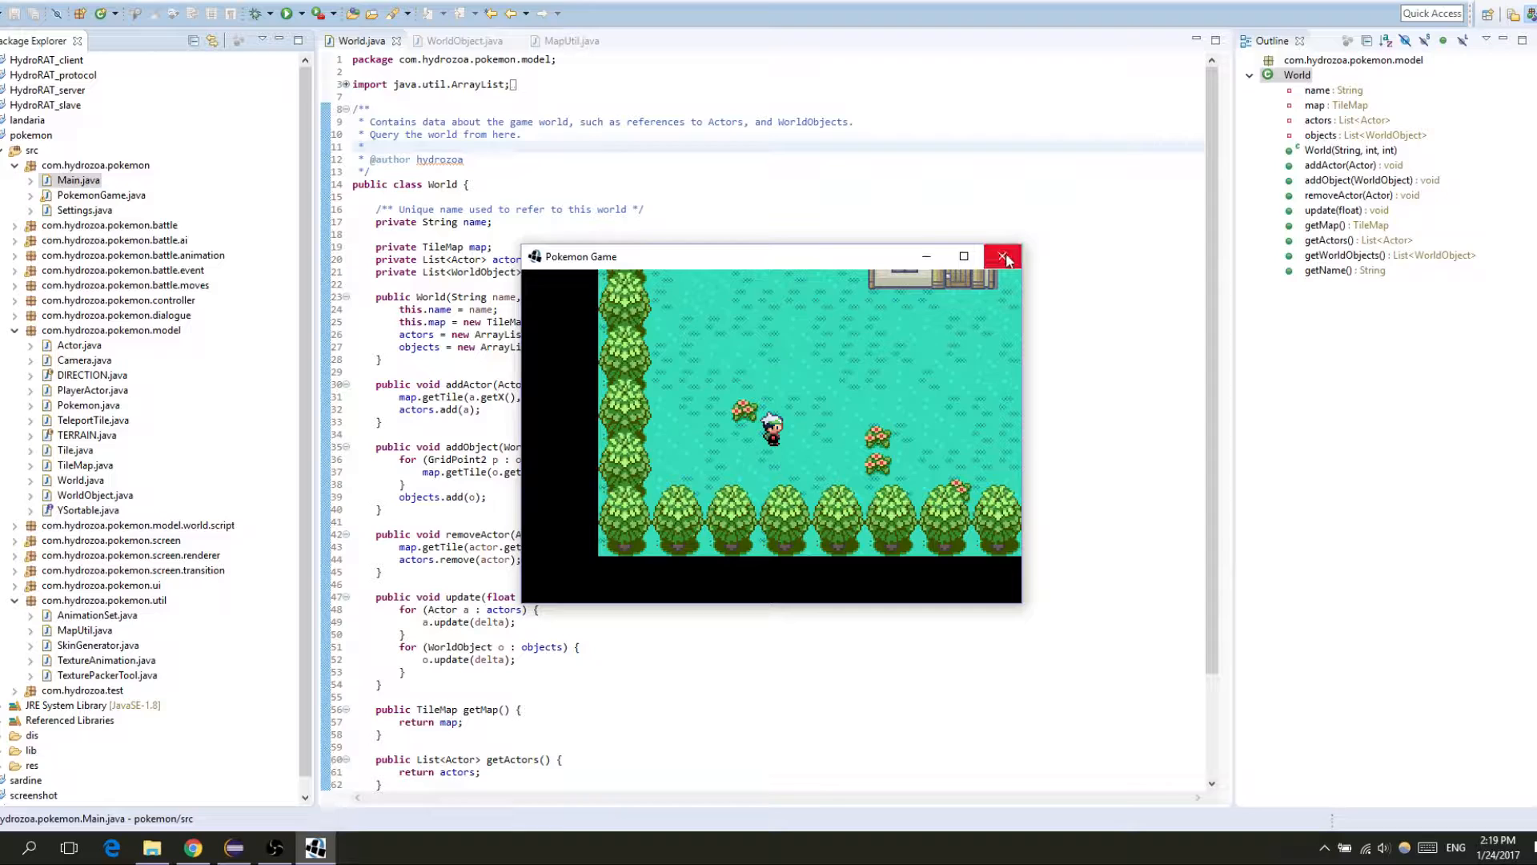
Step: Close the Pokemon Game window, check World's per-object update call and go to WorldObject.java
{"action": "left_click", "coordinate": [1004, 257]}
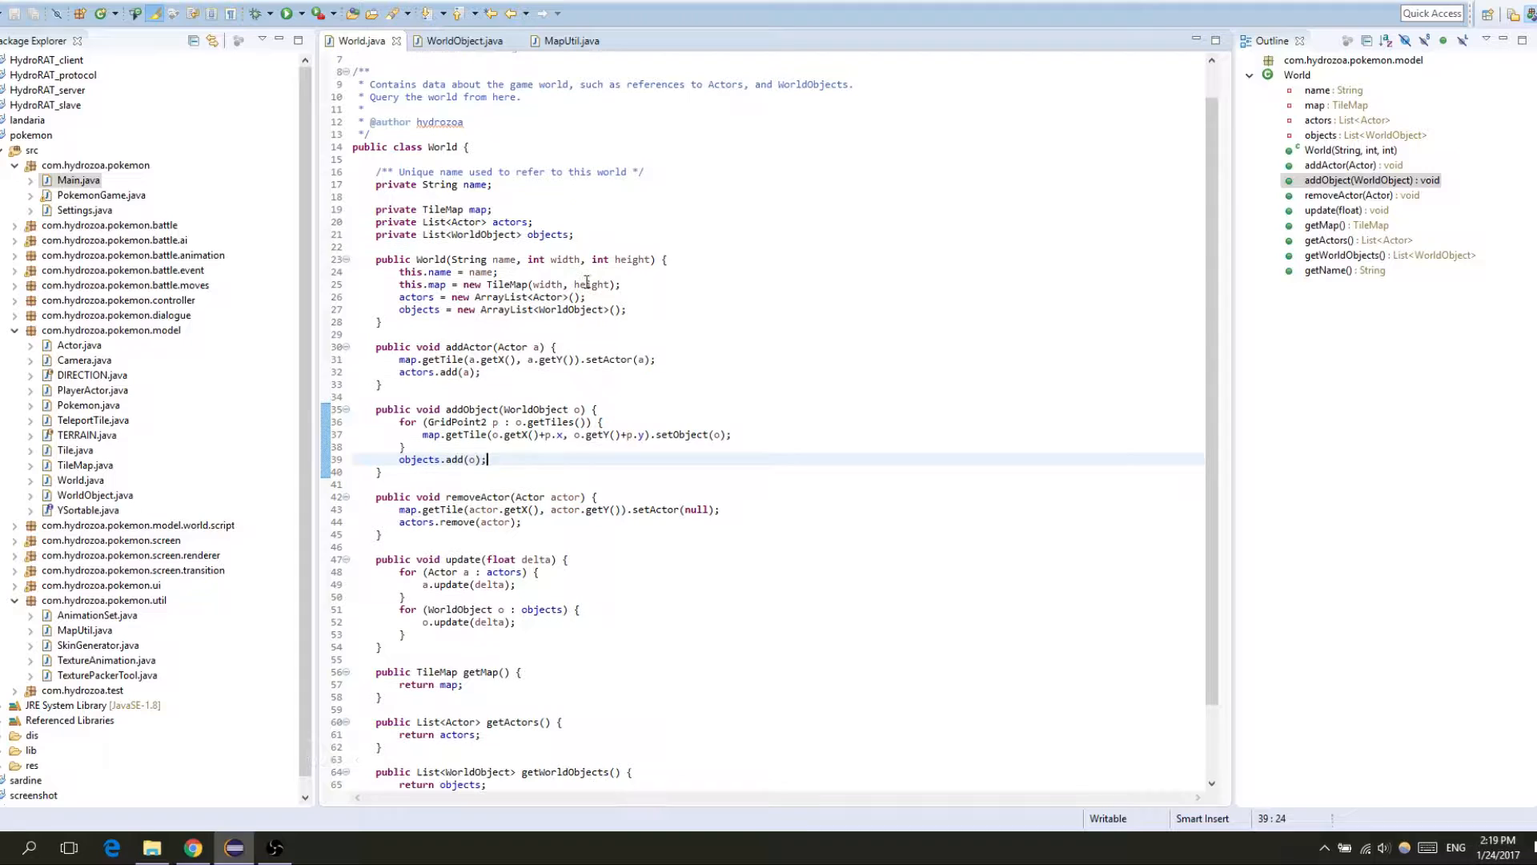
{"action": "double_click", "coordinate": [446, 621]}
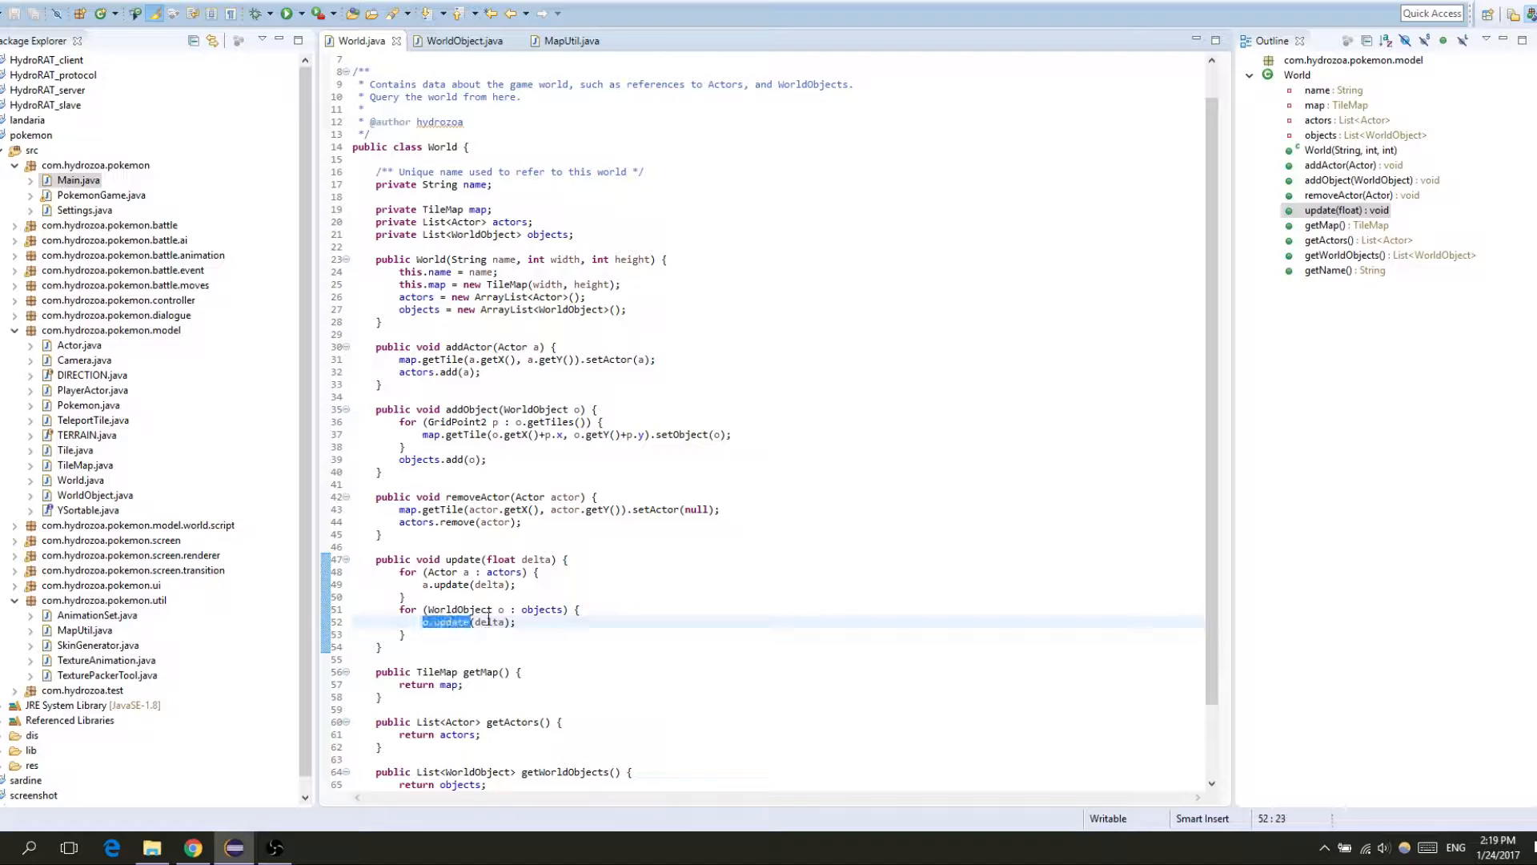
{"action": "left_click", "coordinate": [462, 40]}
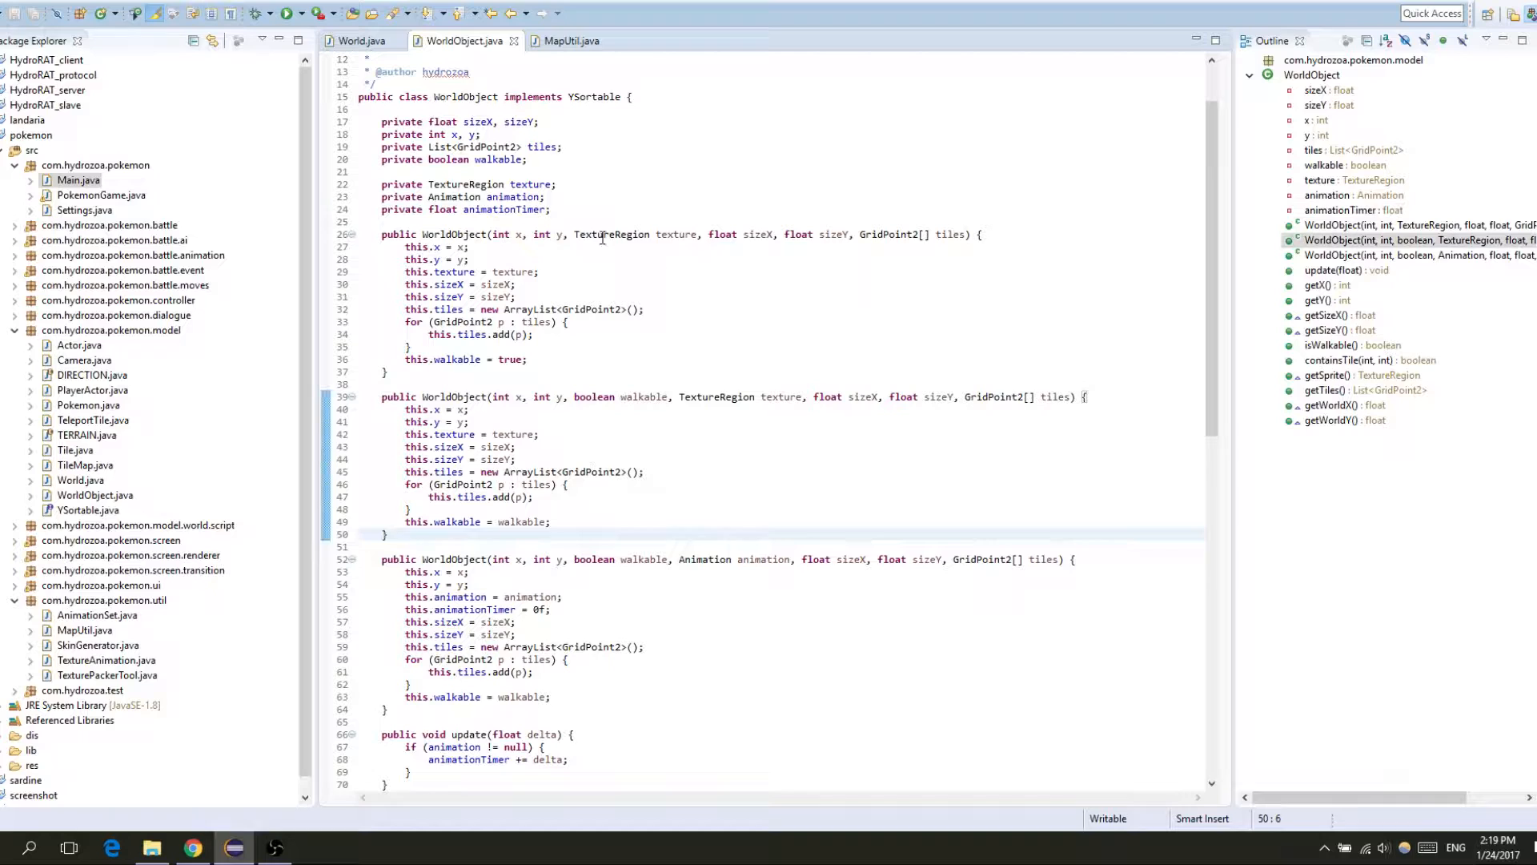
Step: Insert a blank line after the texture field and bring getSprite() into view
{"action": "left_click", "coordinate": [557, 184]}
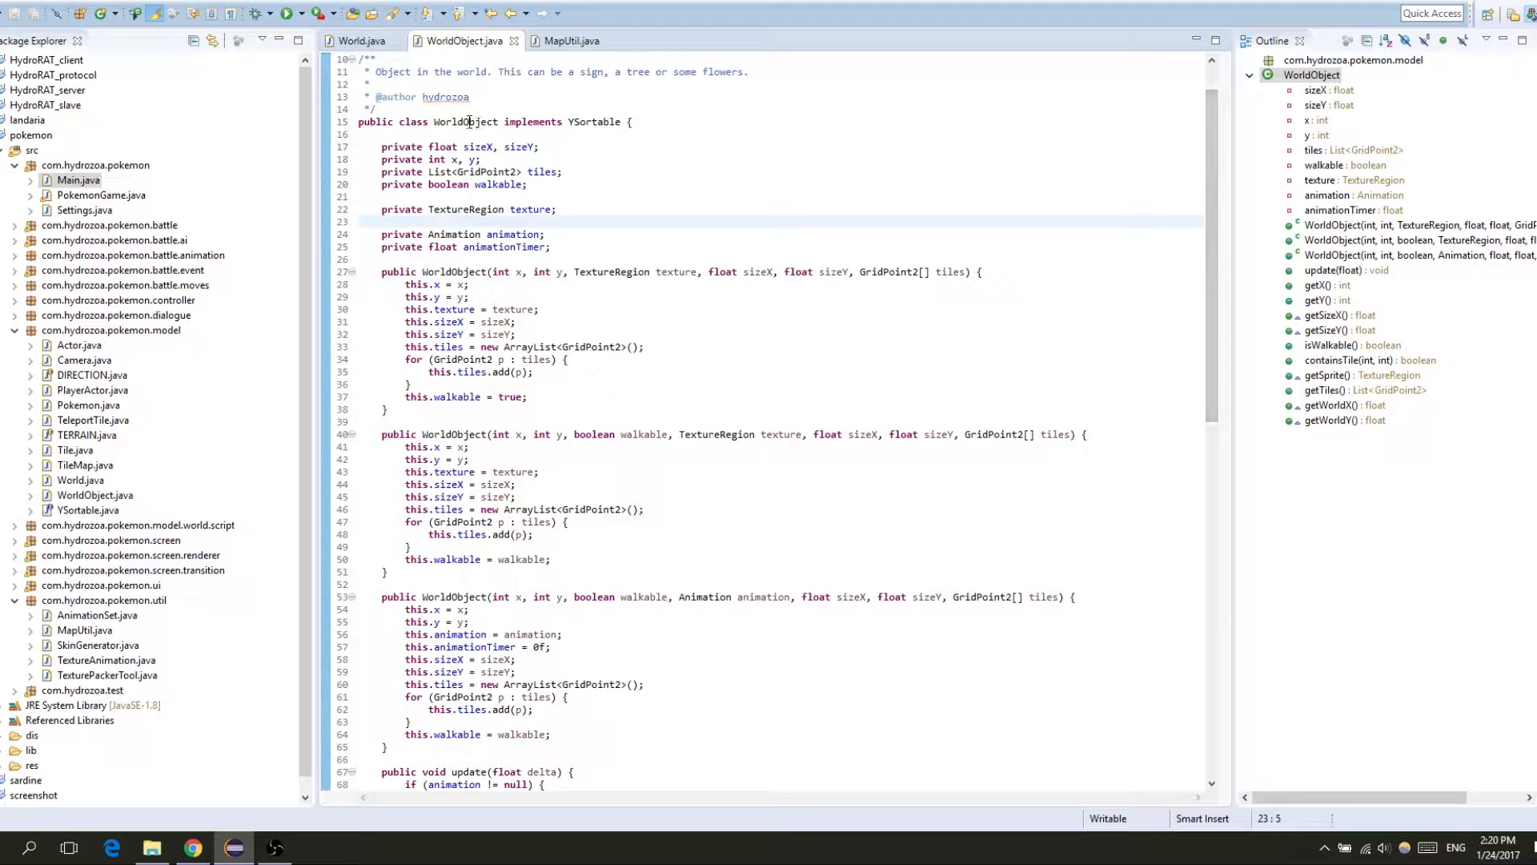
{"action": "scroll", "scroll_direction": "up", "scroll_amount": 3}
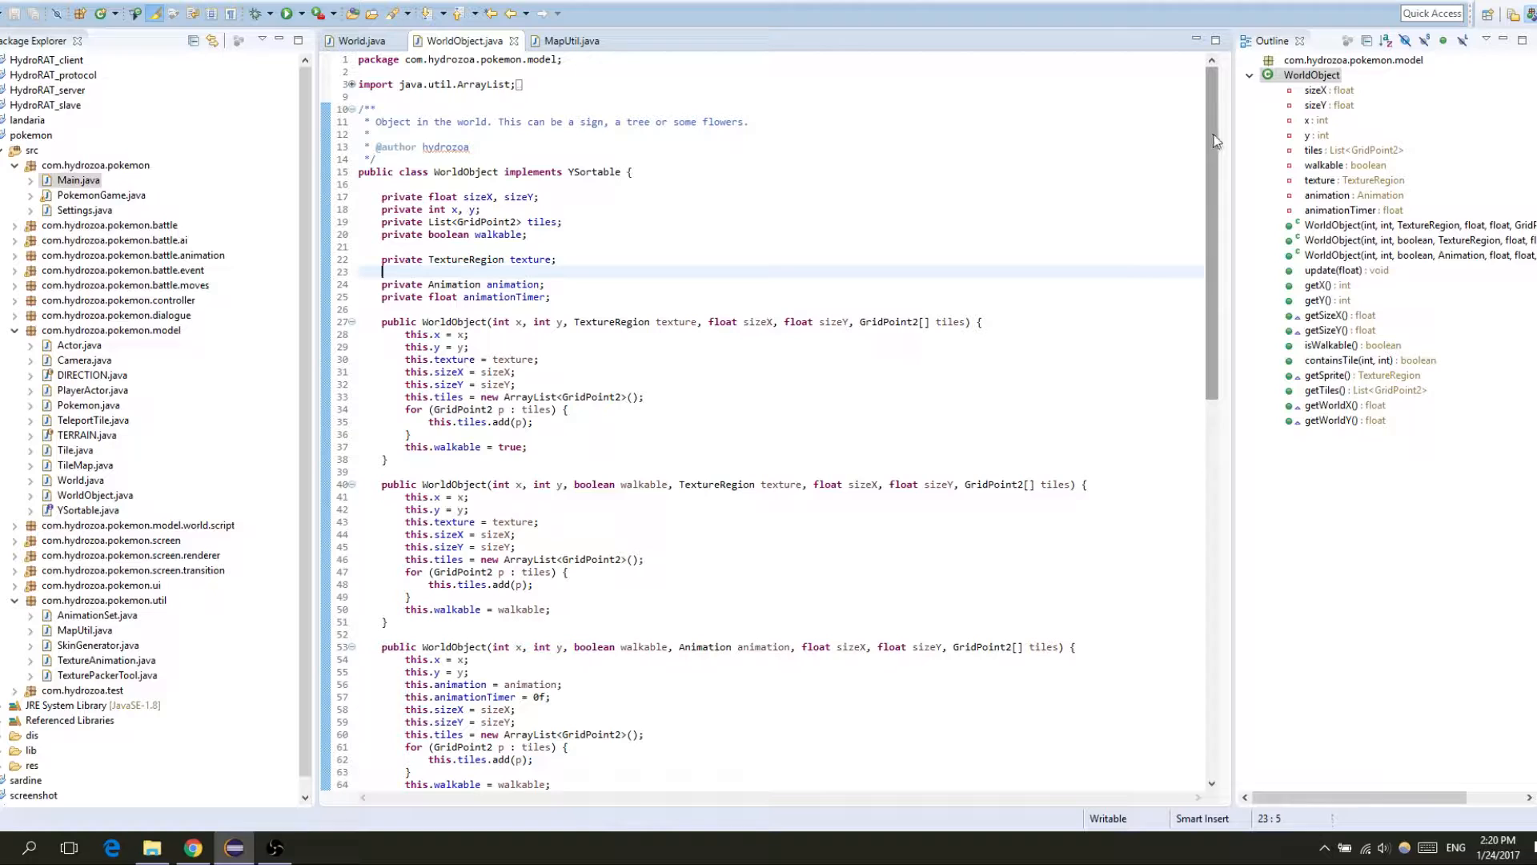
{"action": "mouse_move", "coordinate": [1212, 210]}
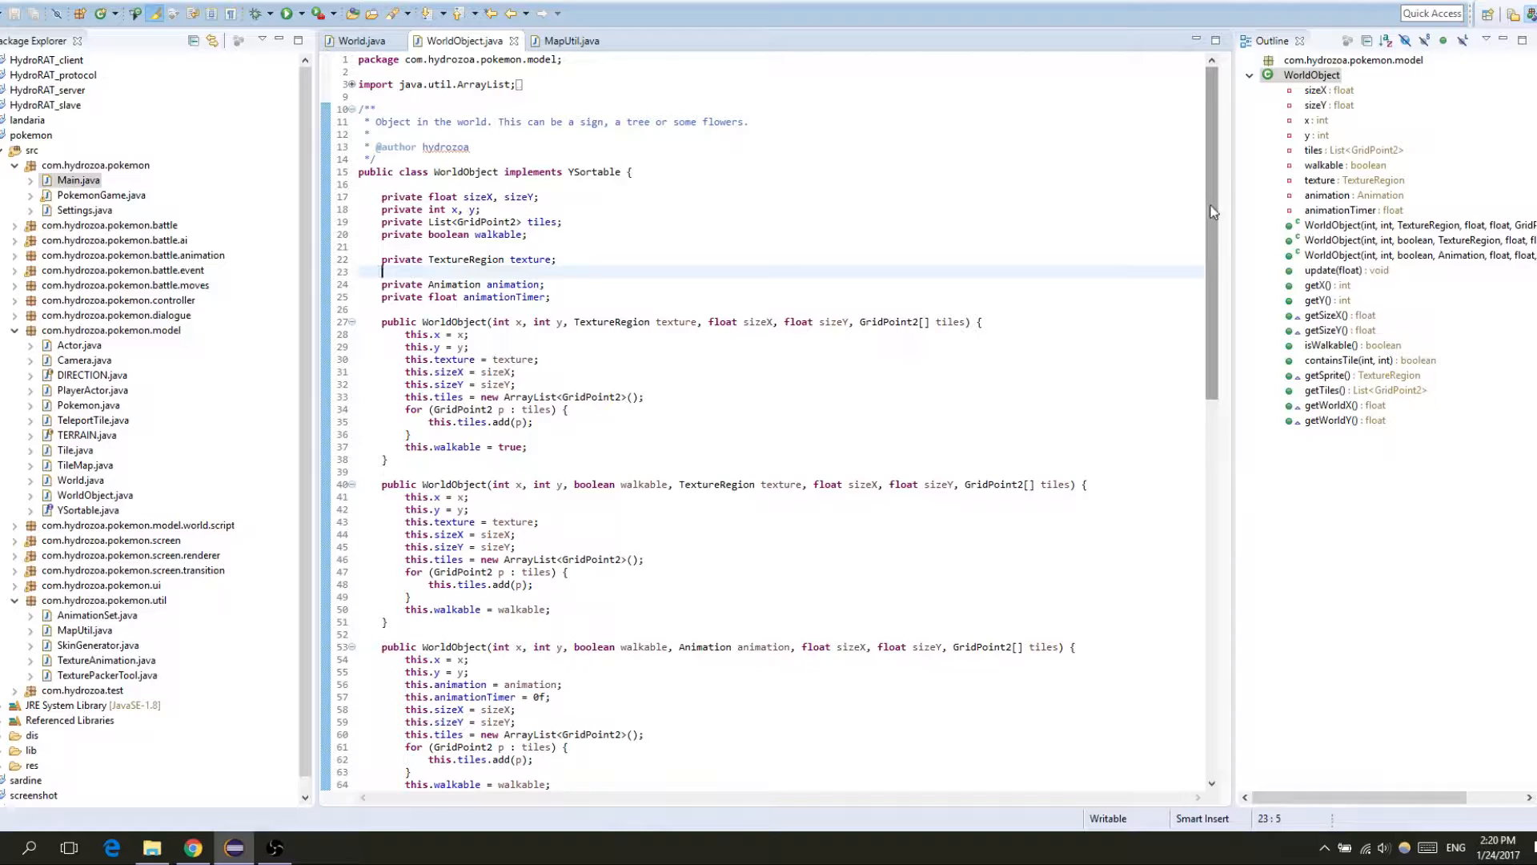
{"action": "scroll", "scroll_direction": "down", "scroll_amount": 3}
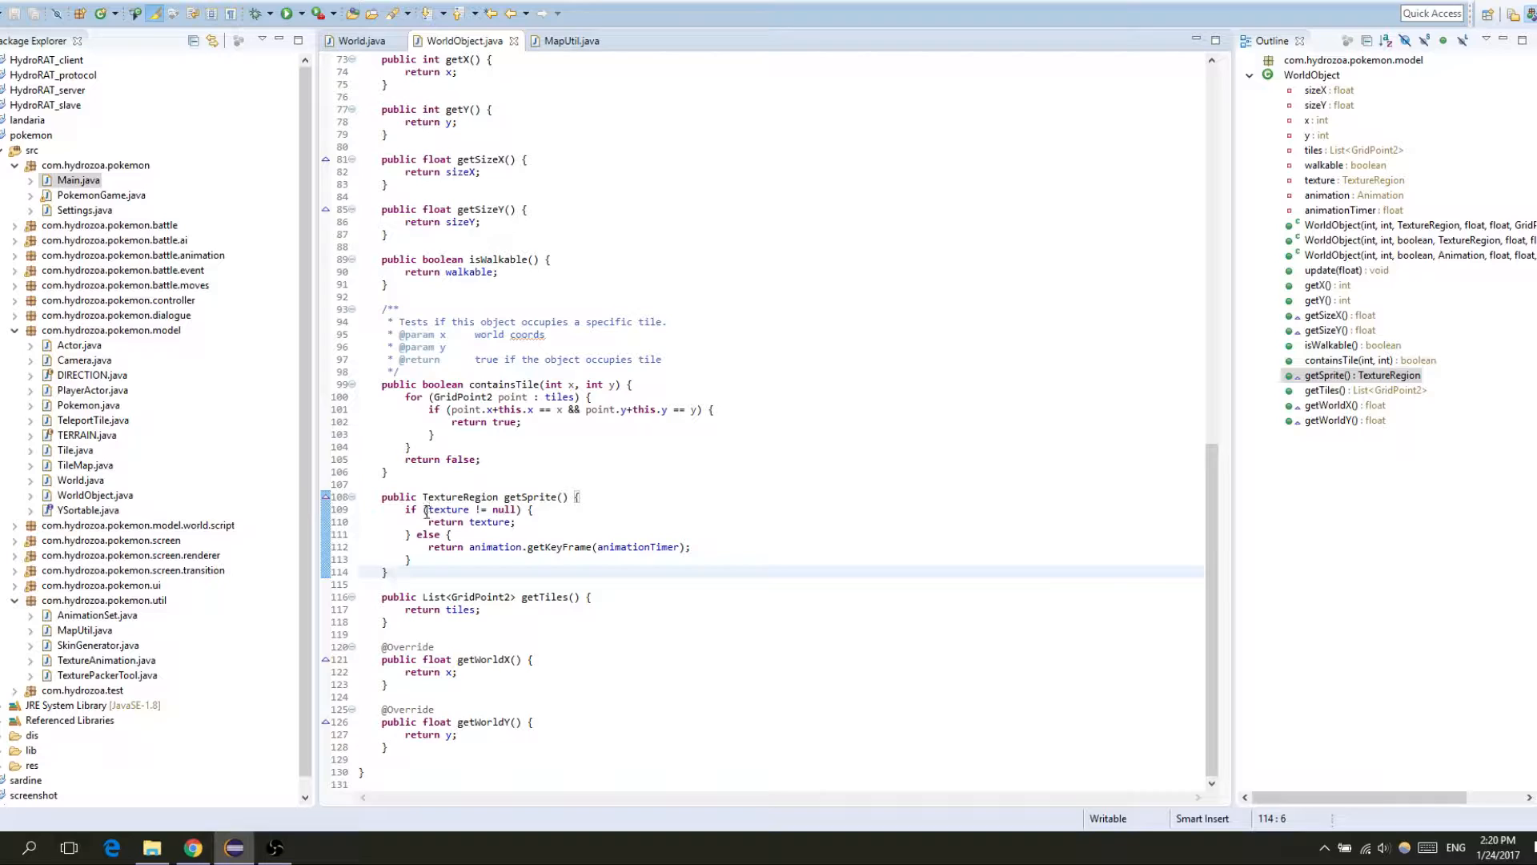
{"action": "left_click", "coordinate": [690, 546]}
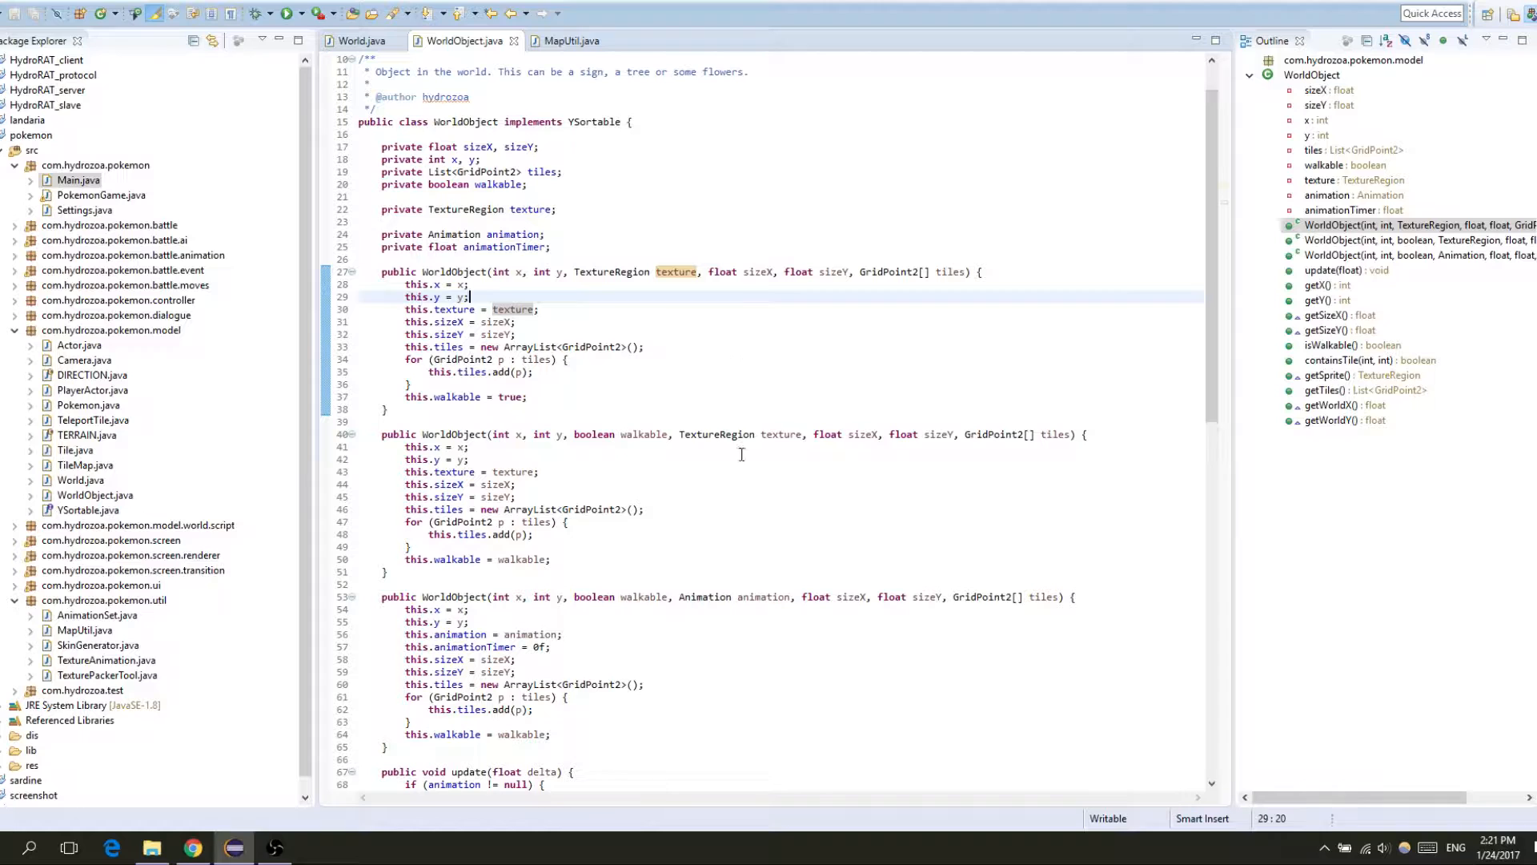
{"action": "left_click", "coordinate": [638, 683]}
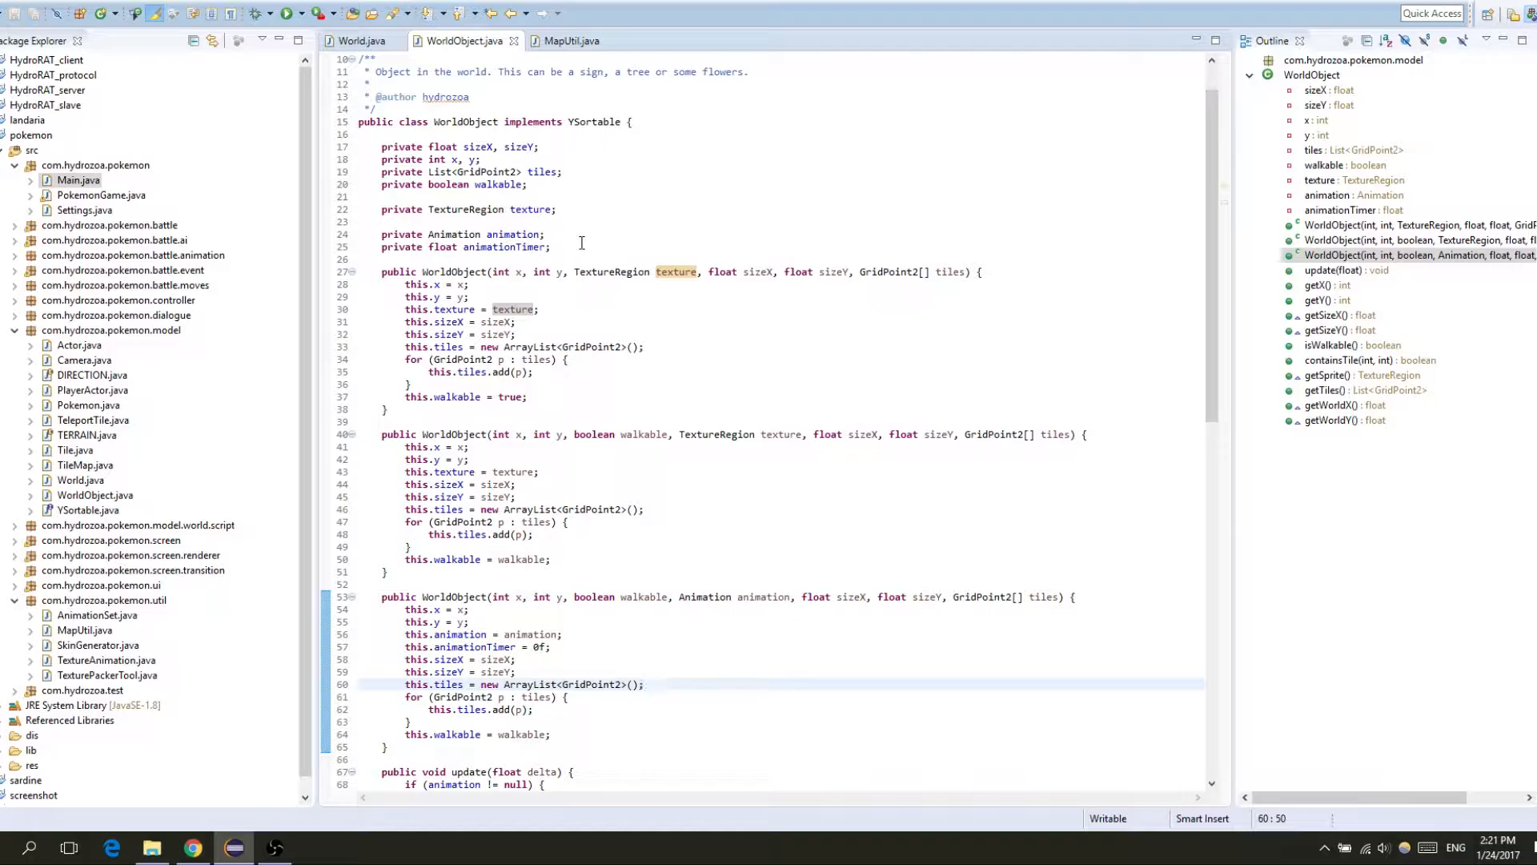
{"action": "mouse_move", "coordinate": [673, 372]}
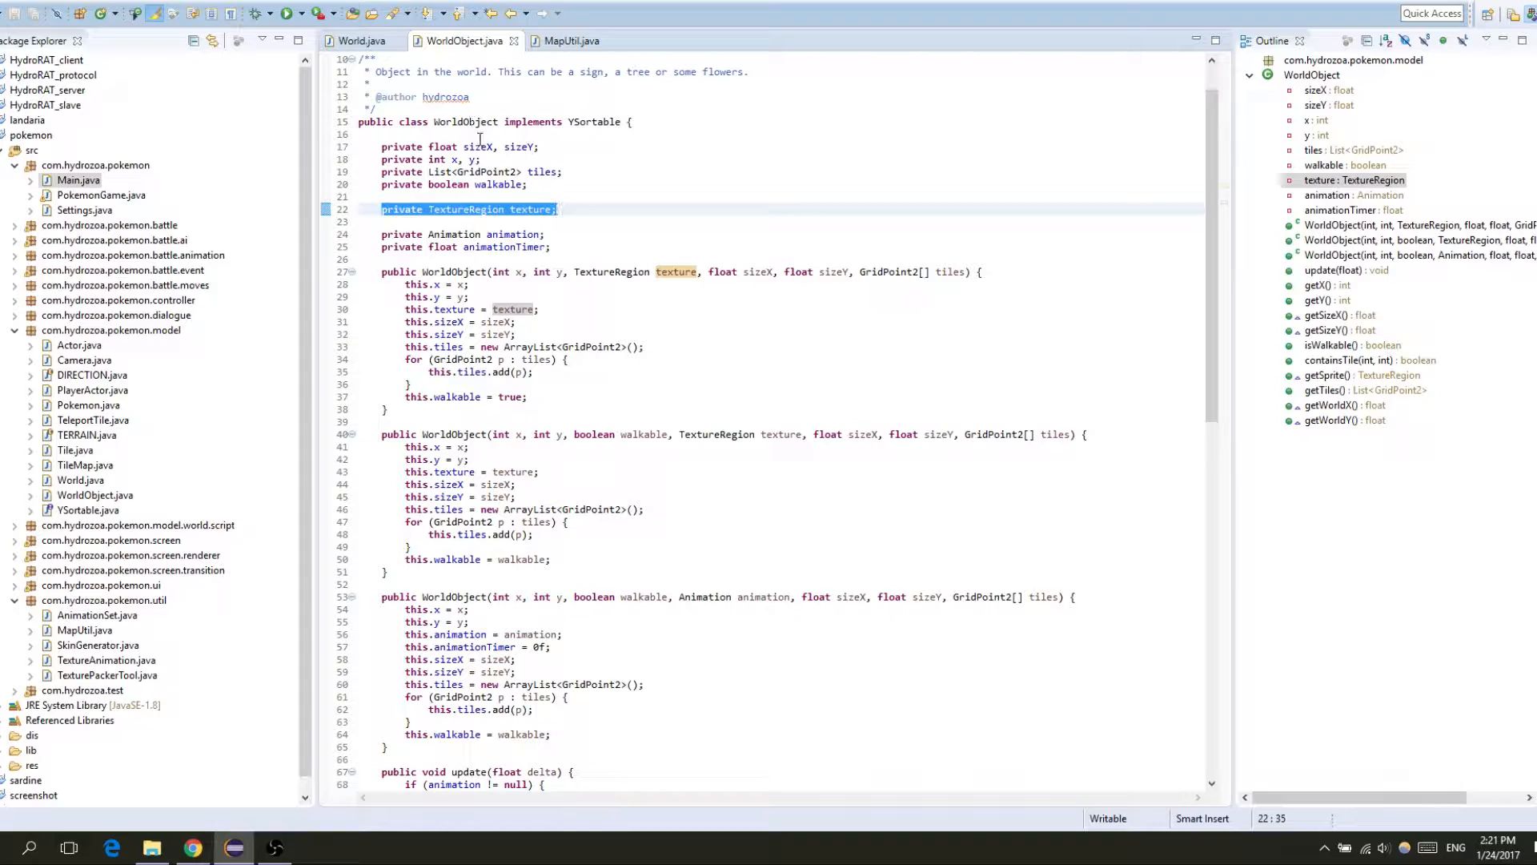
{"action": "scroll", "scroll_direction": "up", "scroll_amount": 3}
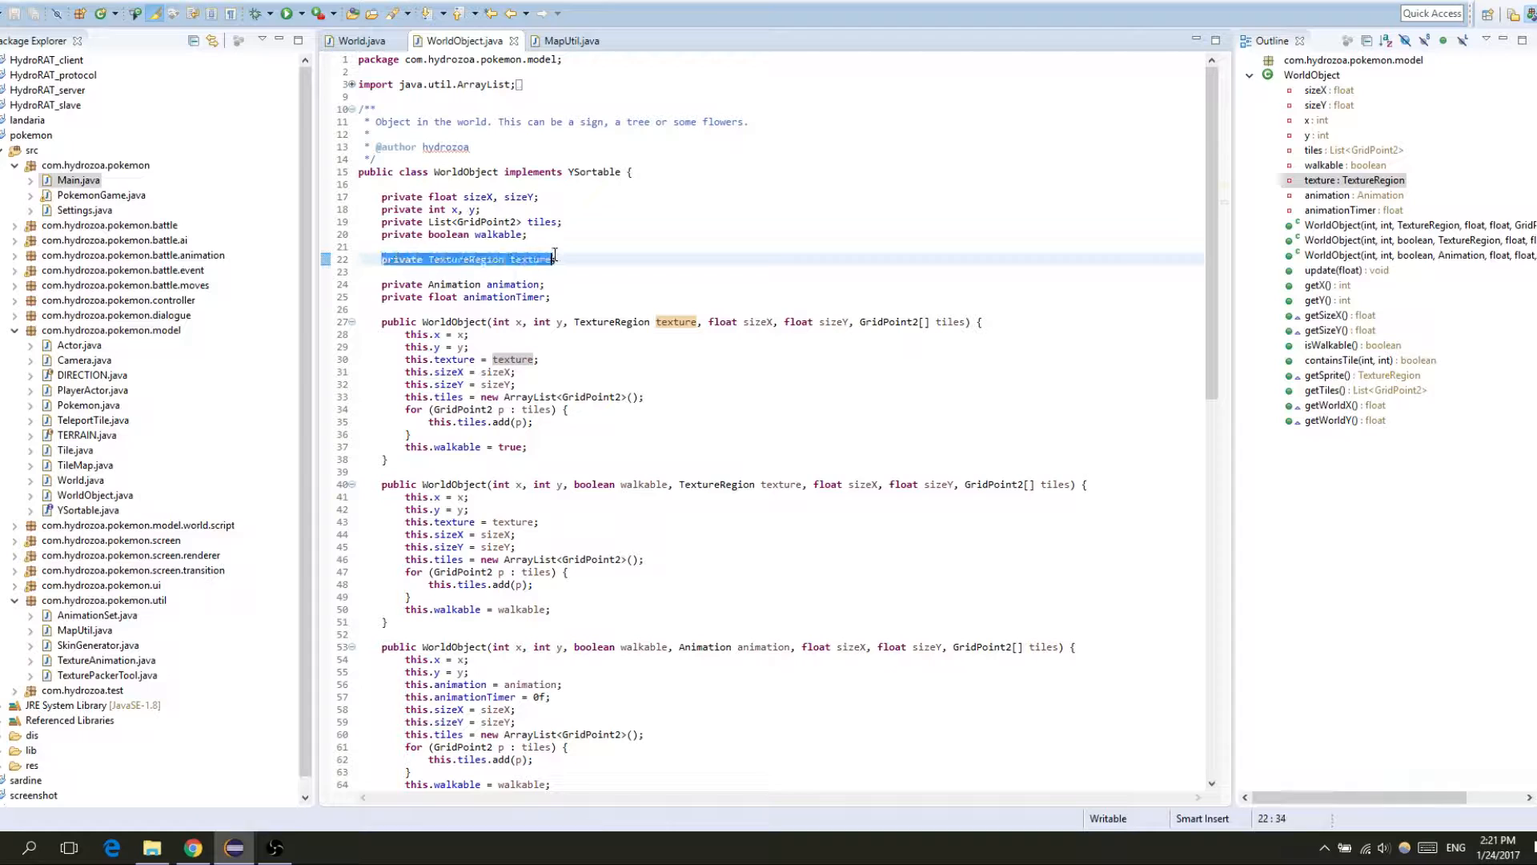
{"action": "left_click", "coordinate": [461, 284]}
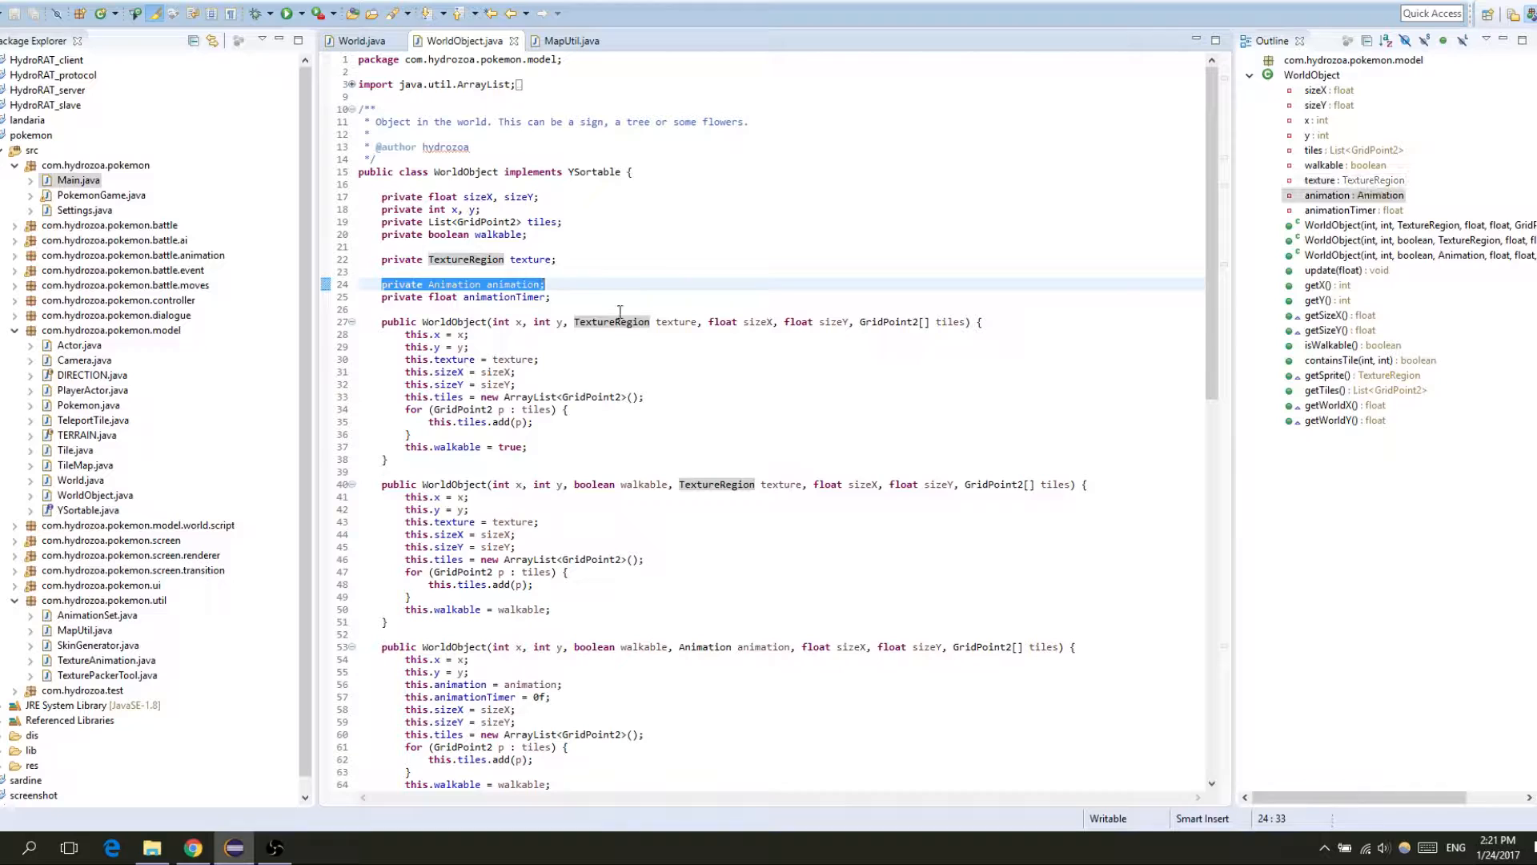
{"action": "left_click", "coordinate": [549, 284]}
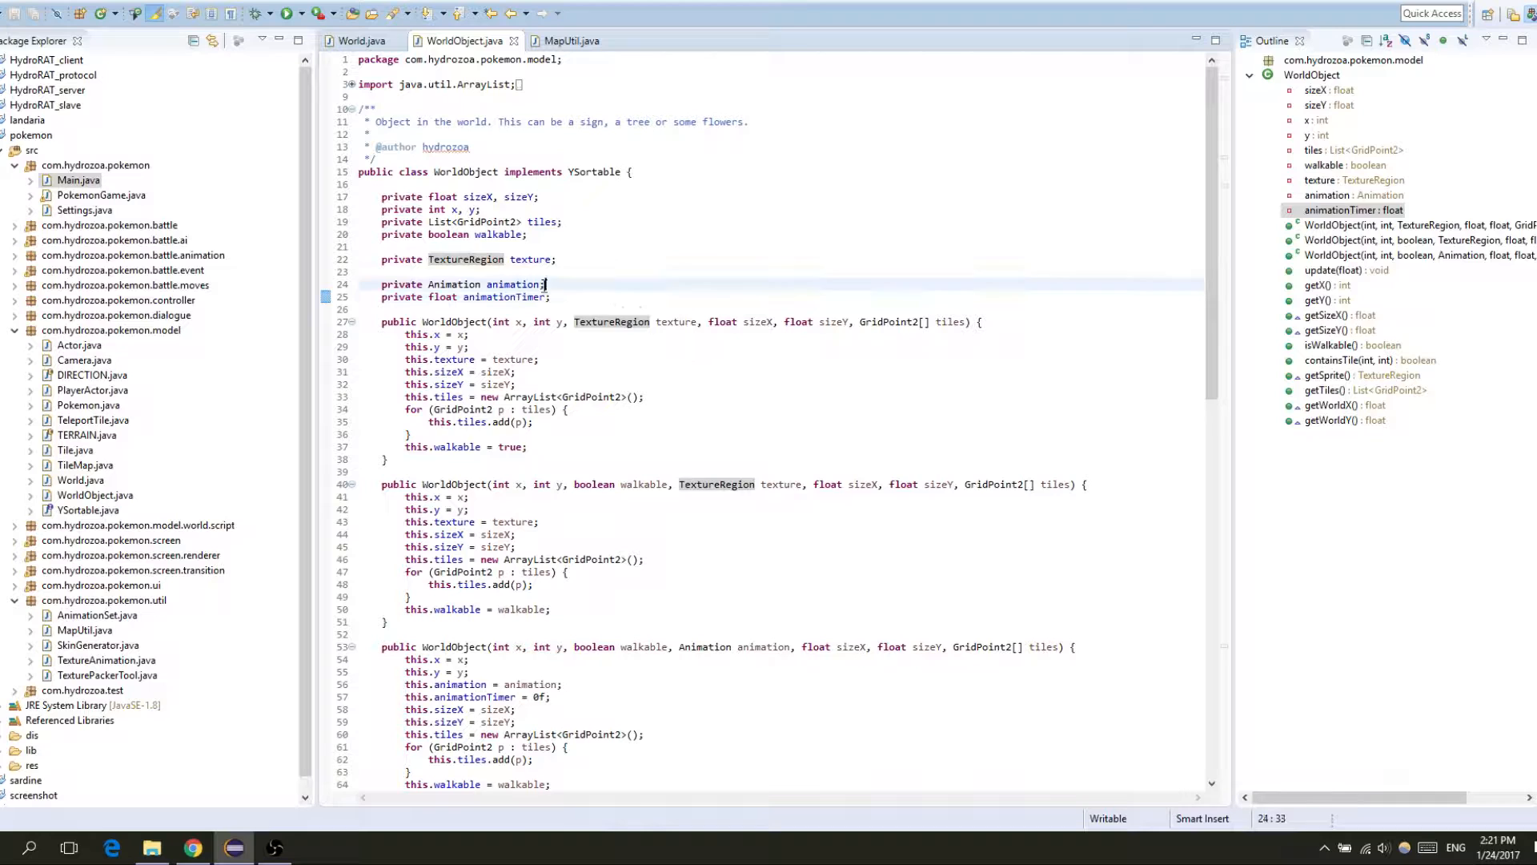
{"action": "left_click", "coordinate": [552, 297]}
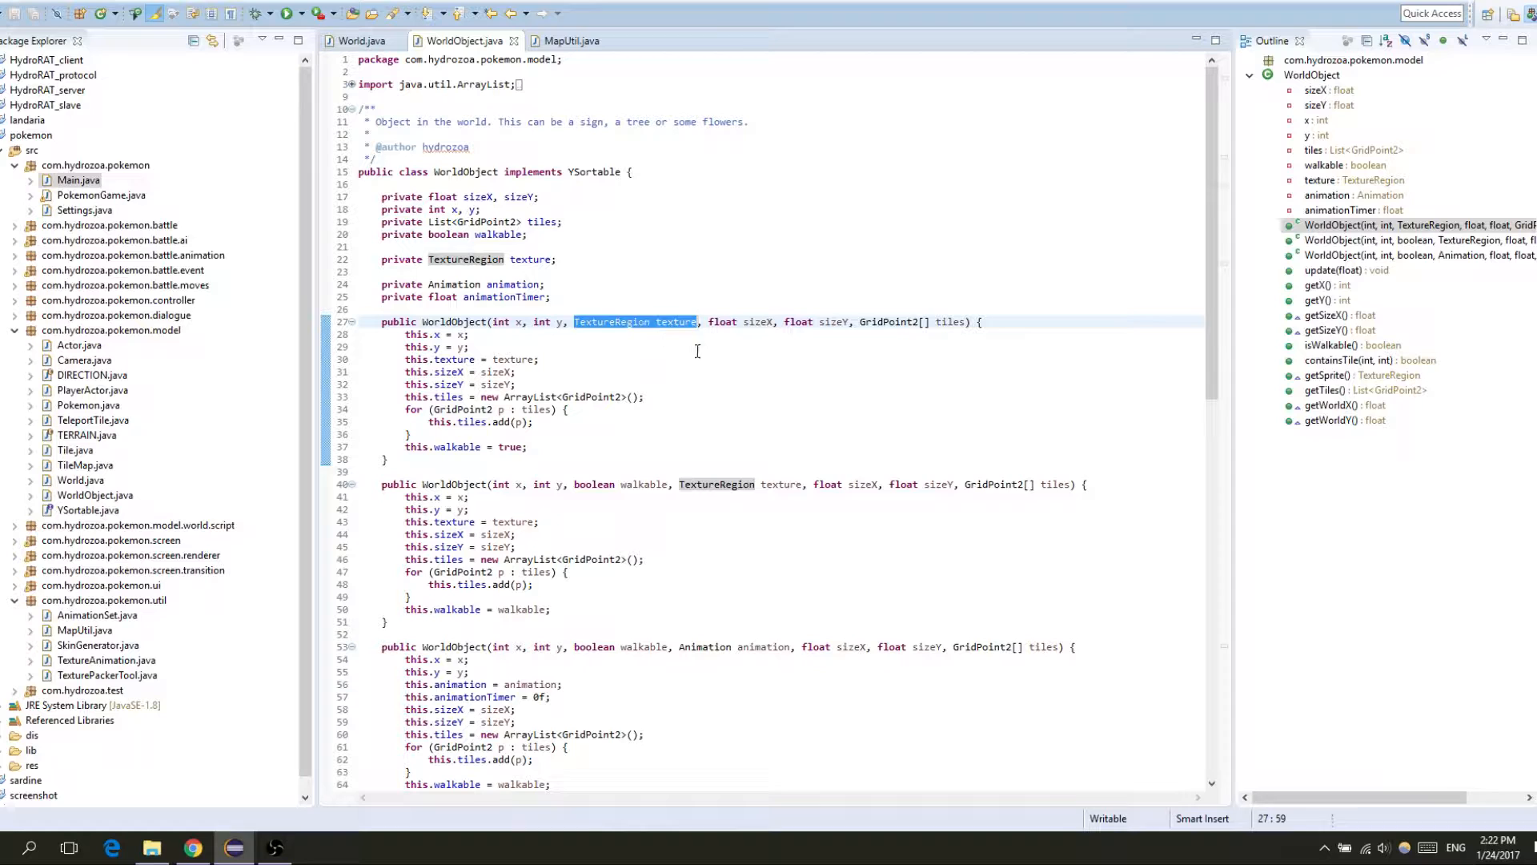
{"action": "mouse_move", "coordinate": [633, 311]}
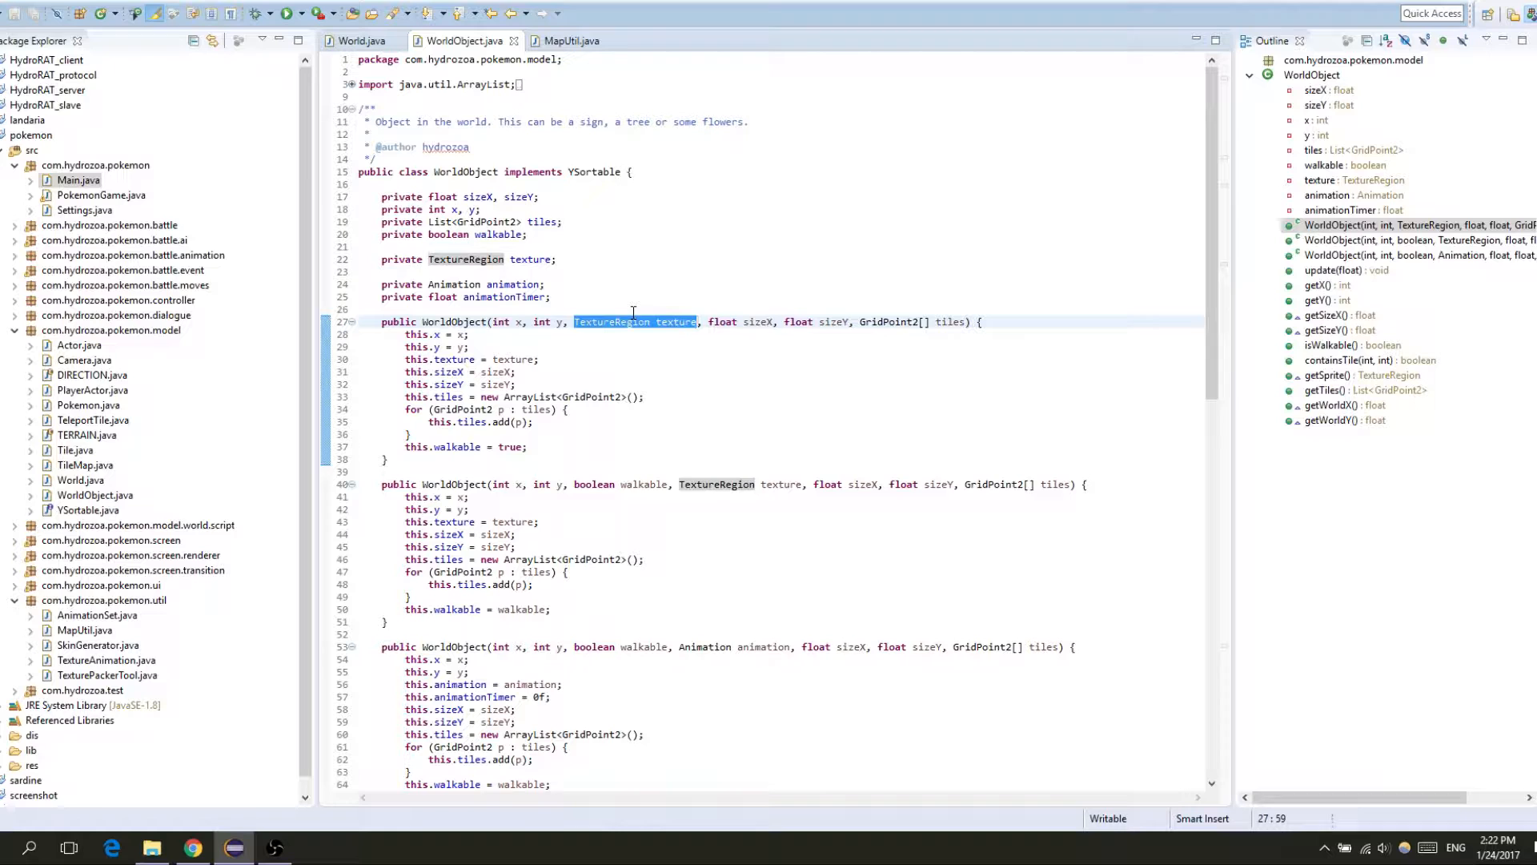
{"action": "left_click", "coordinate": [558, 258]}
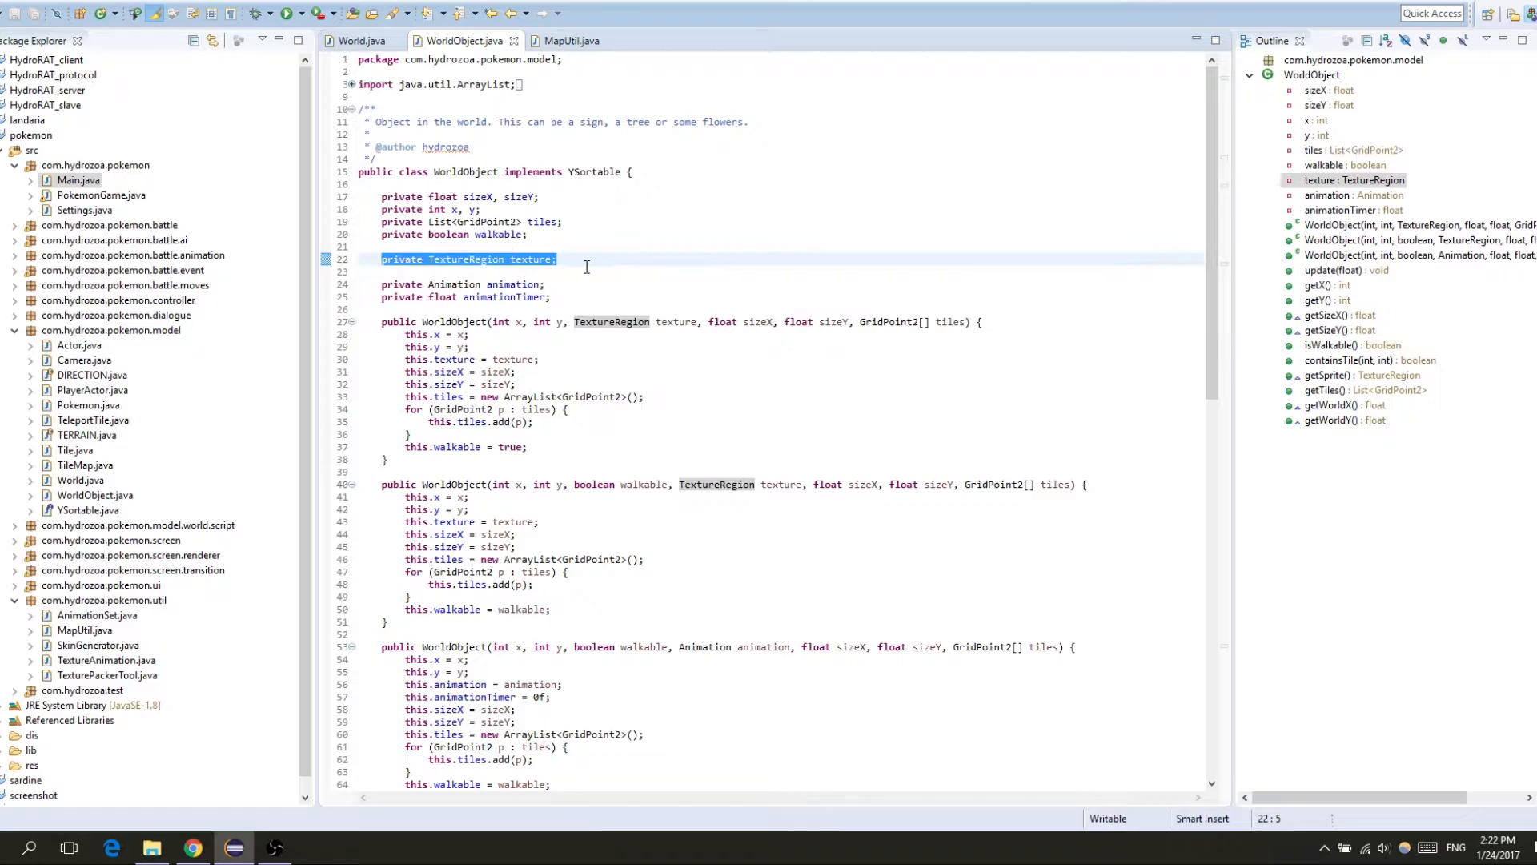
{"action": "left_click", "coordinate": [555, 259]}
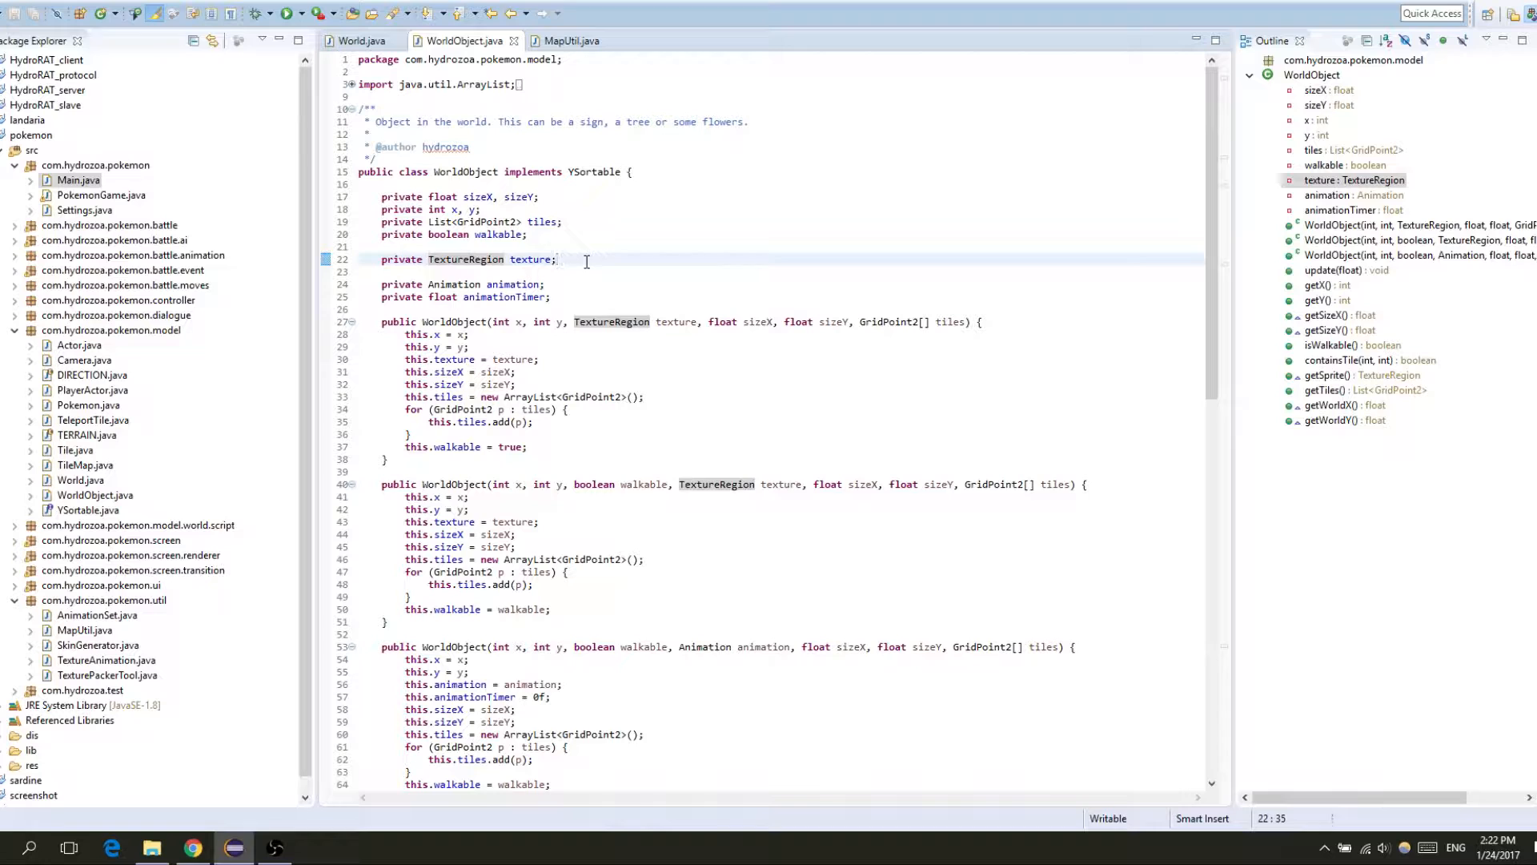
Step: Review WorldObject's texture, animation and animationTimer field declarations
{"action": "left_click_drag", "start_coordinate": [557, 259], "coordinate": [551, 296]}
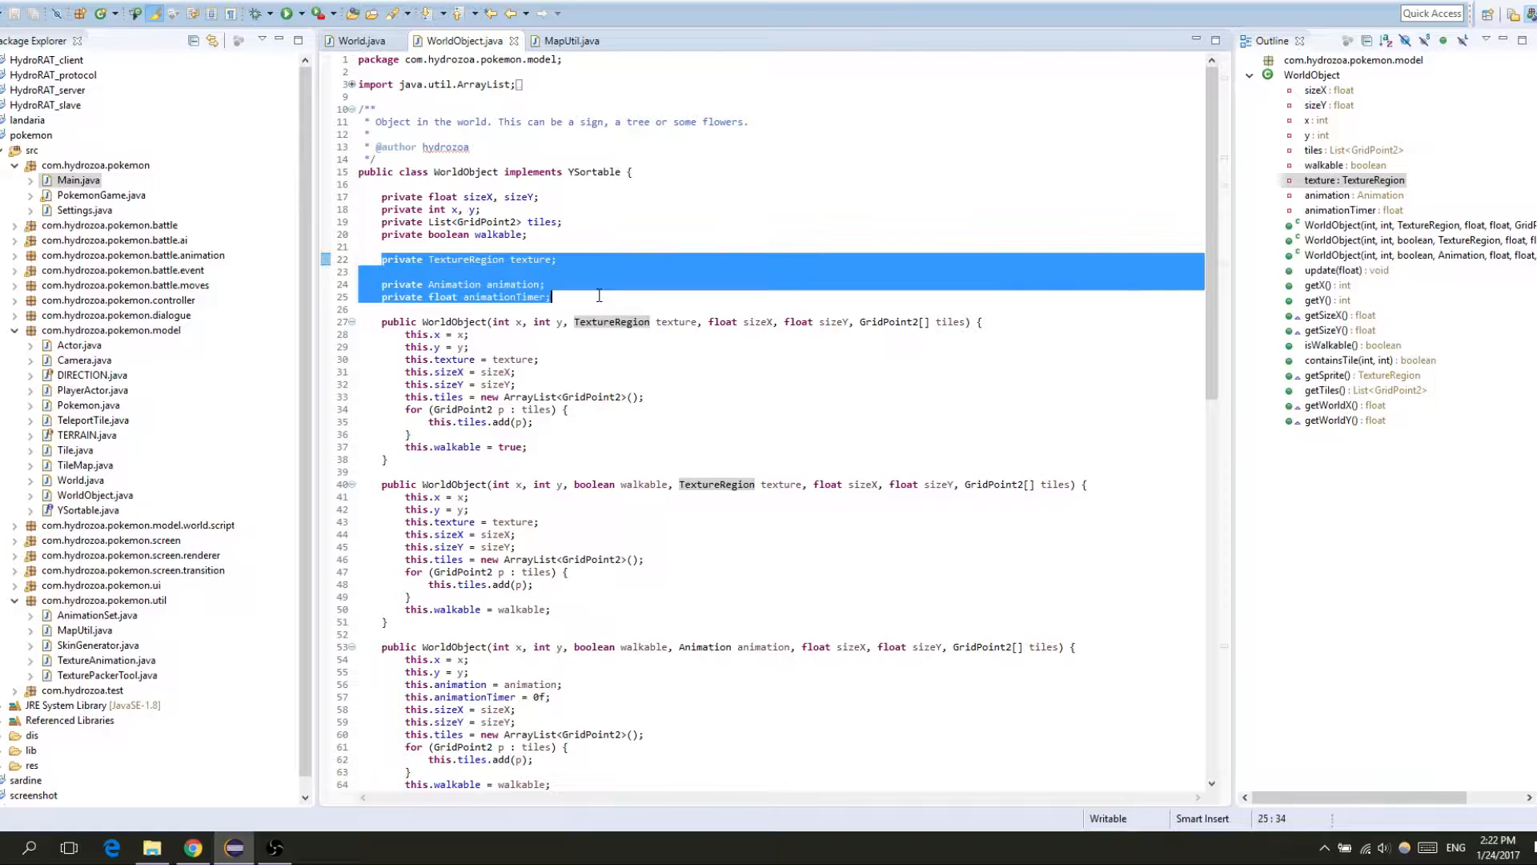
{"action": "left_click", "coordinate": [551, 297]}
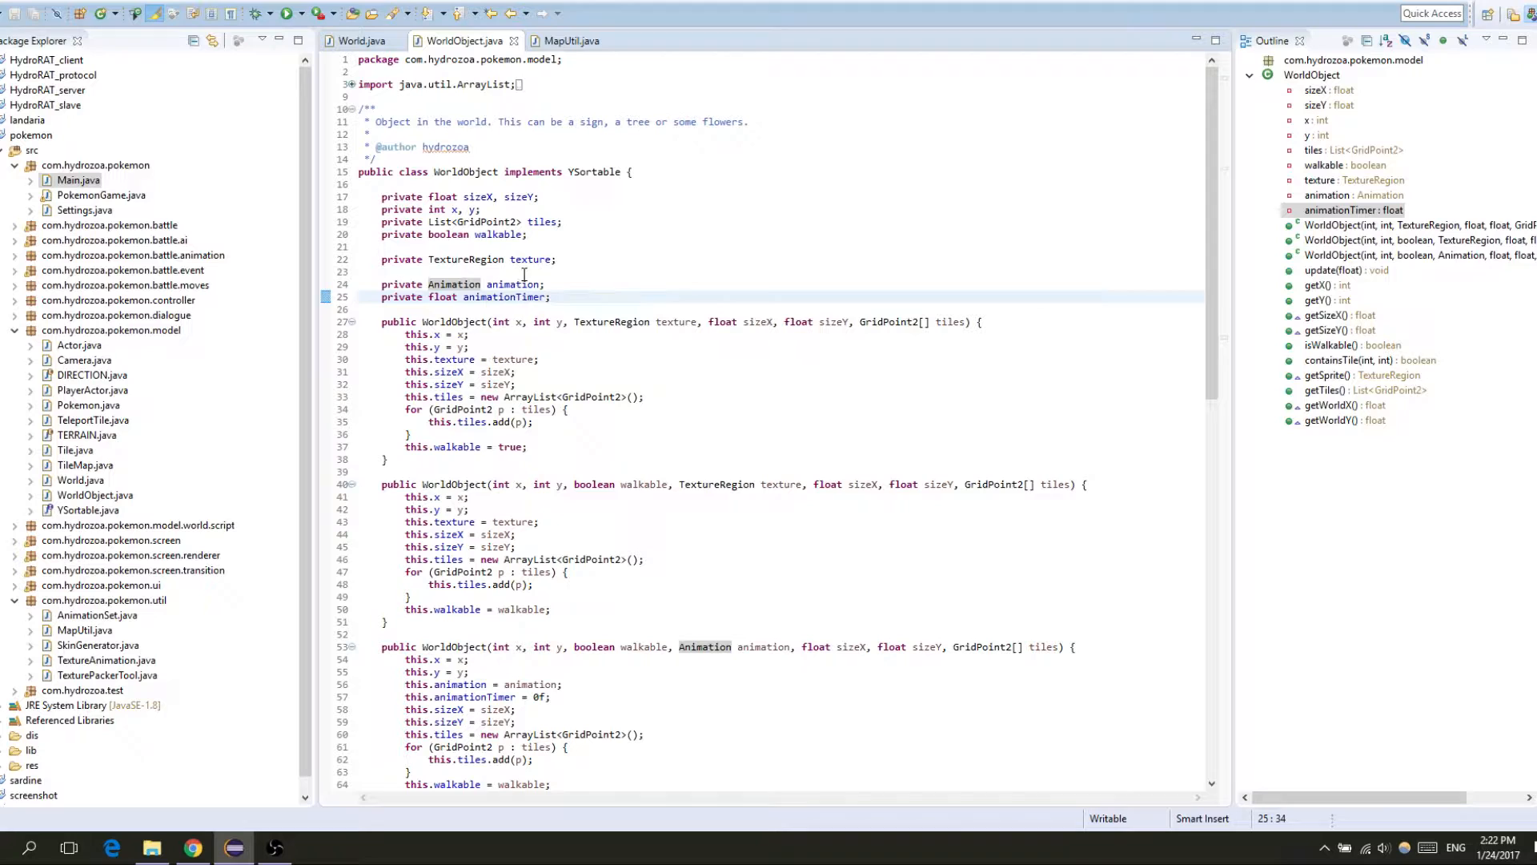
{"action": "double_click", "coordinate": [442, 297]}
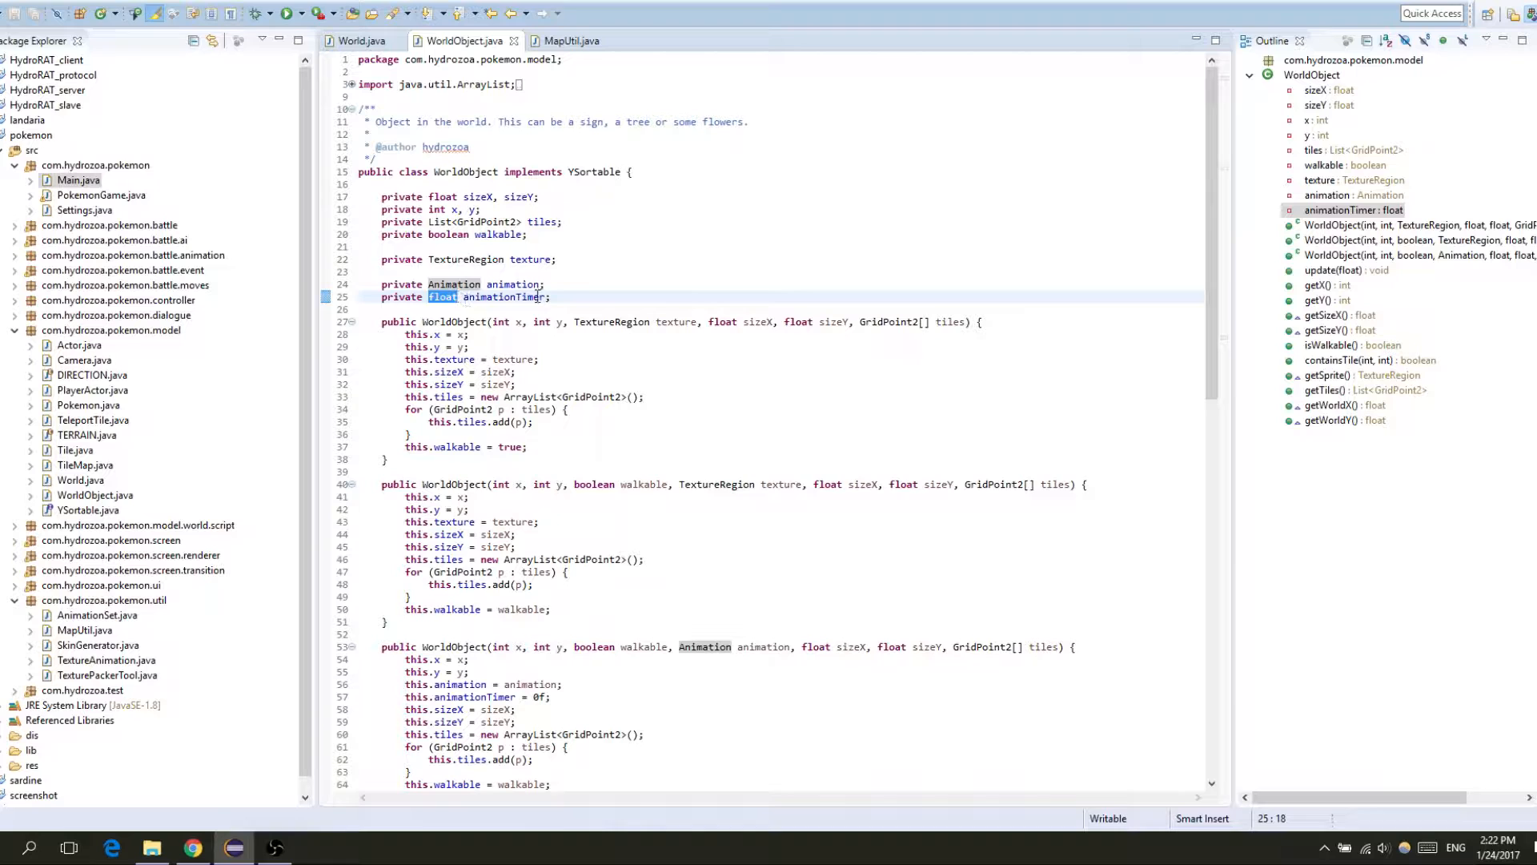
{"action": "left_click", "coordinate": [523, 297]}
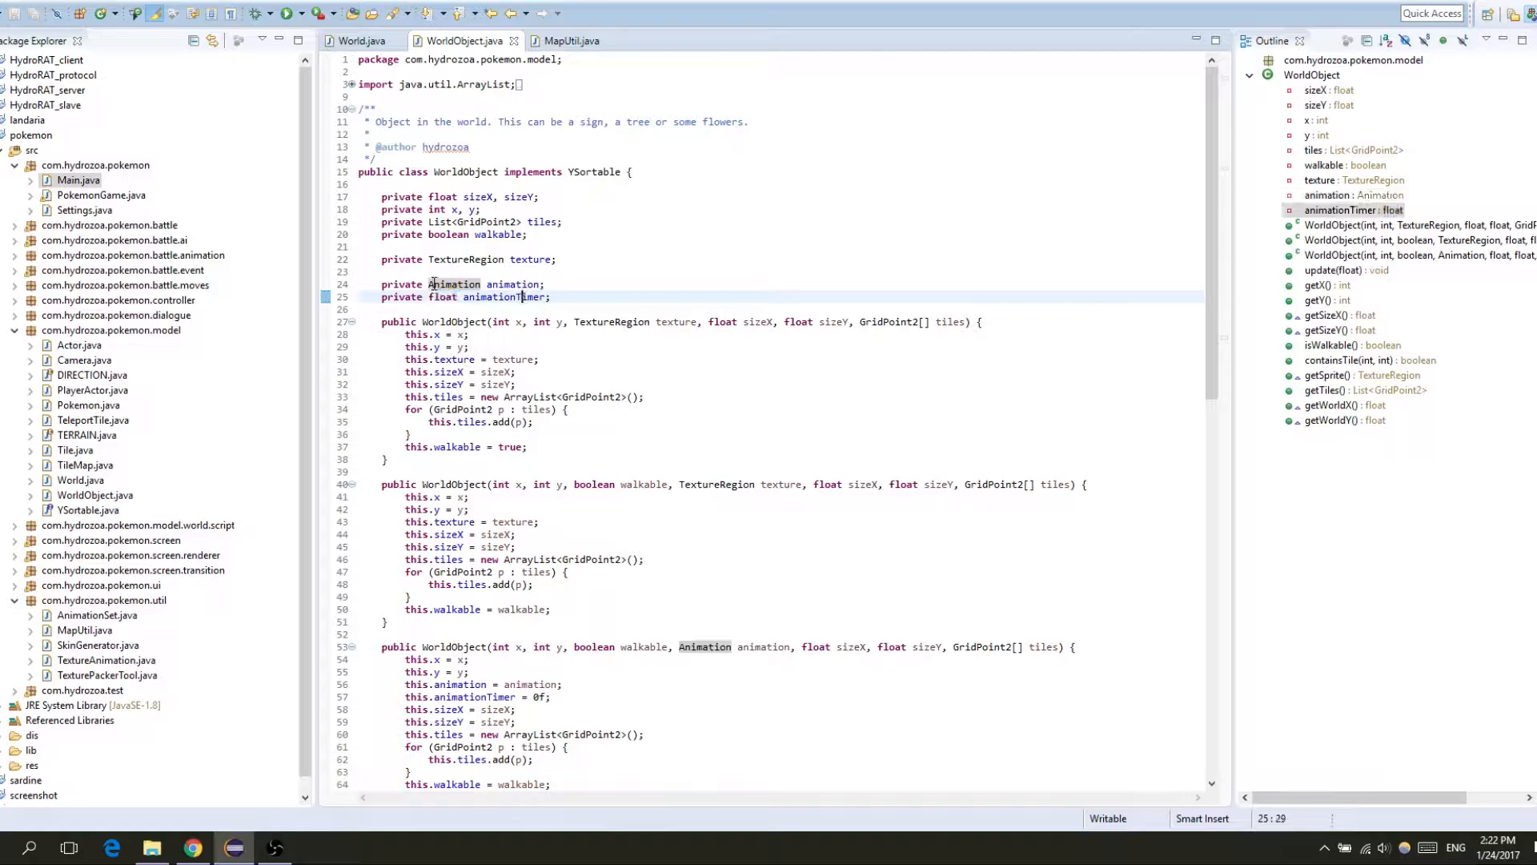
{"action": "left_click_drag", "start_coordinate": [429, 284], "coordinate": [551, 297]}
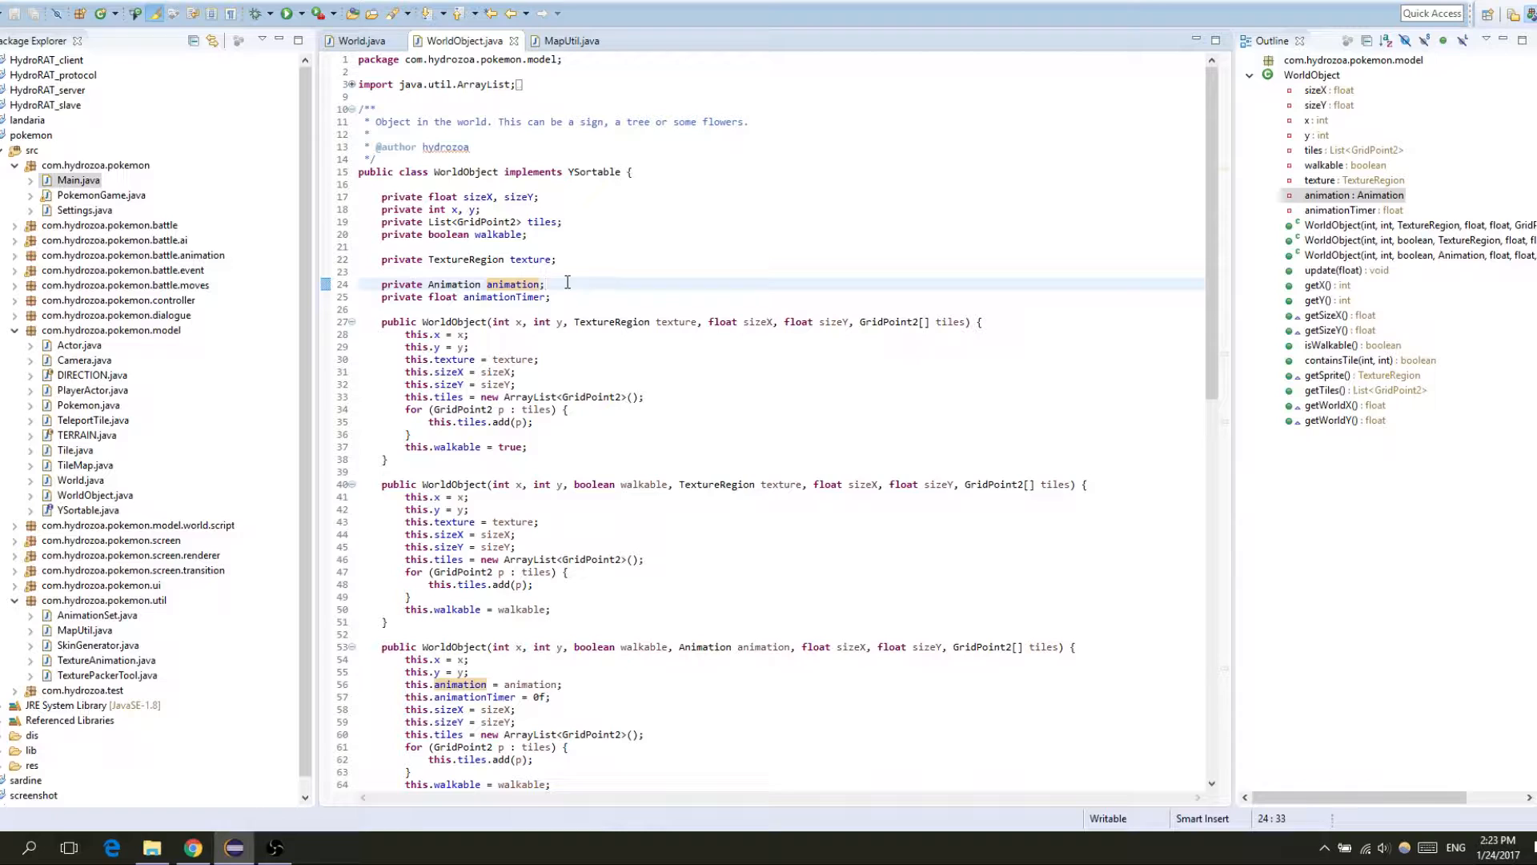
{"action": "left_click", "coordinate": [549, 297]}
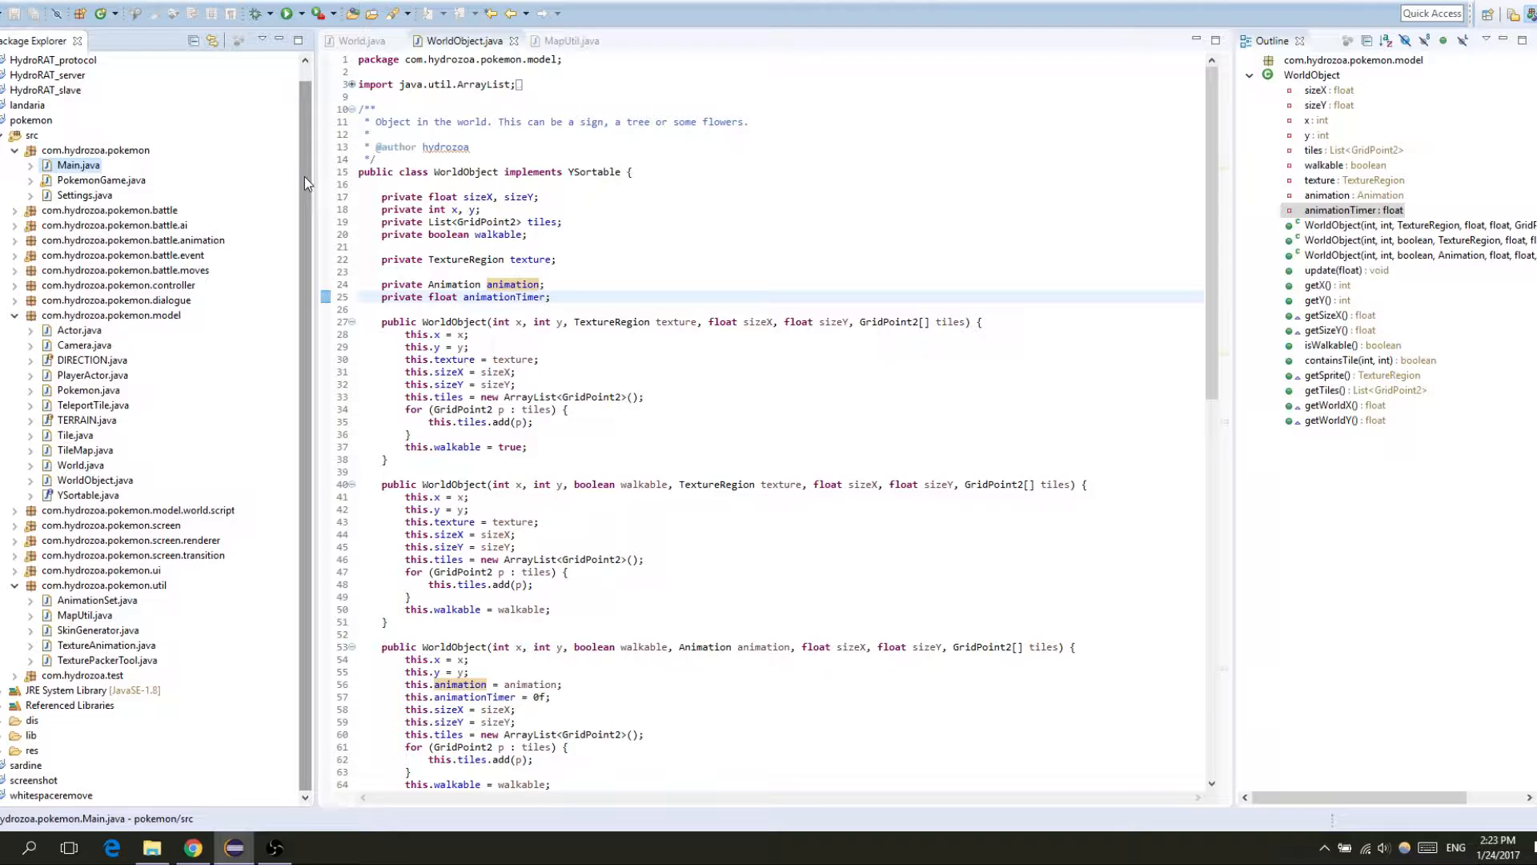
Step: Check the WorldObject class name and first constructor, then move to MapUtil.java
{"action": "double_click", "coordinate": [464, 172]}
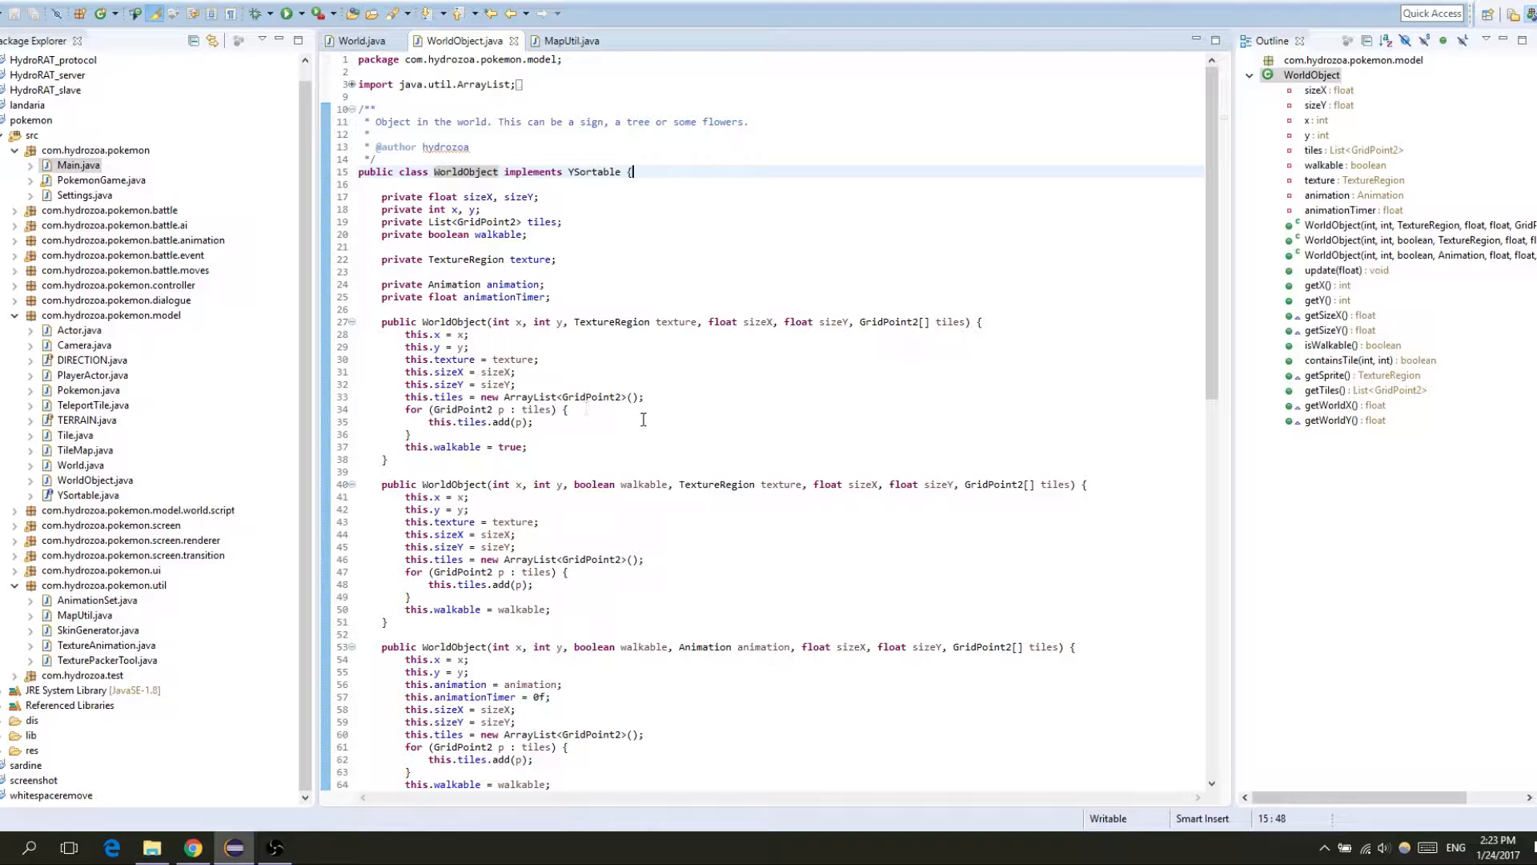
{"action": "mouse_move", "coordinate": [647, 382]}
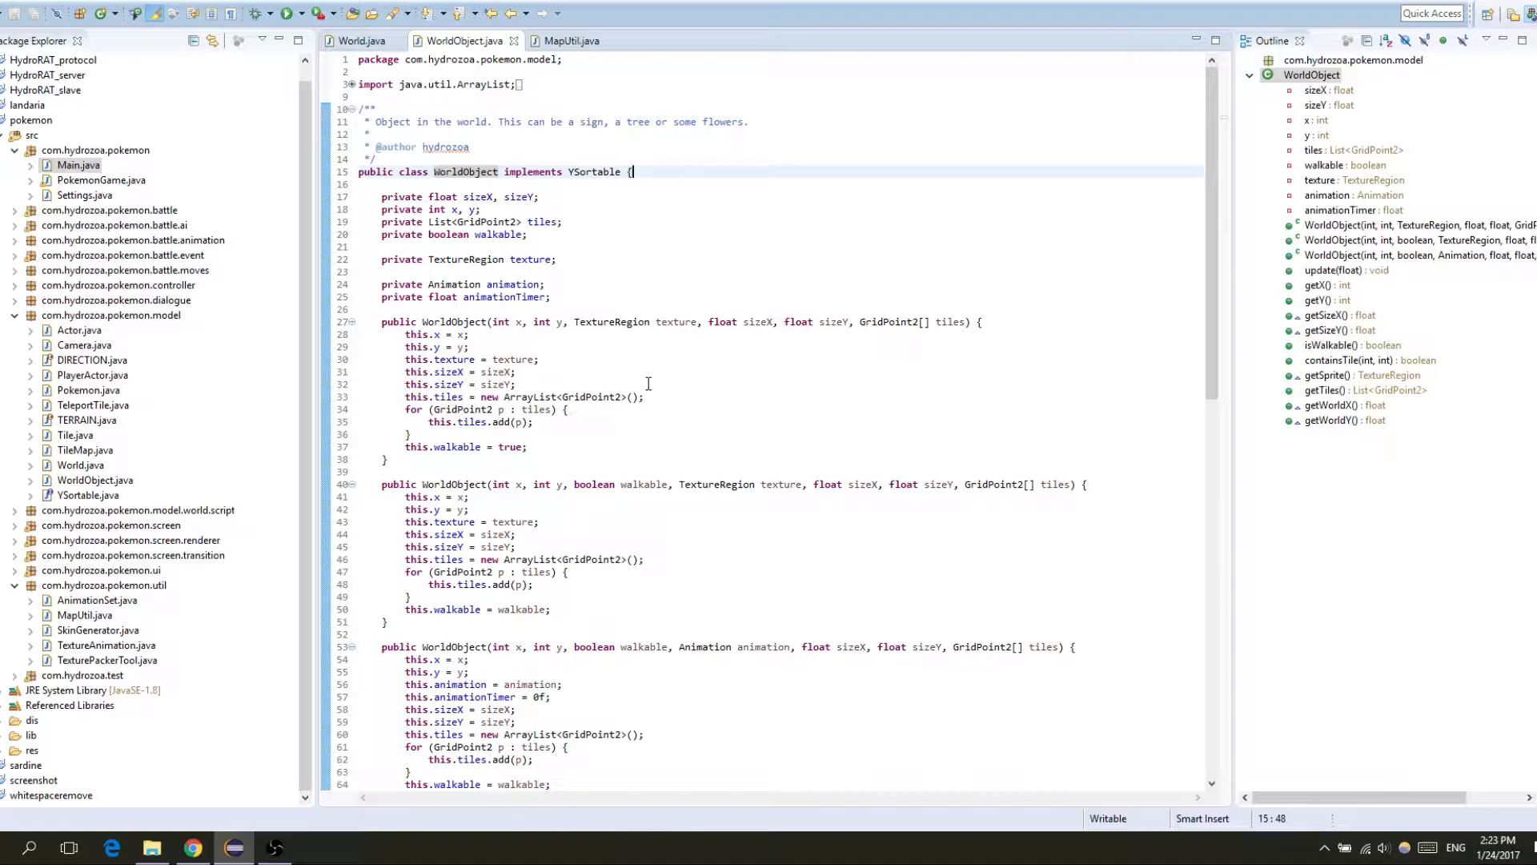
{"action": "left_click", "coordinate": [470, 335]}
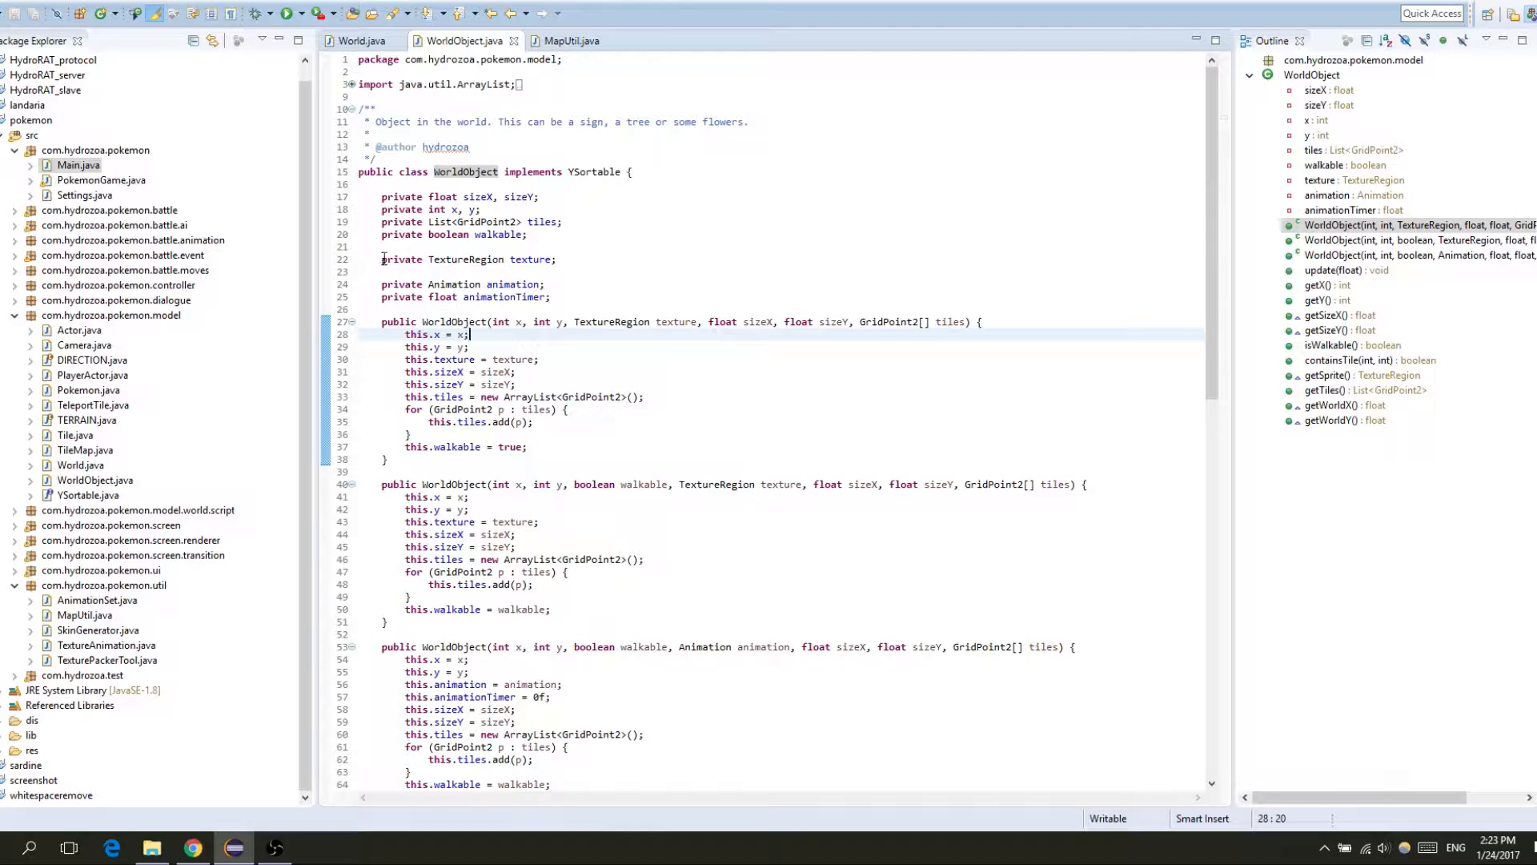
{"action": "left_click_drag", "start_coordinate": [382, 259], "coordinate": [551, 296]}
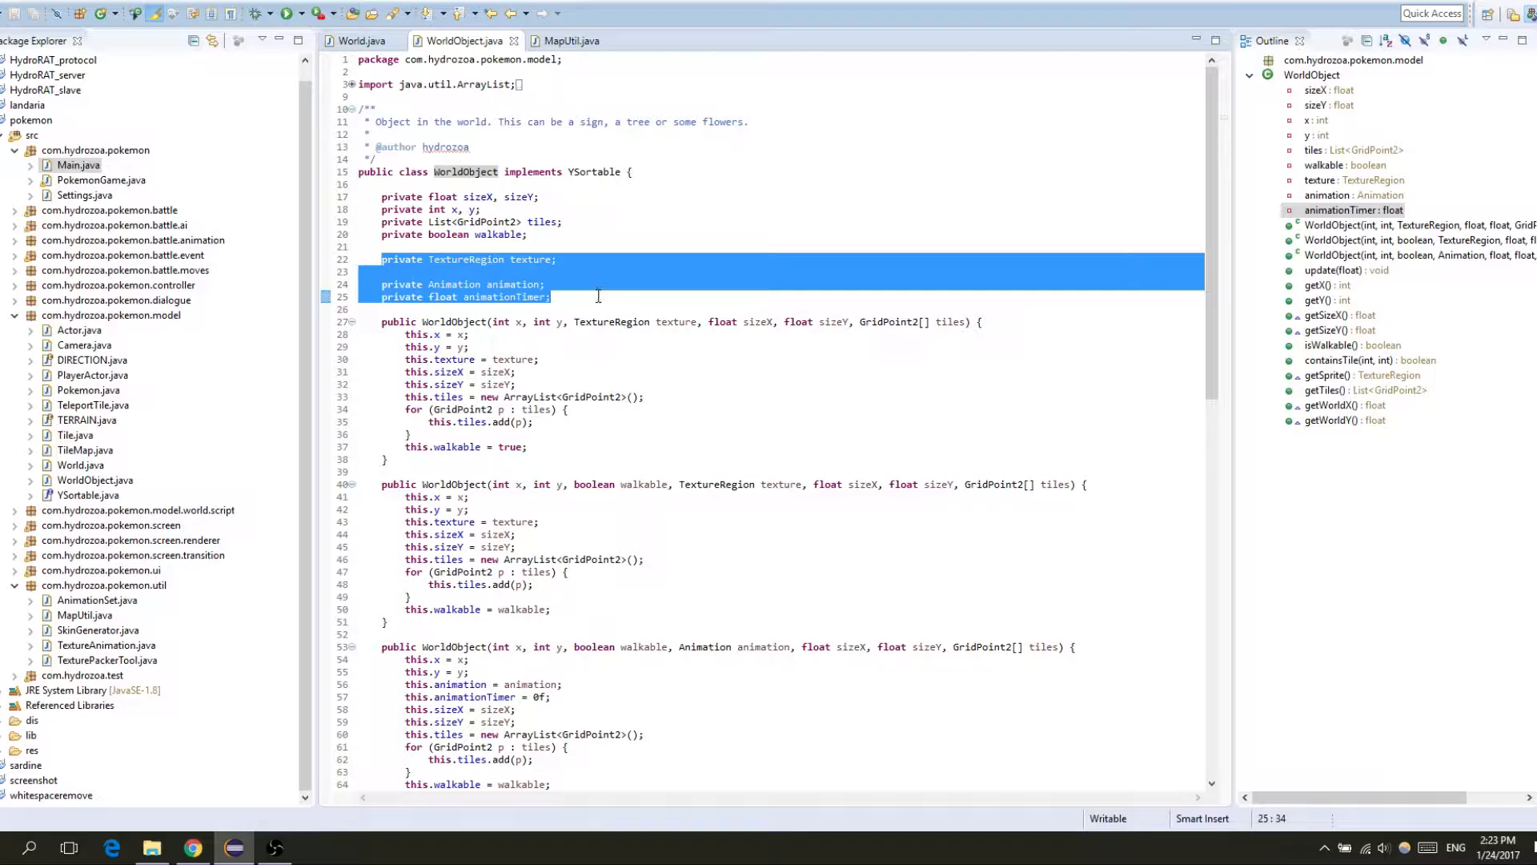
{"action": "left_click", "coordinate": [551, 297]}
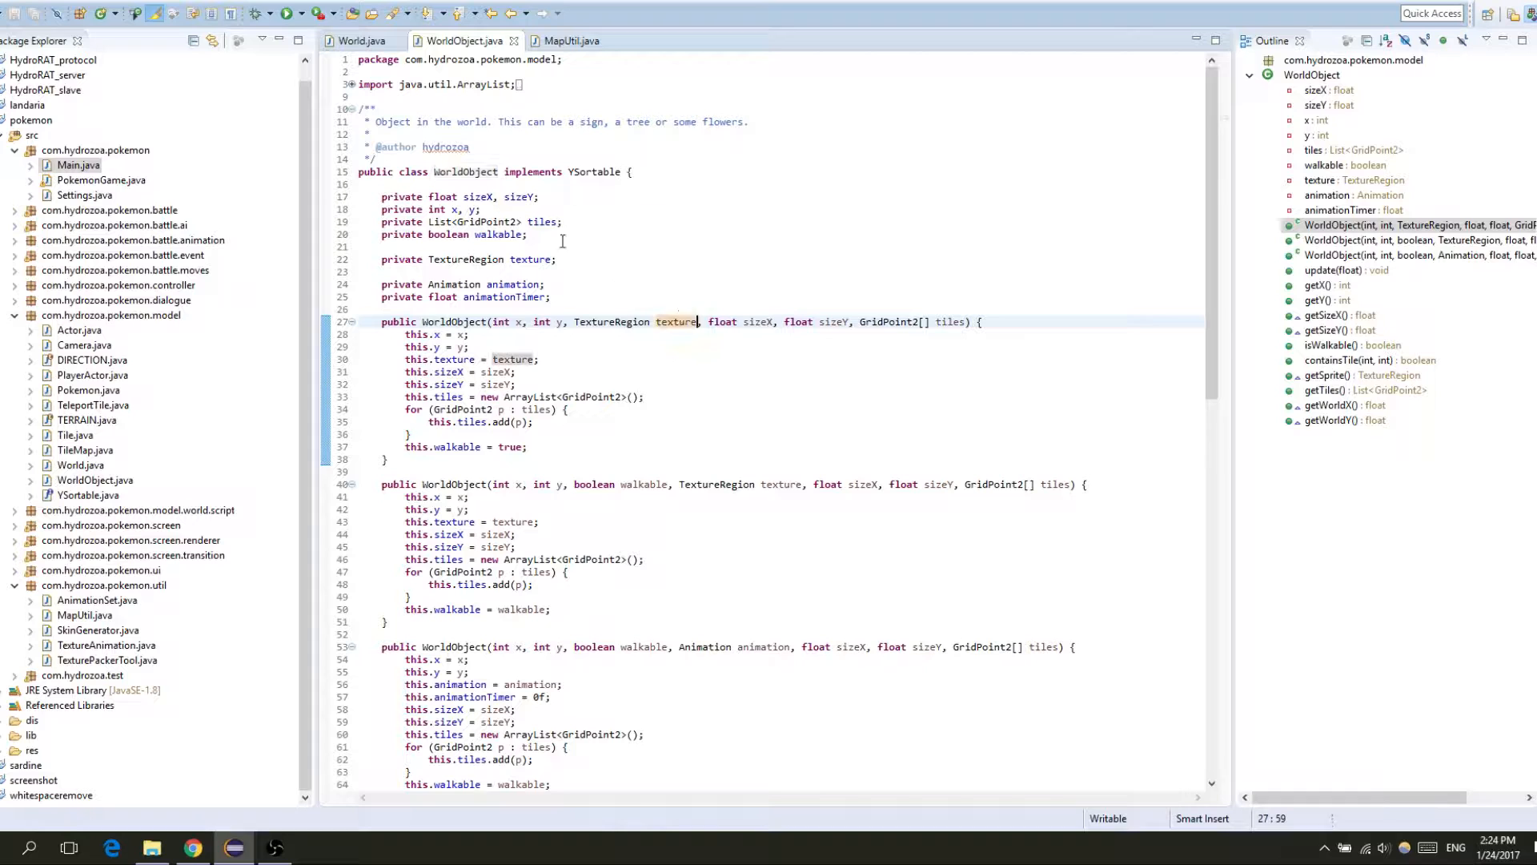
{"action": "left_click", "coordinate": [573, 40]}
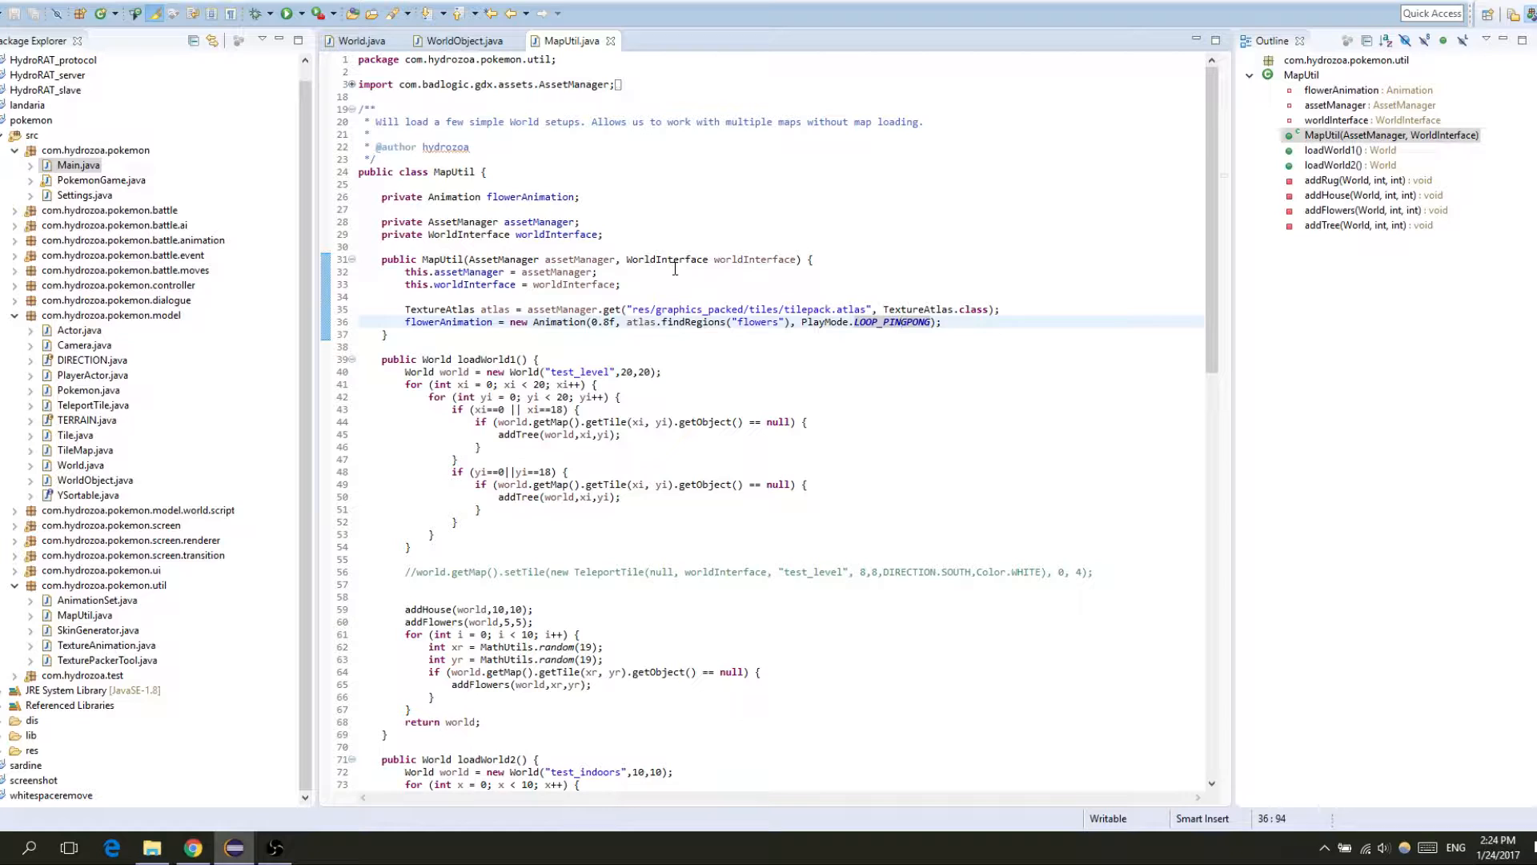
{"action": "left_click", "coordinate": [461, 171]}
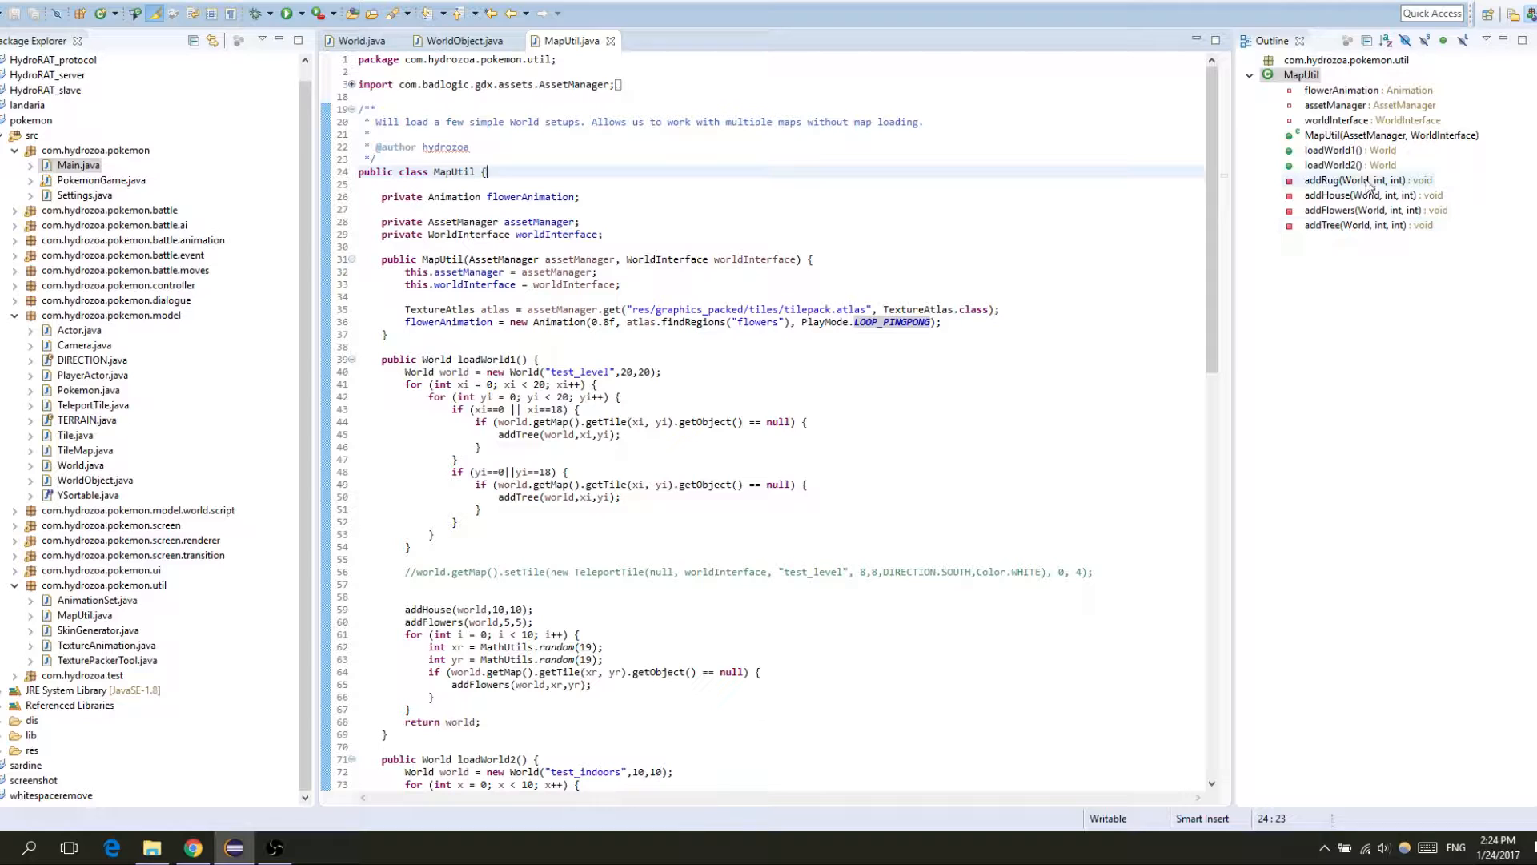
{"action": "left_click", "coordinate": [1365, 224]}
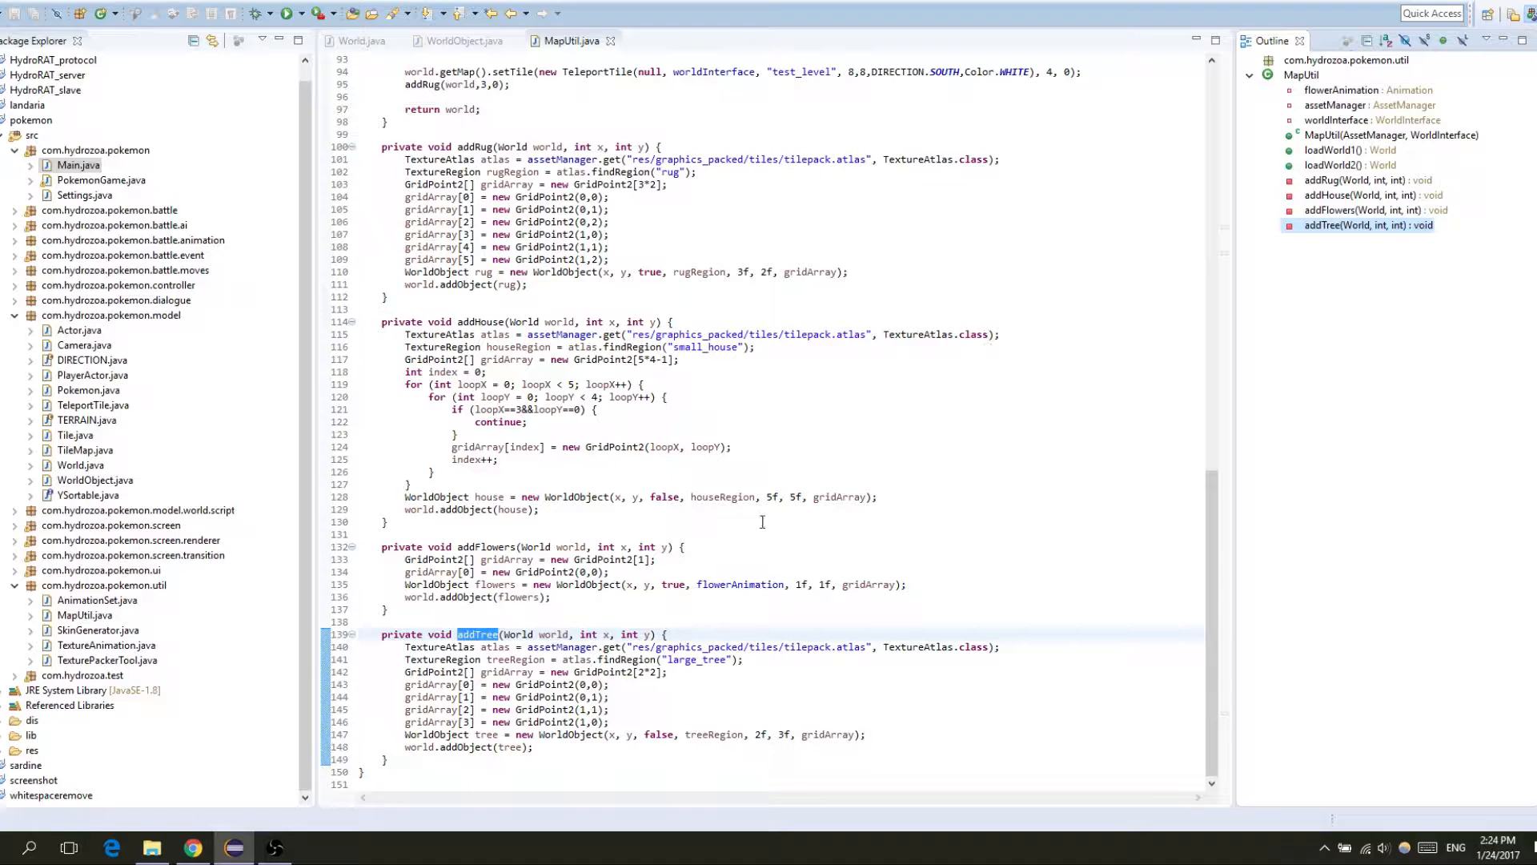
{"action": "left_click", "coordinate": [662, 746]}
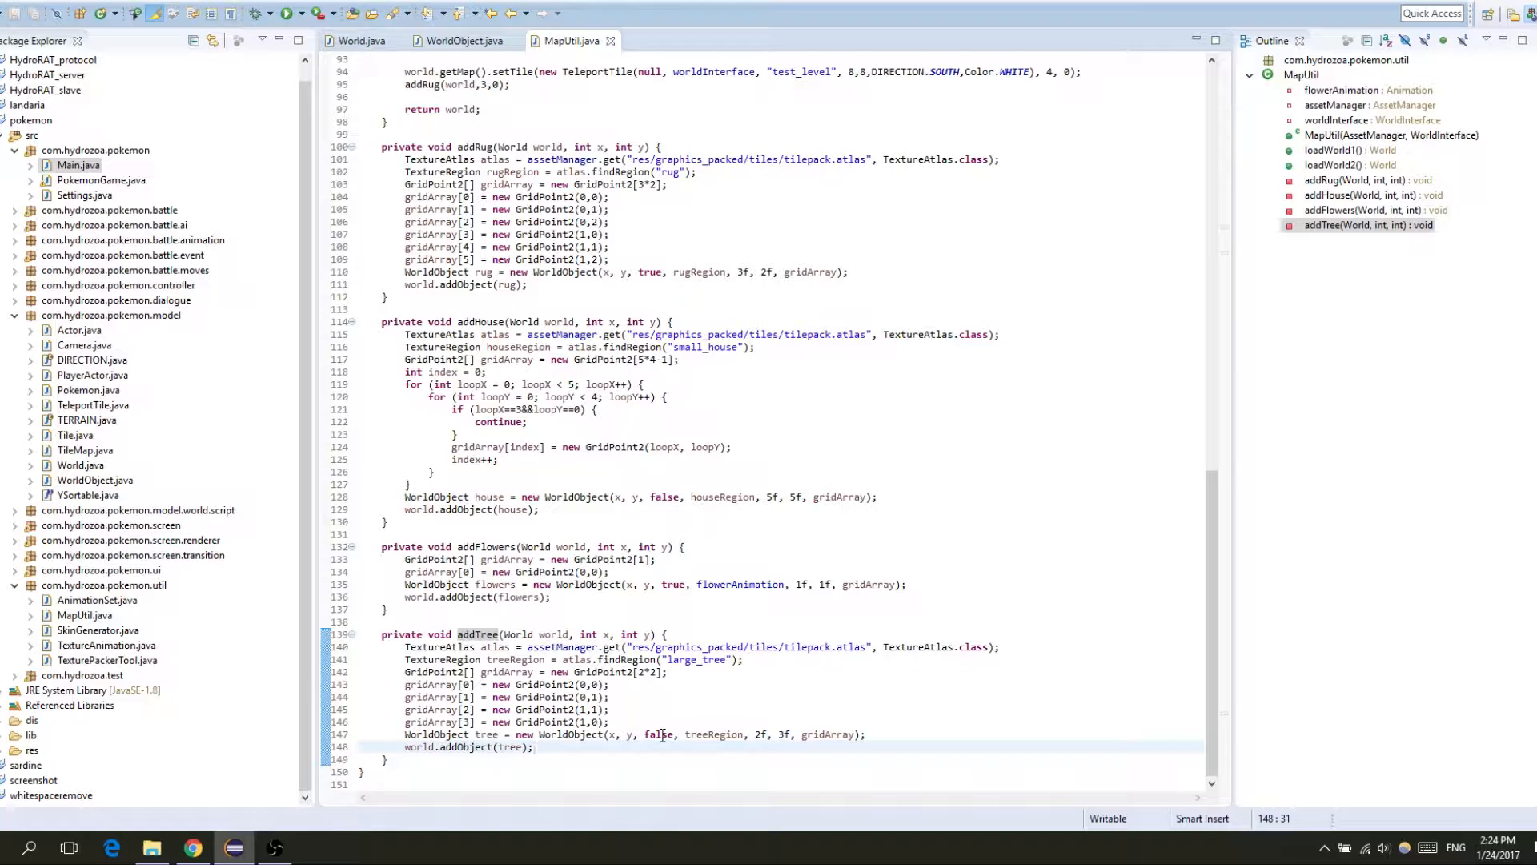
{"action": "left_click", "coordinate": [461, 40]}
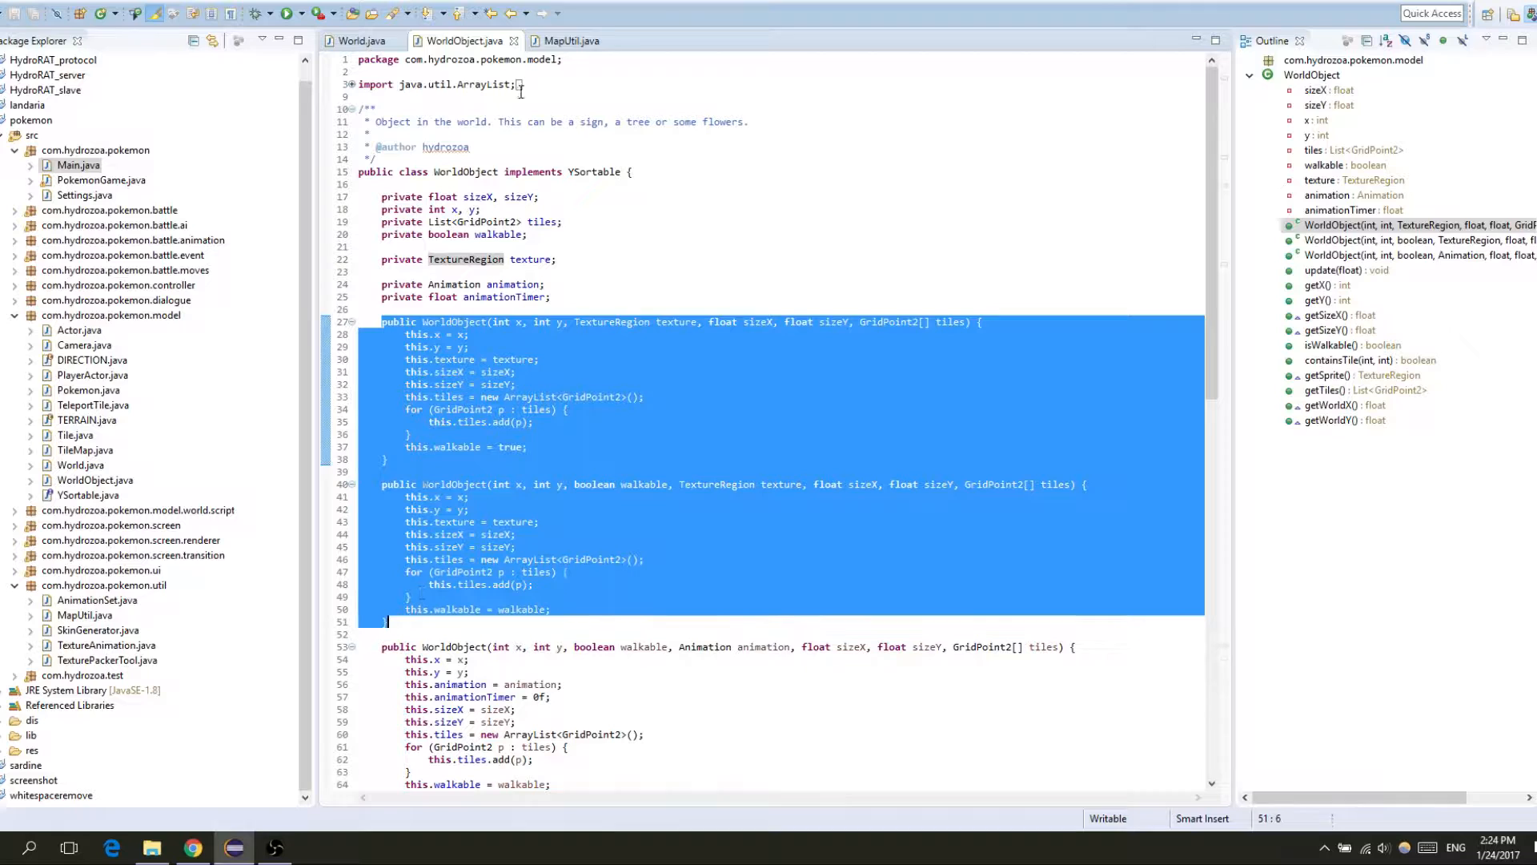
{"action": "left_click", "coordinate": [571, 40]}
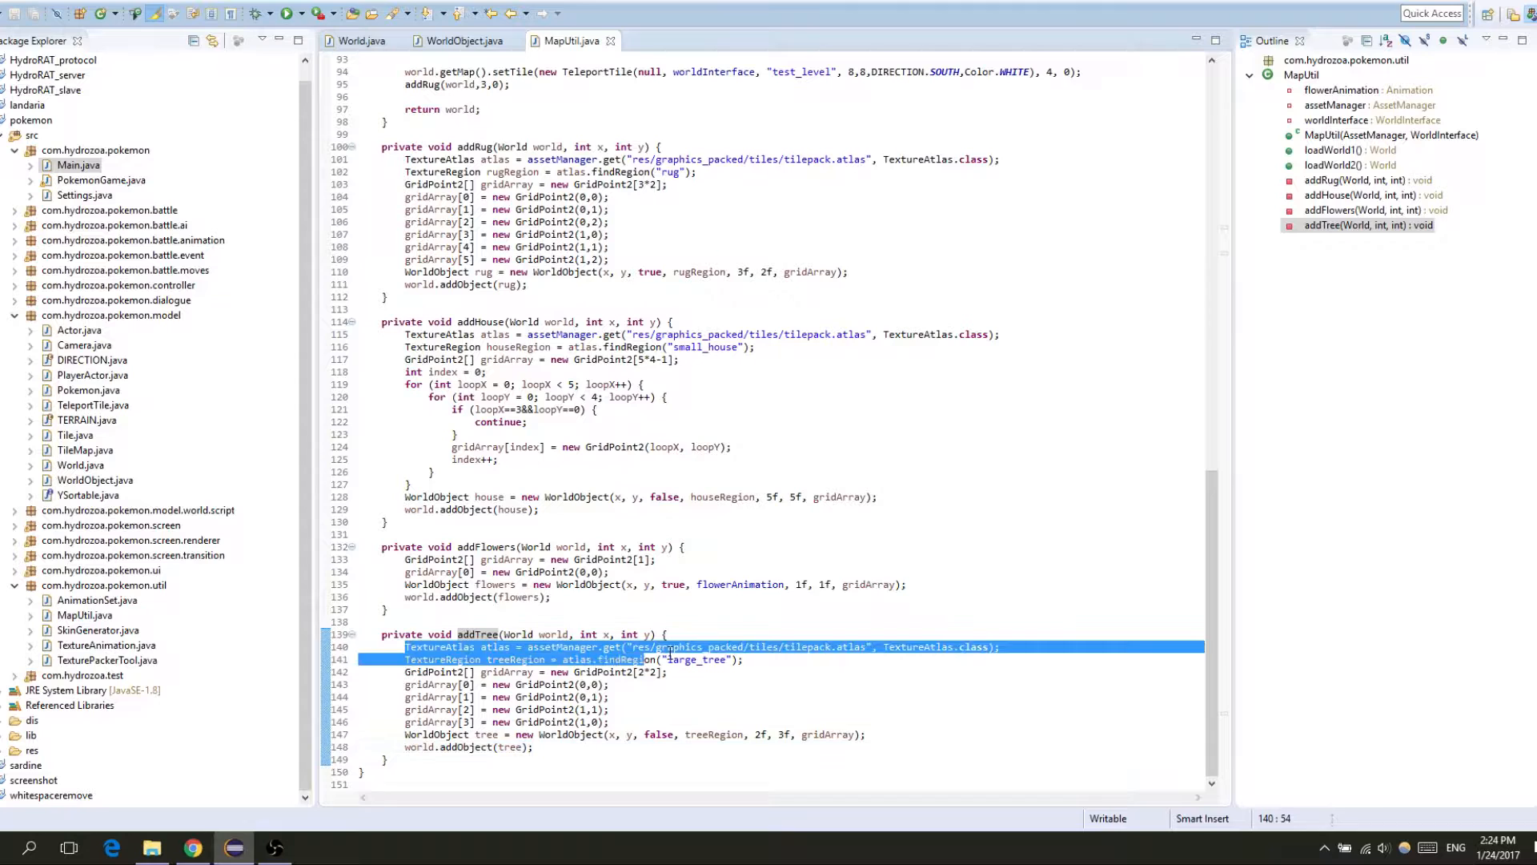
{"action": "double_click", "coordinate": [713, 733]}
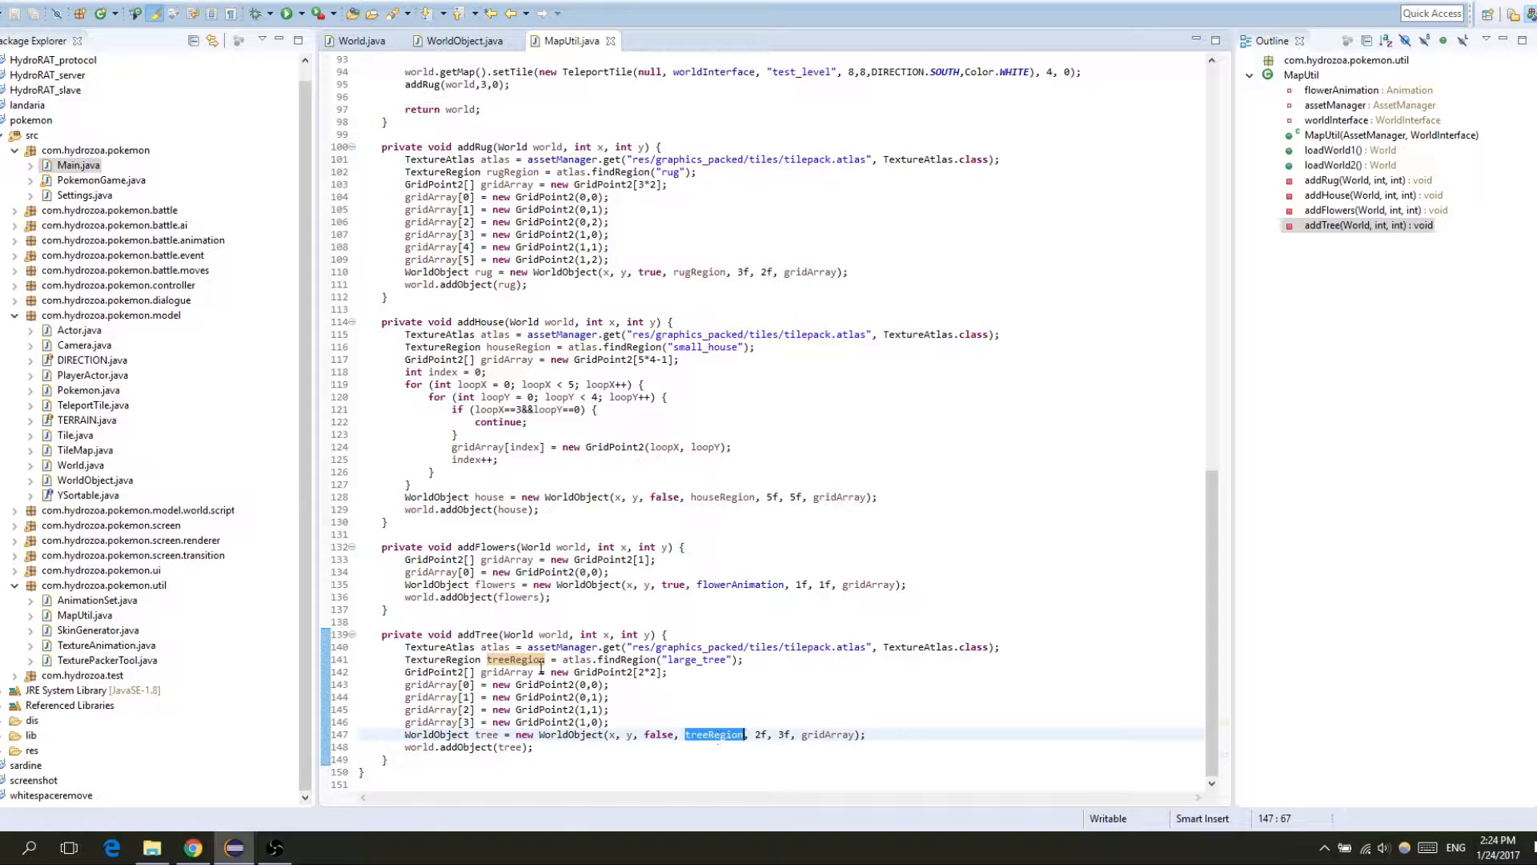
{"action": "double_click", "coordinate": [560, 646]}
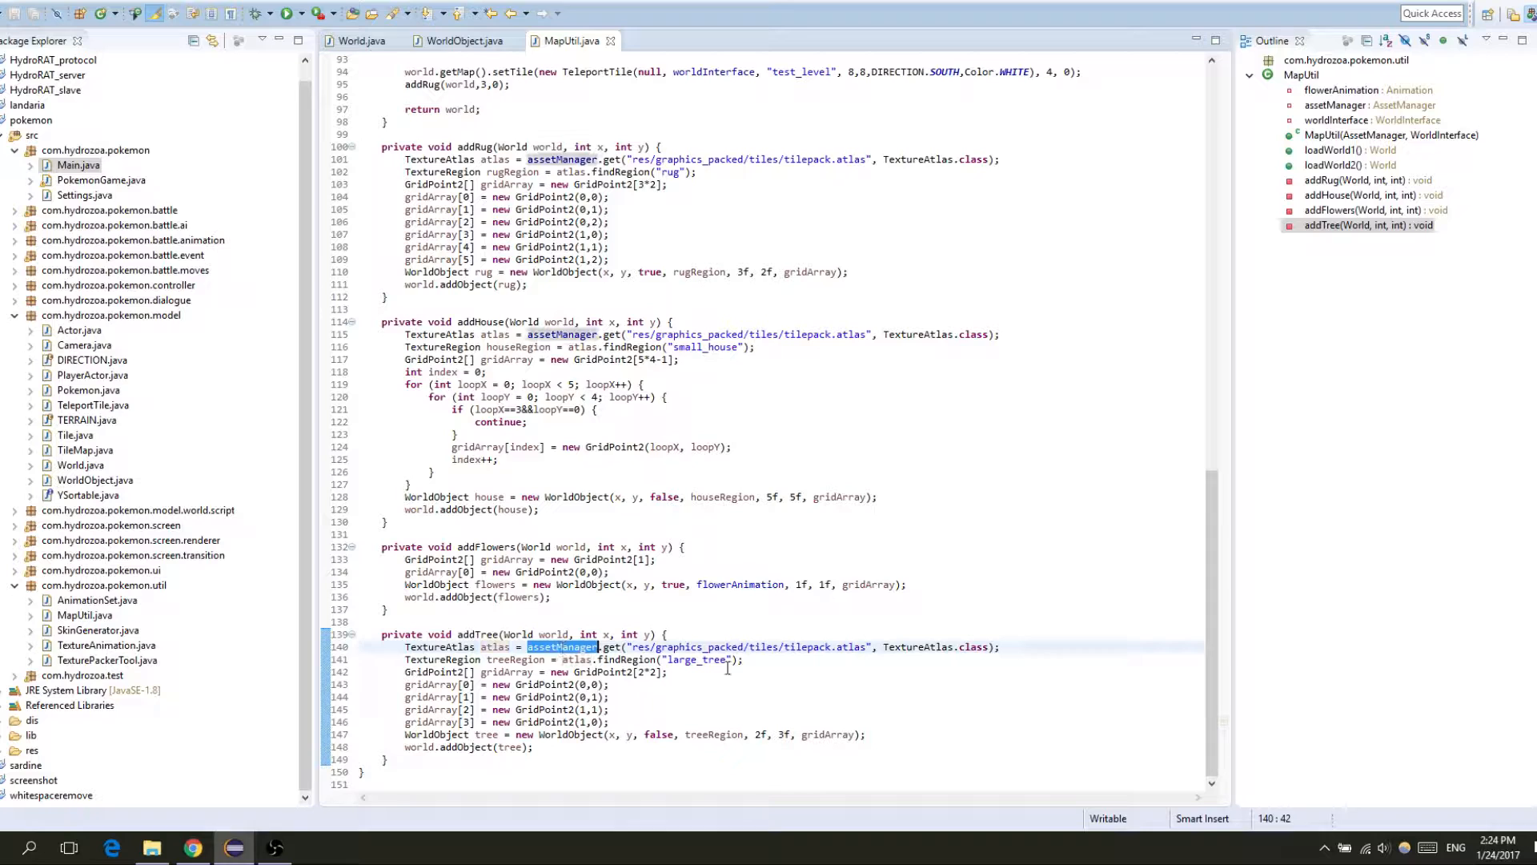
{"action": "left_click", "coordinate": [728, 659]}
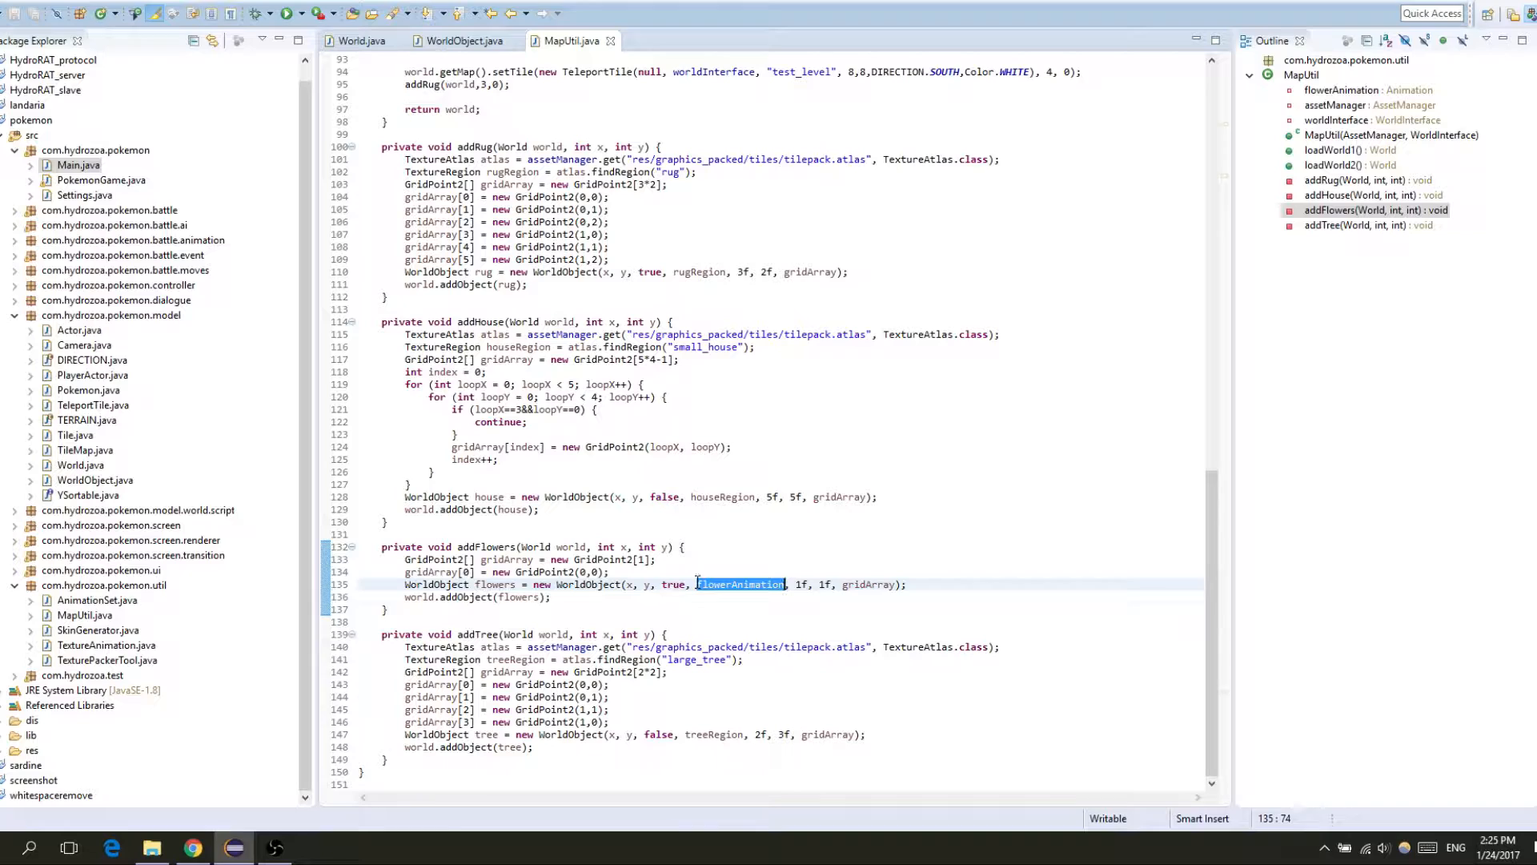
{"action": "scroll", "scroll_direction": "up", "scroll_amount": 3}
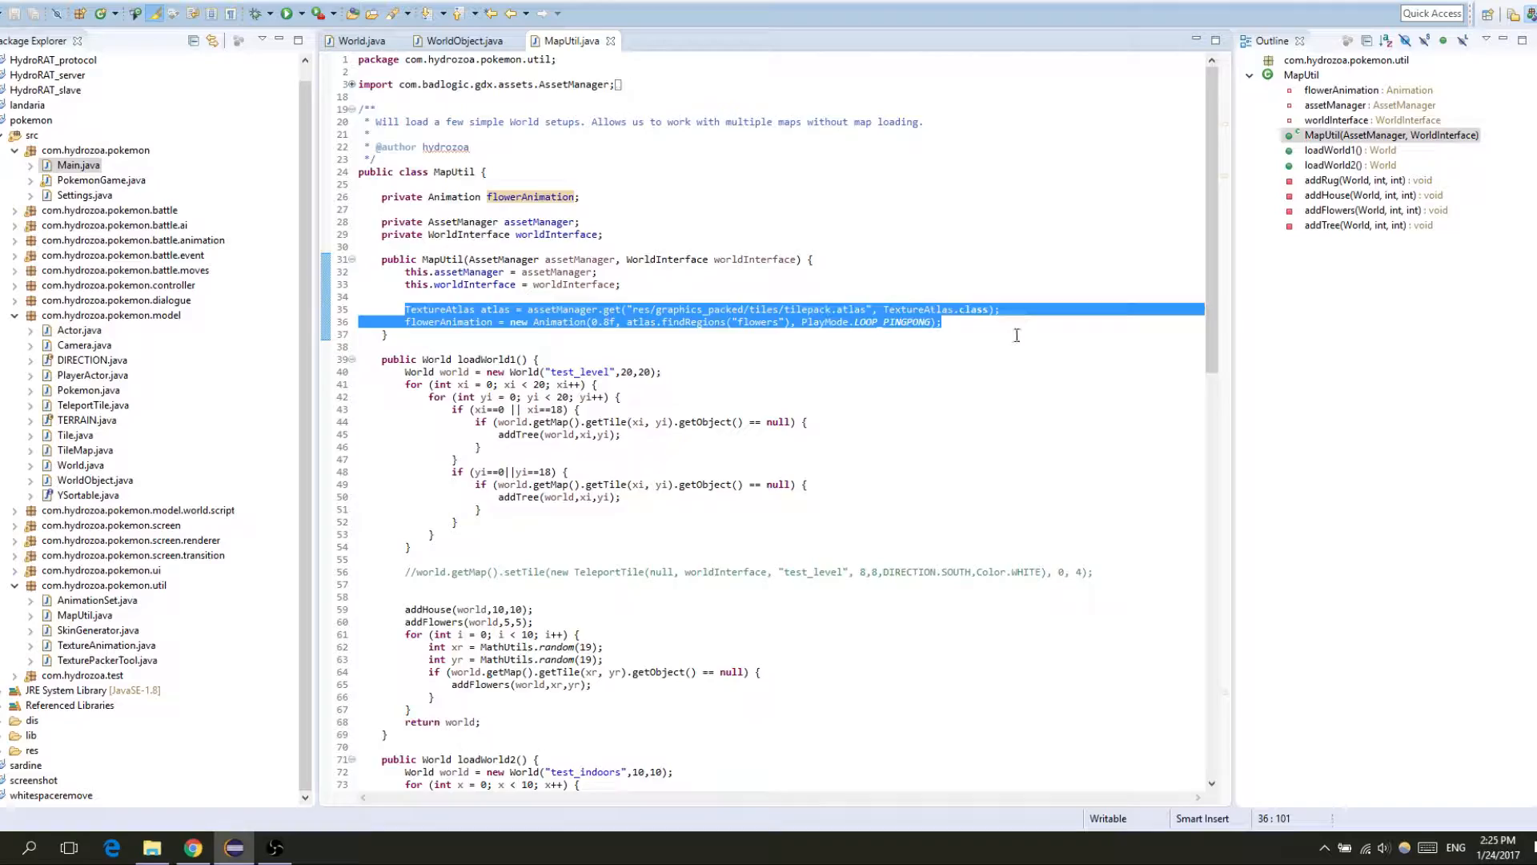
{"action": "left_click", "coordinate": [1363, 210]}
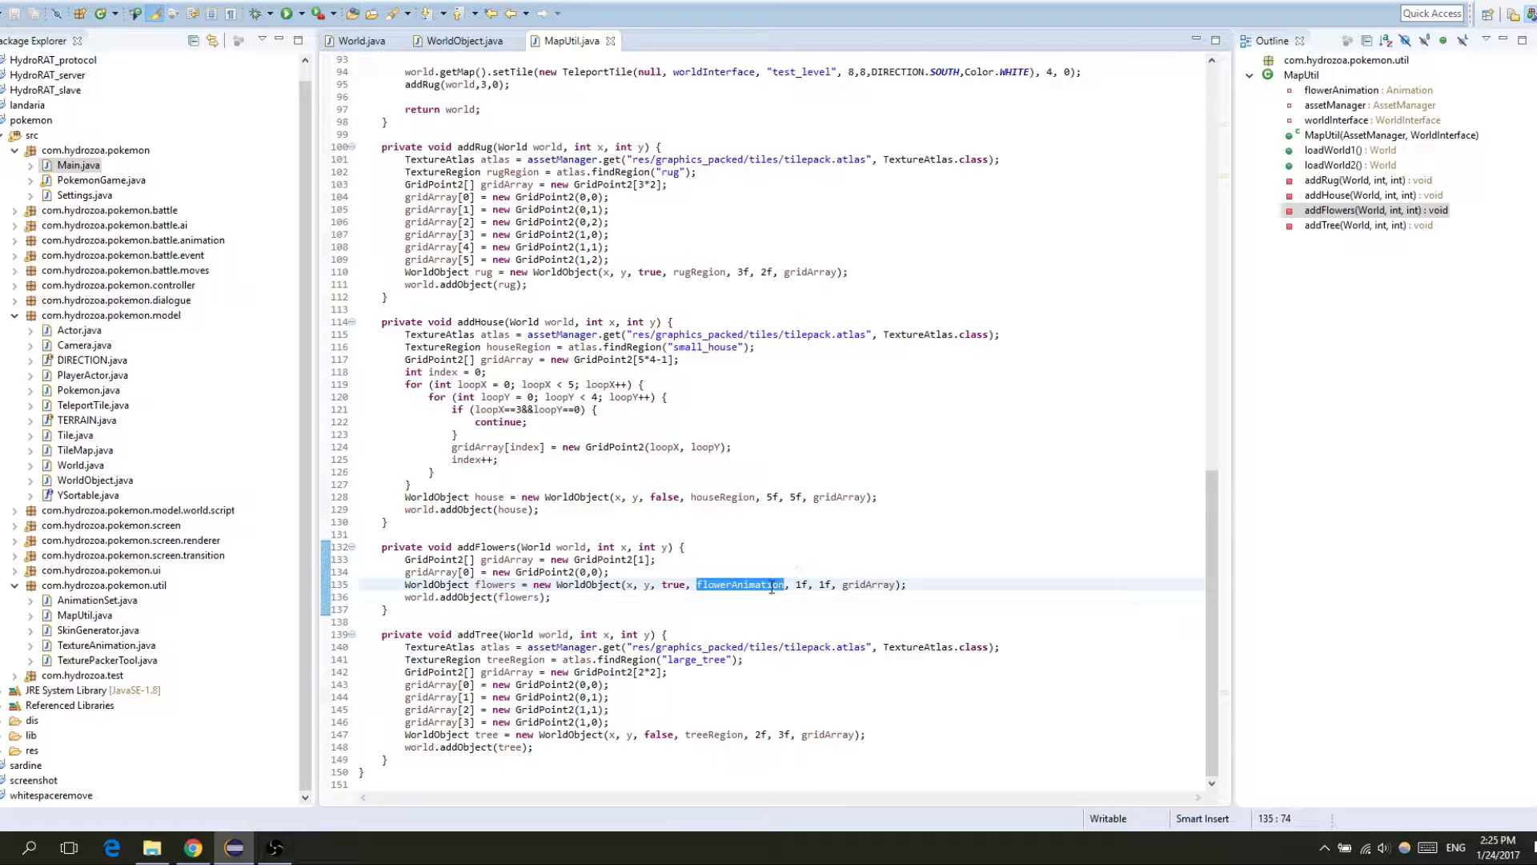
{"action": "scroll", "scroll_direction": "up", "scroll_amount": 3}
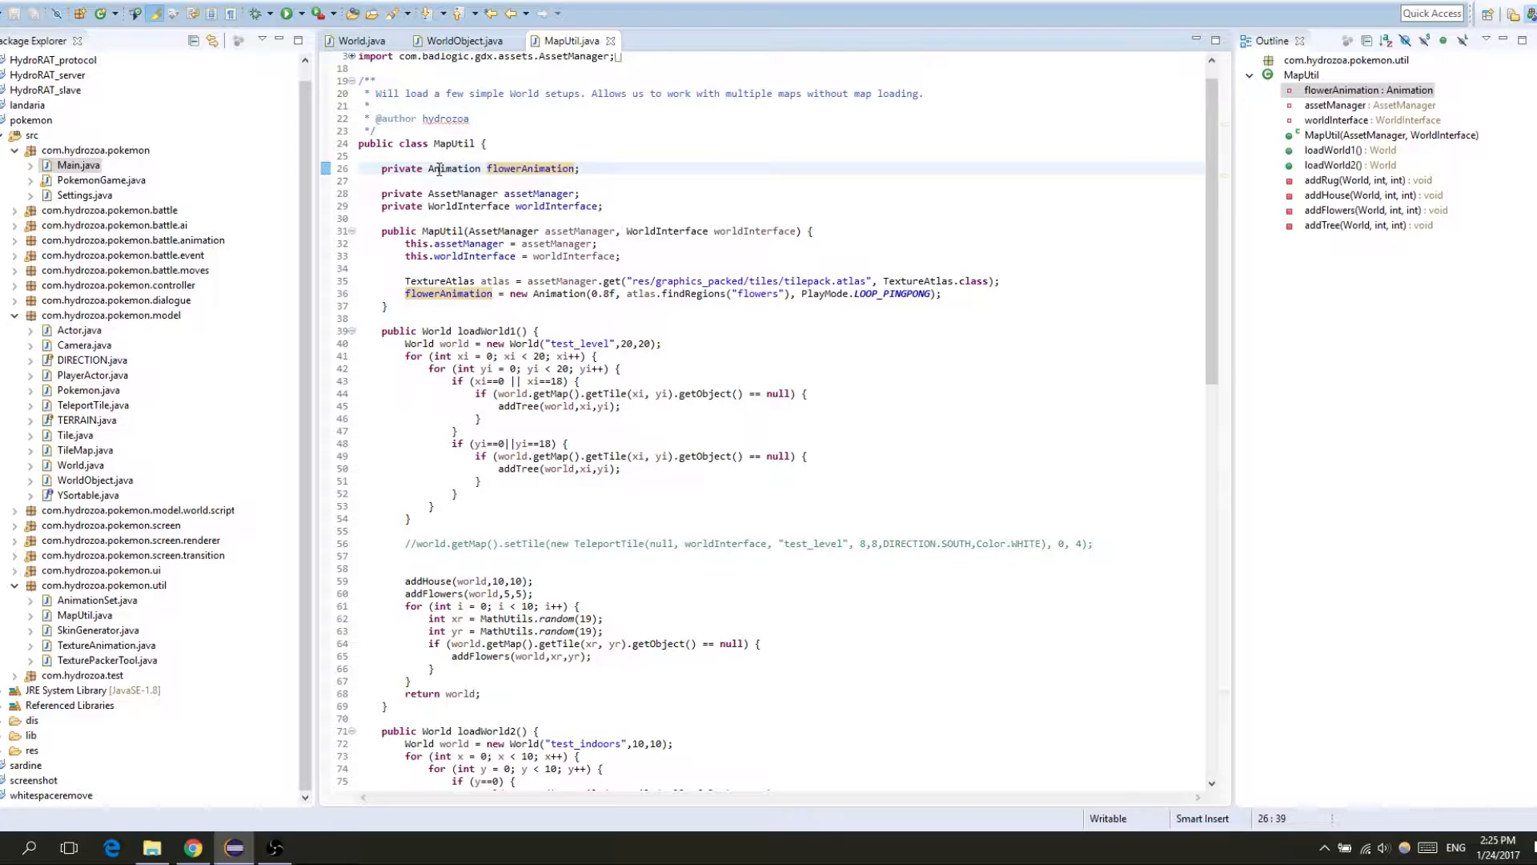
{"action": "left_click", "coordinate": [581, 167]}
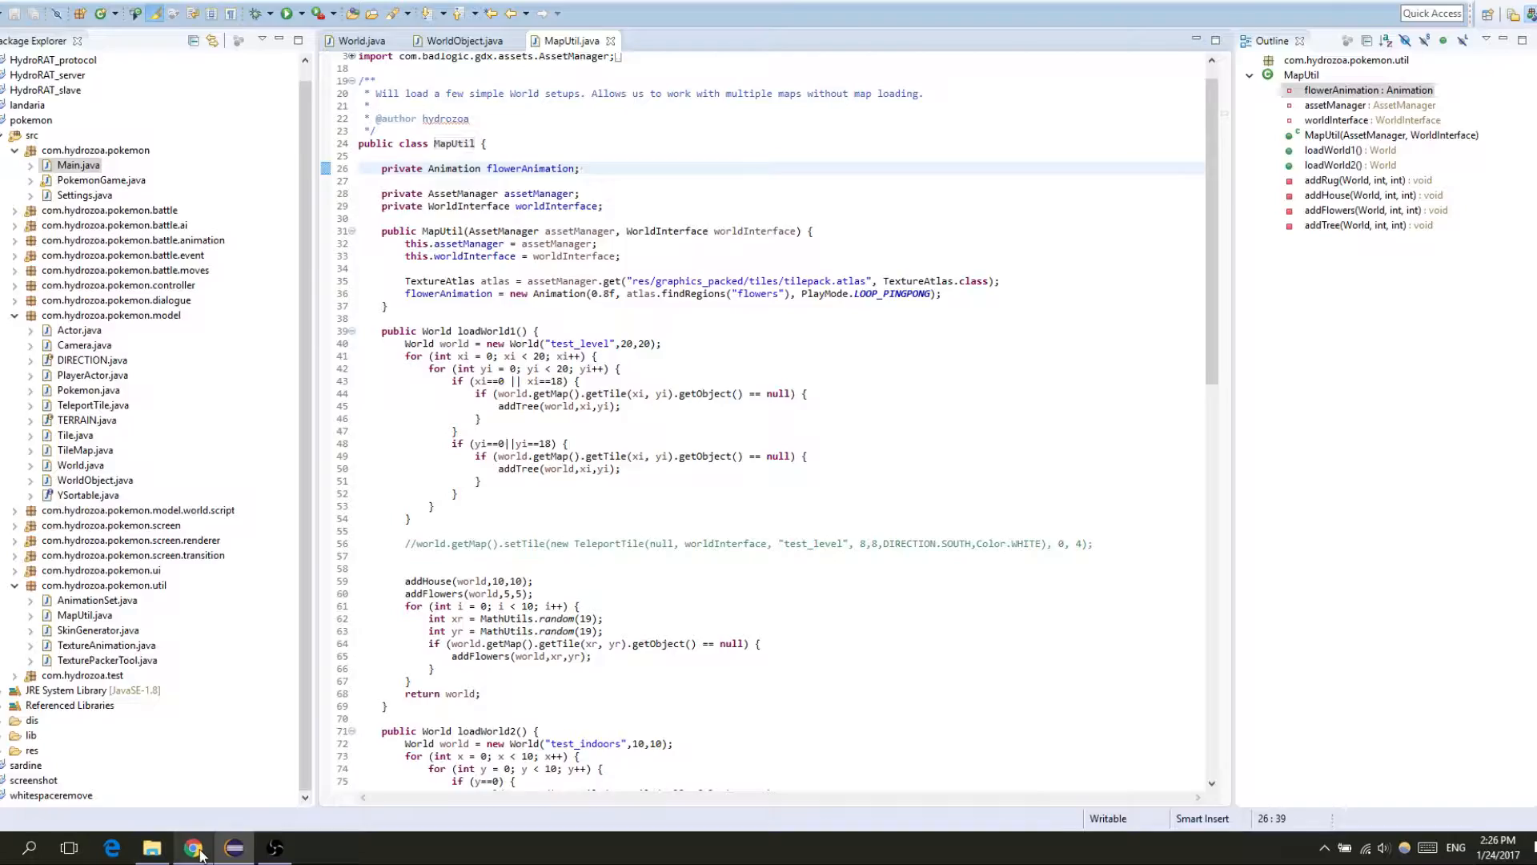
{"action": "left_click", "coordinate": [192, 847]}
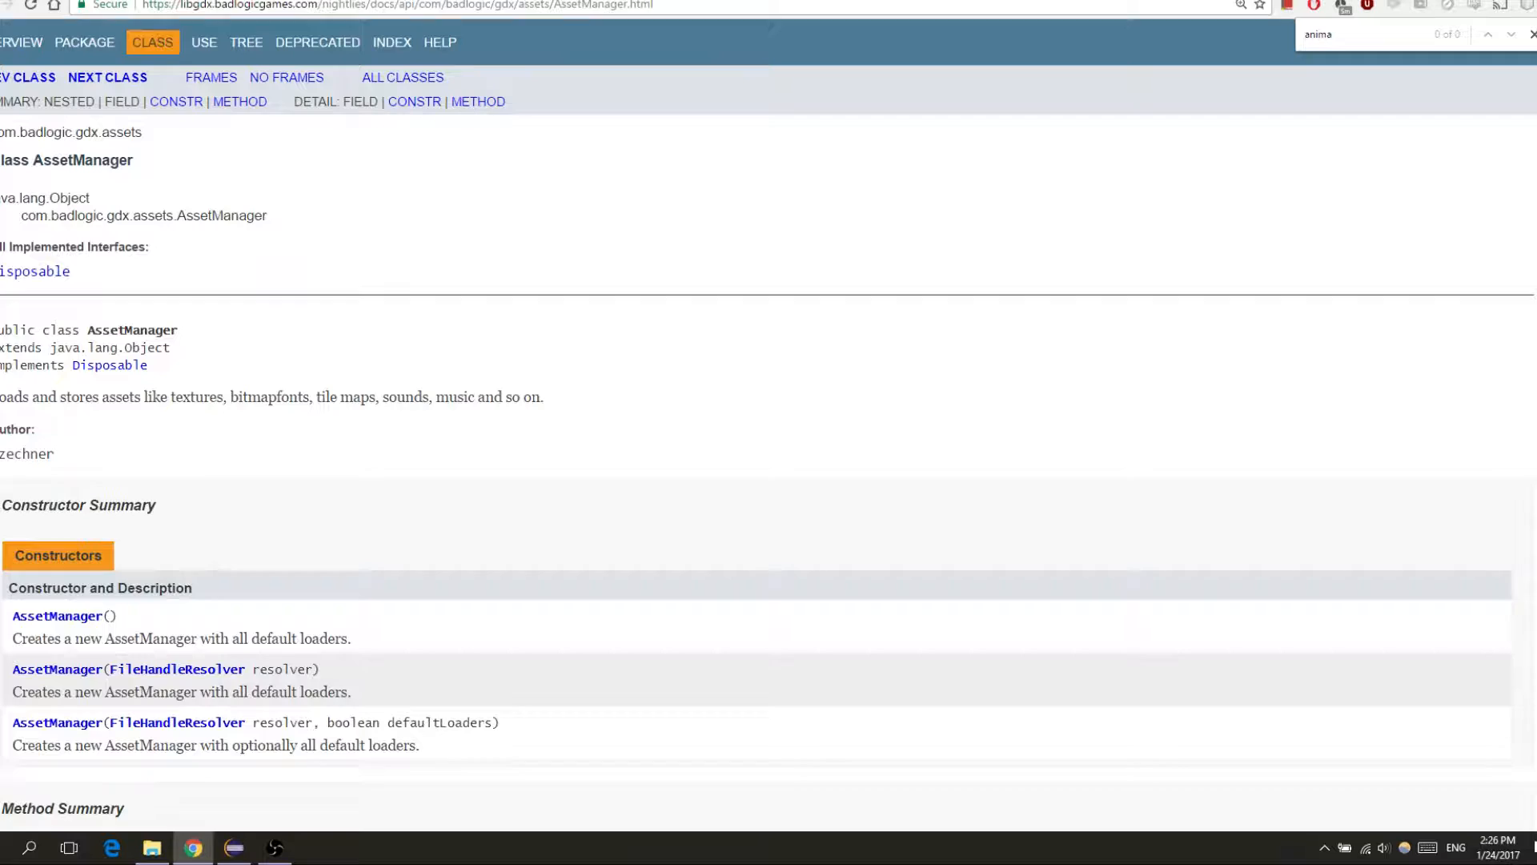
{"action": "scroll", "scroll_direction": "down", "scroll_amount": 3}
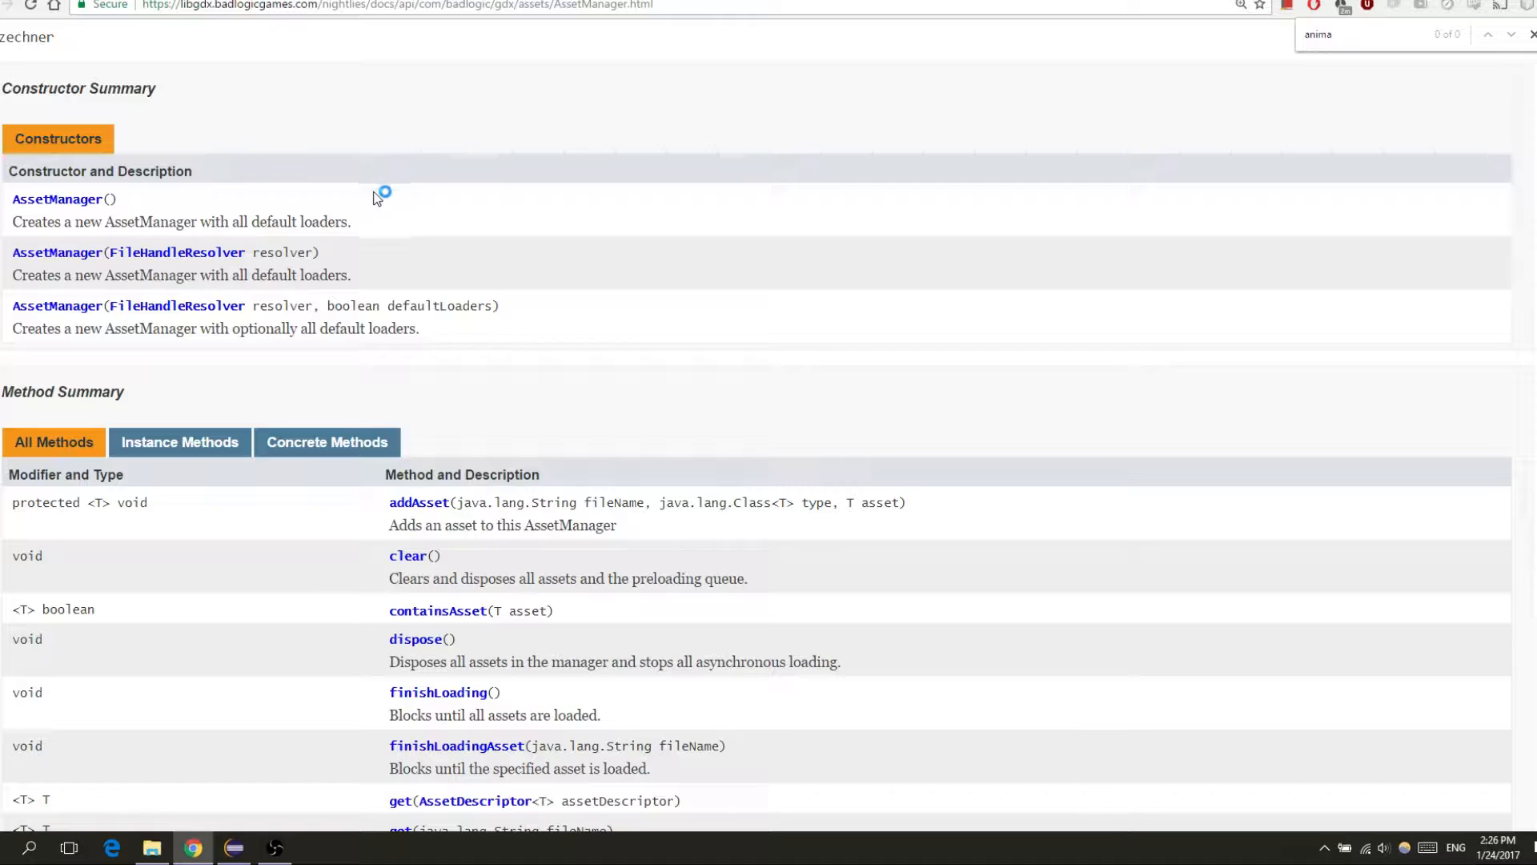
{"action": "mouse_move", "coordinate": [683, 519]}
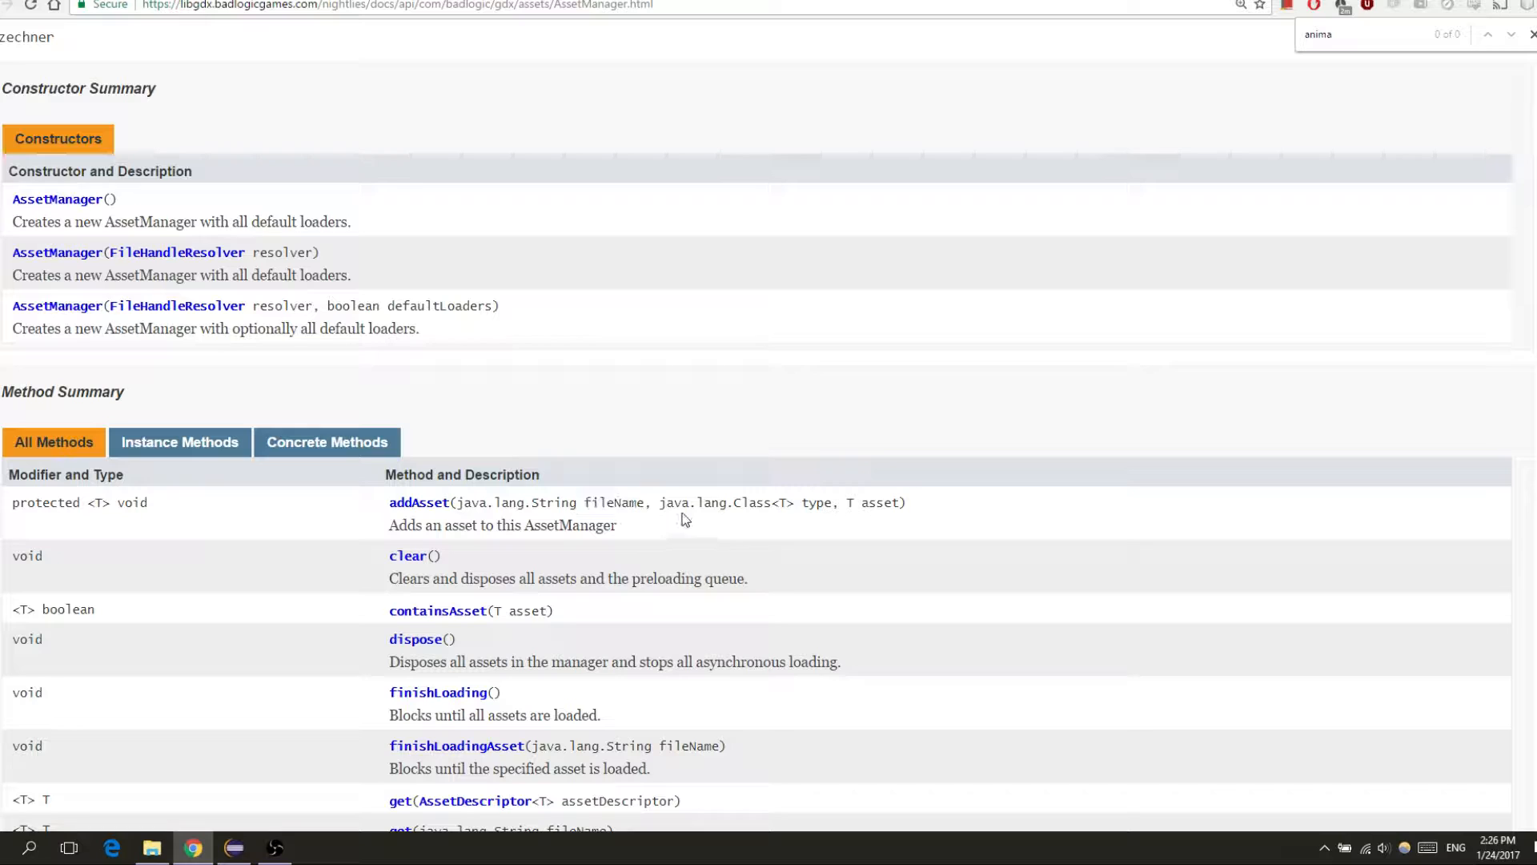
{"action": "scroll", "scroll_direction": "up", "scroll_amount": 3}
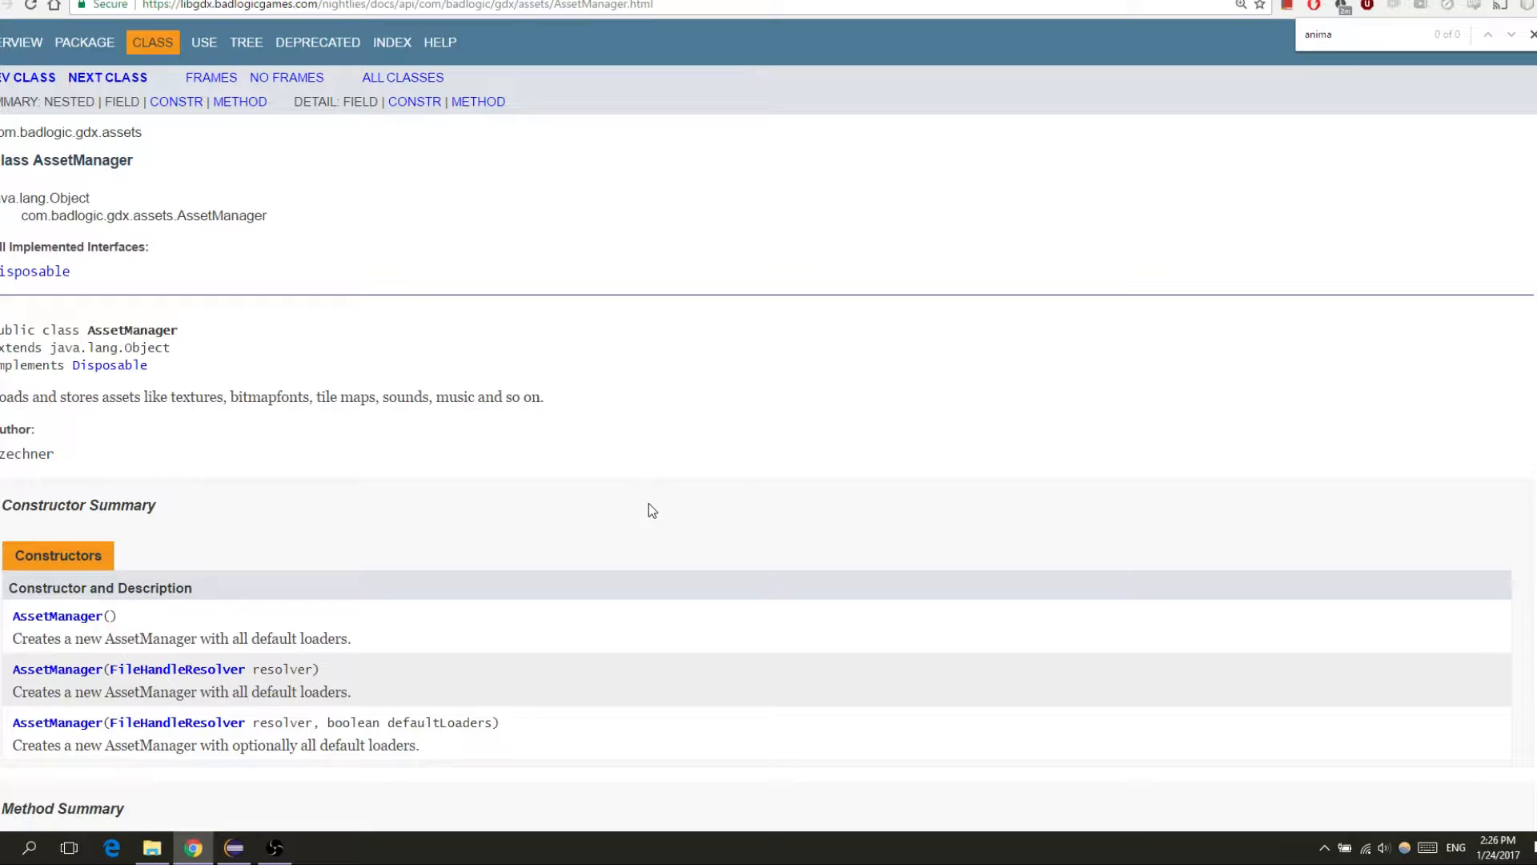
{"action": "left_click", "coordinate": [233, 847]}
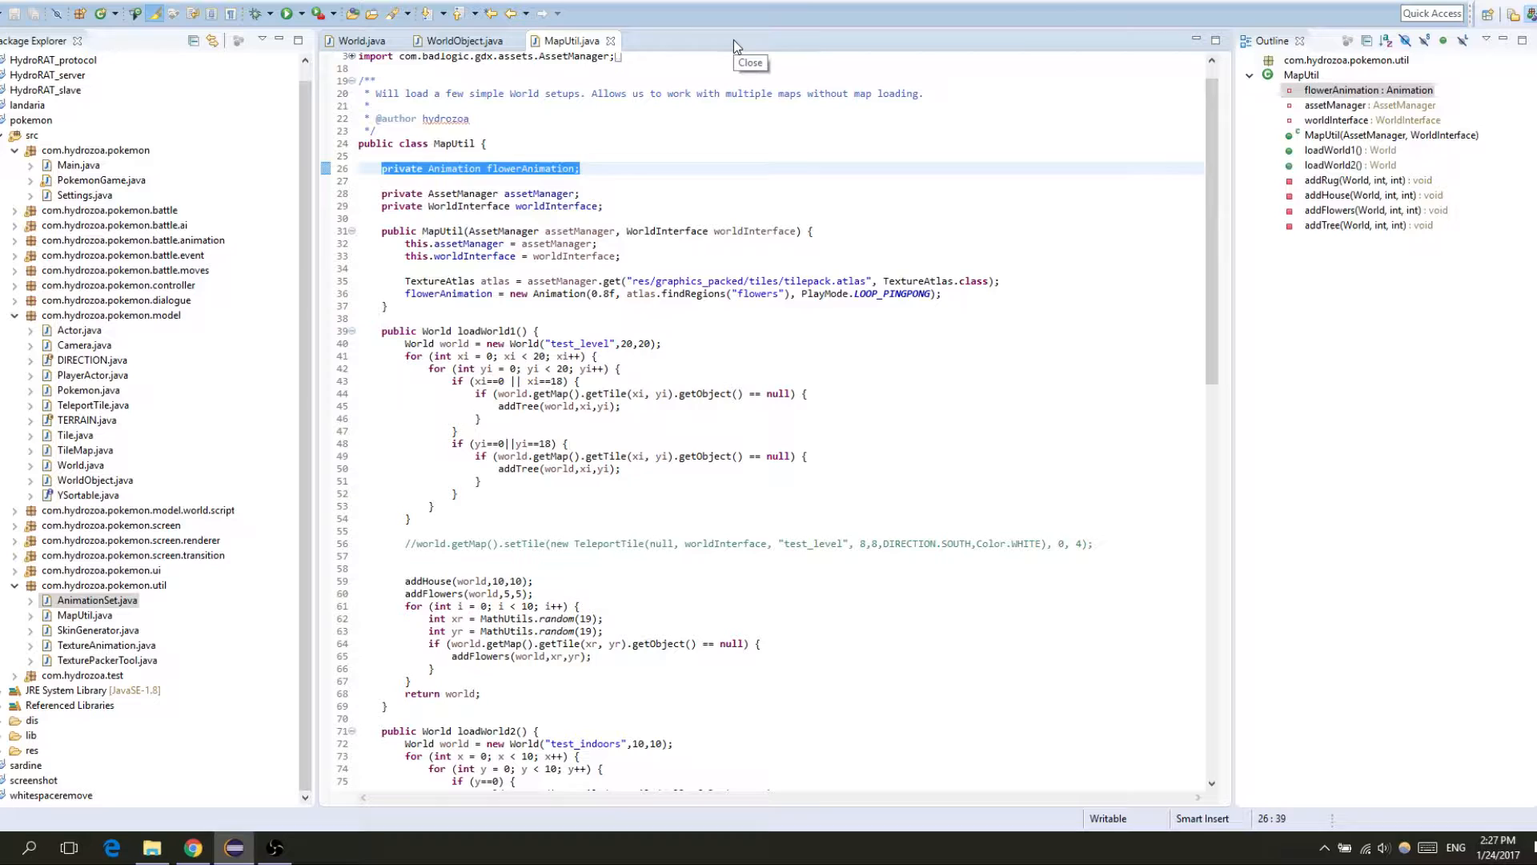
{"action": "left_click", "coordinate": [461, 40]}
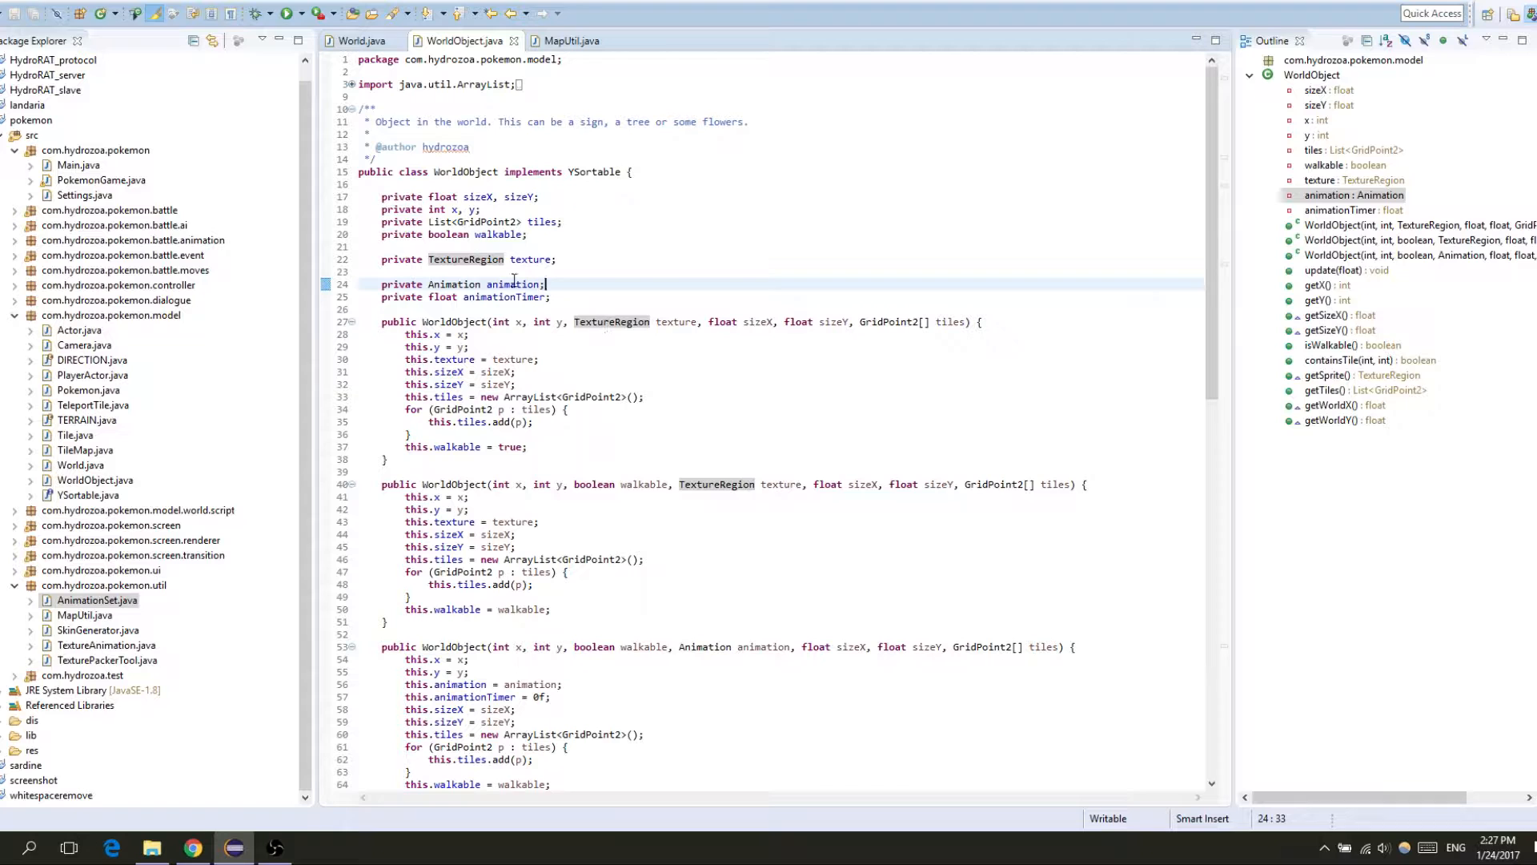
{"action": "double_click", "coordinate": [503, 246]}
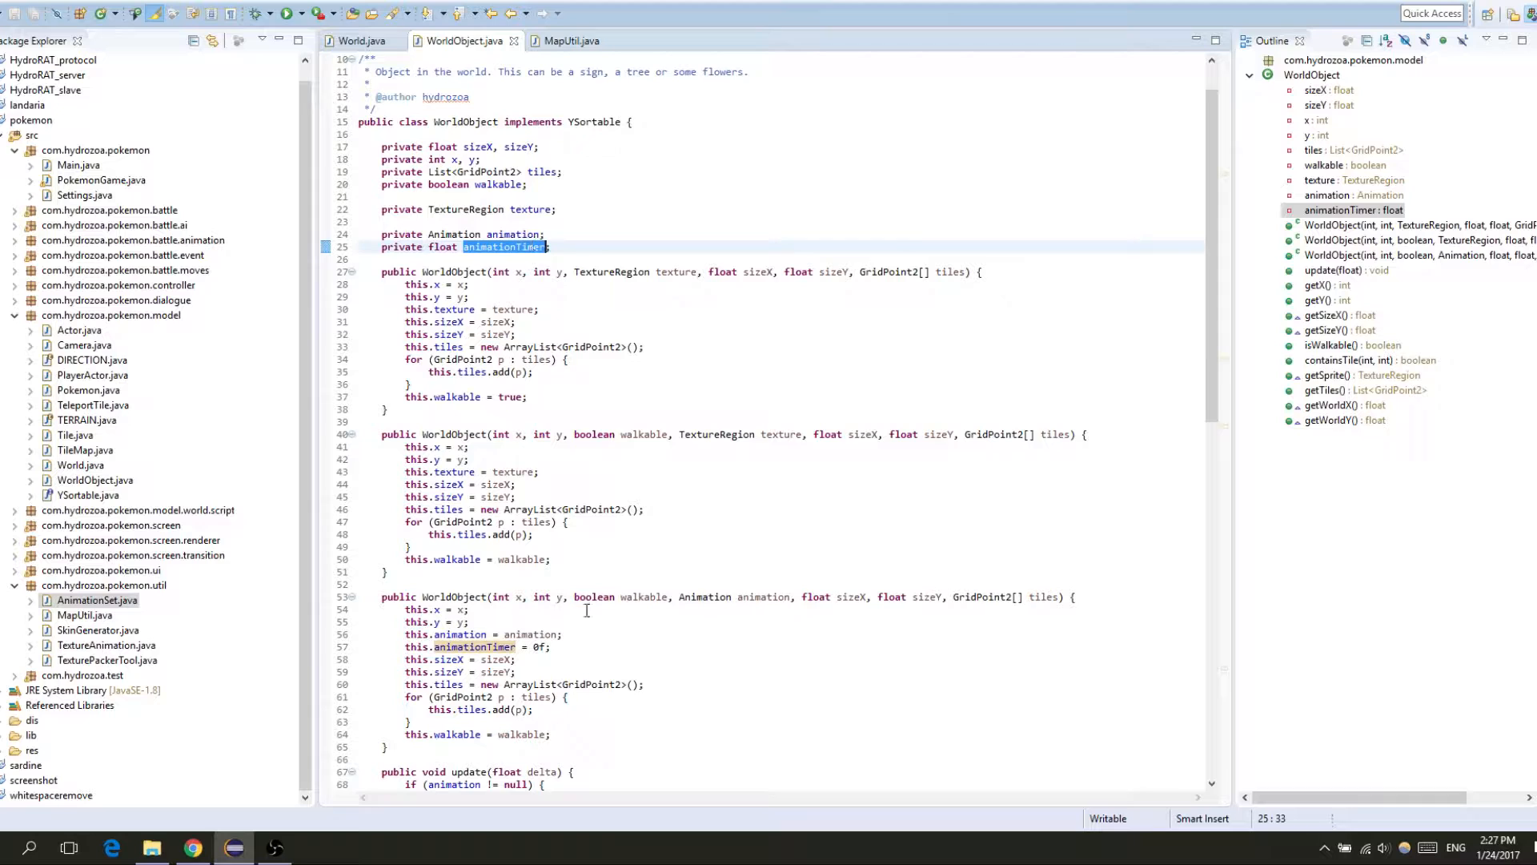
{"action": "mouse_move", "coordinate": [793, 191]}
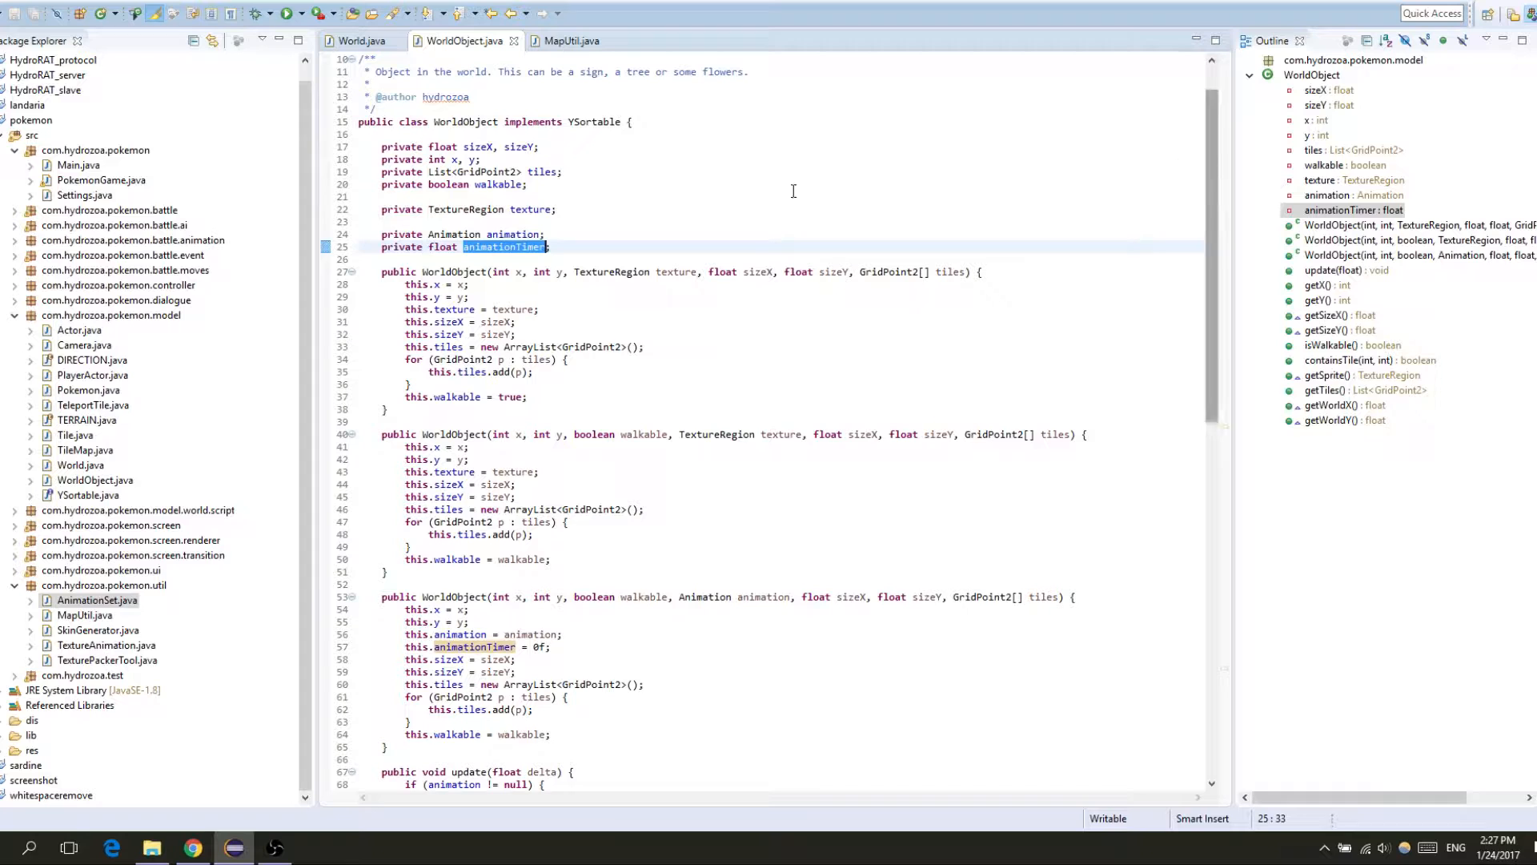
{"action": "scroll", "scroll_direction": "down", "scroll_amount": 3}
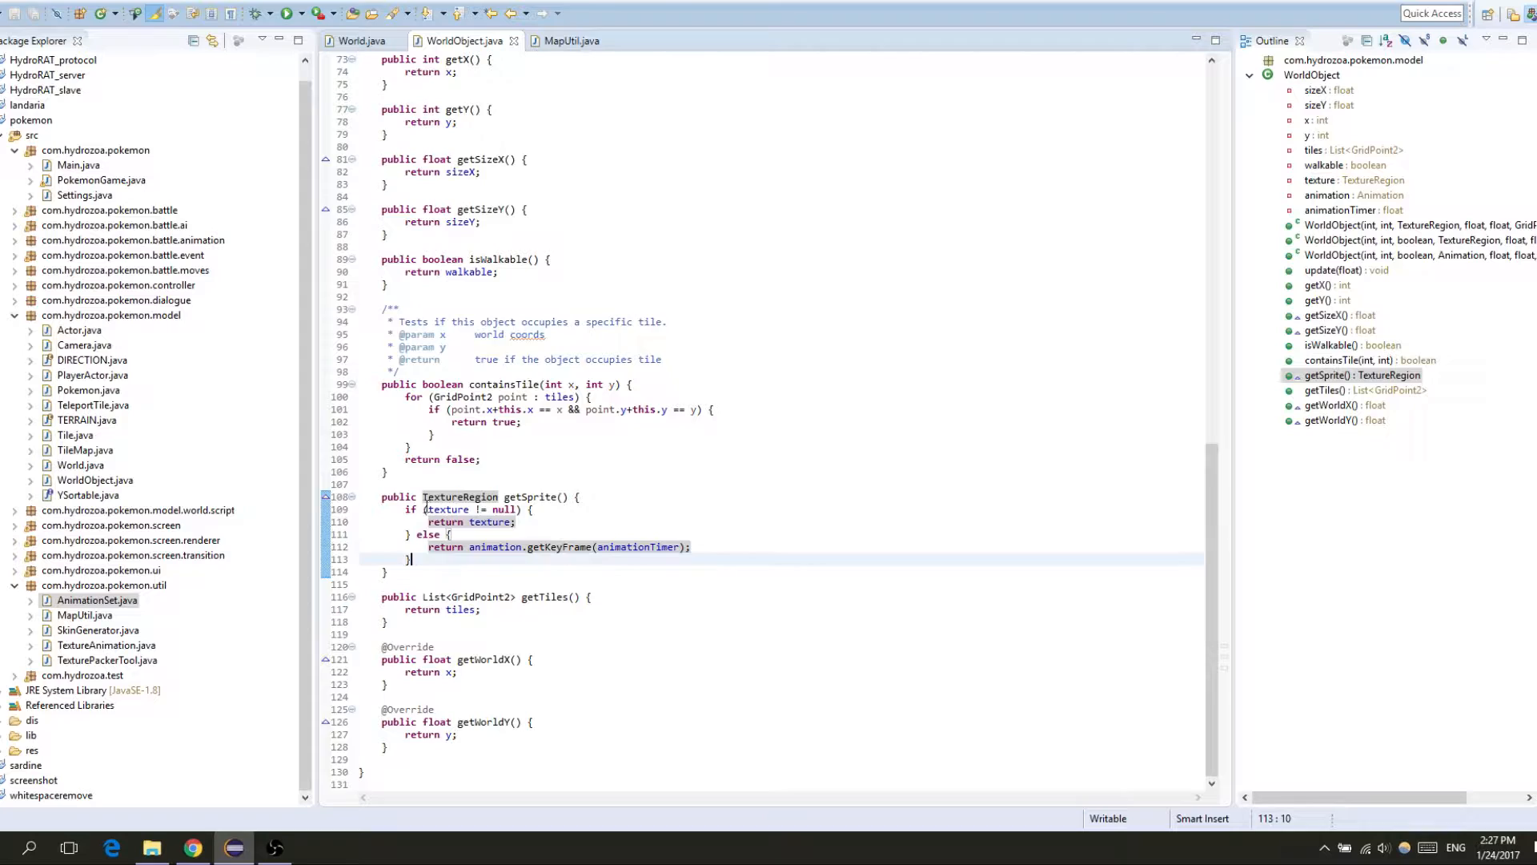
{"action": "left_click", "coordinate": [1346, 270]}
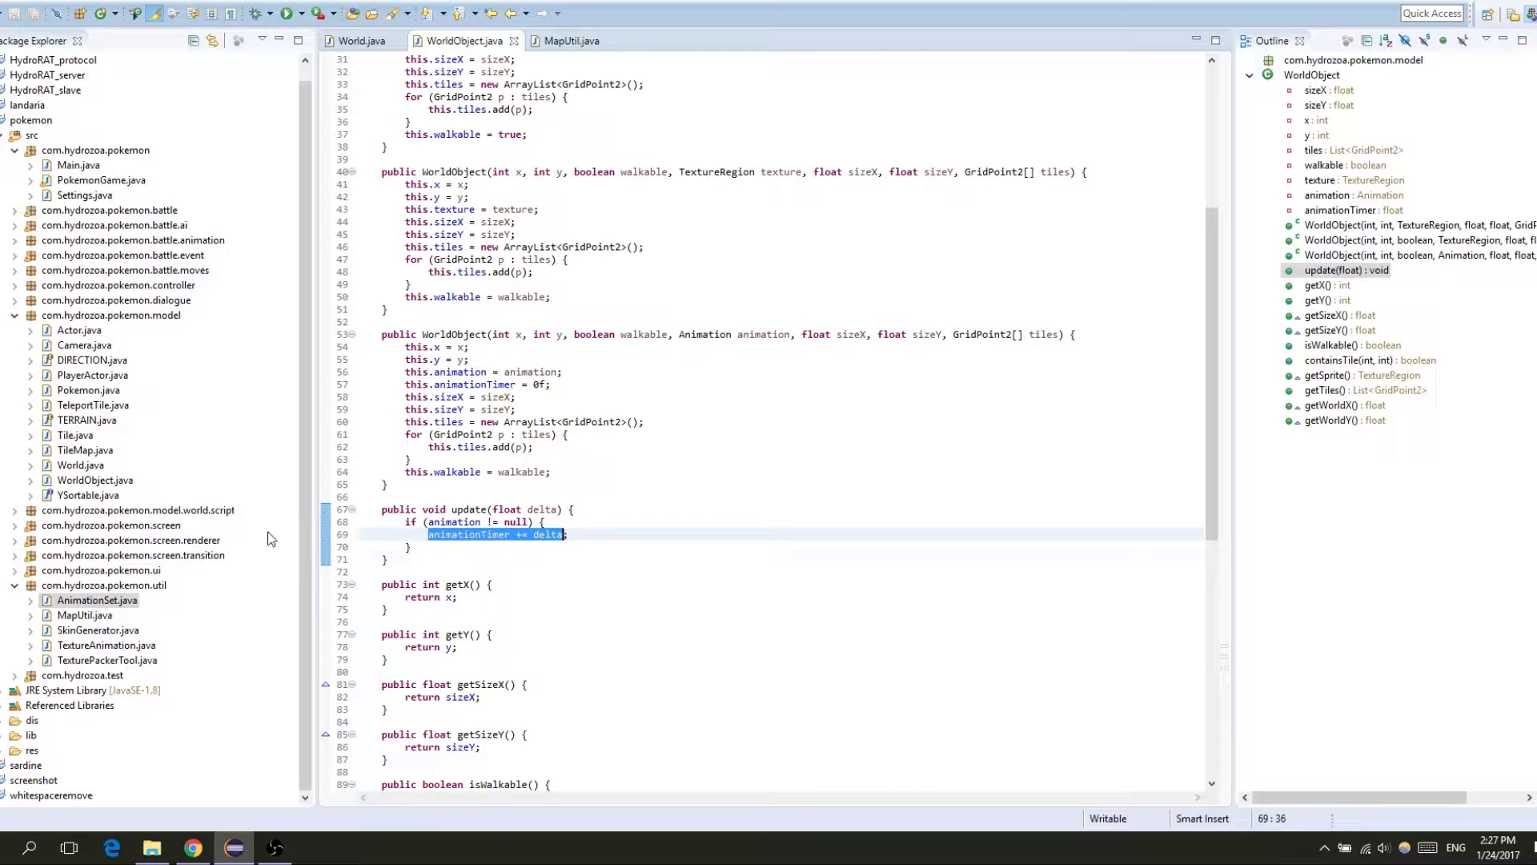
{"action": "left_click", "coordinate": [359, 40]}
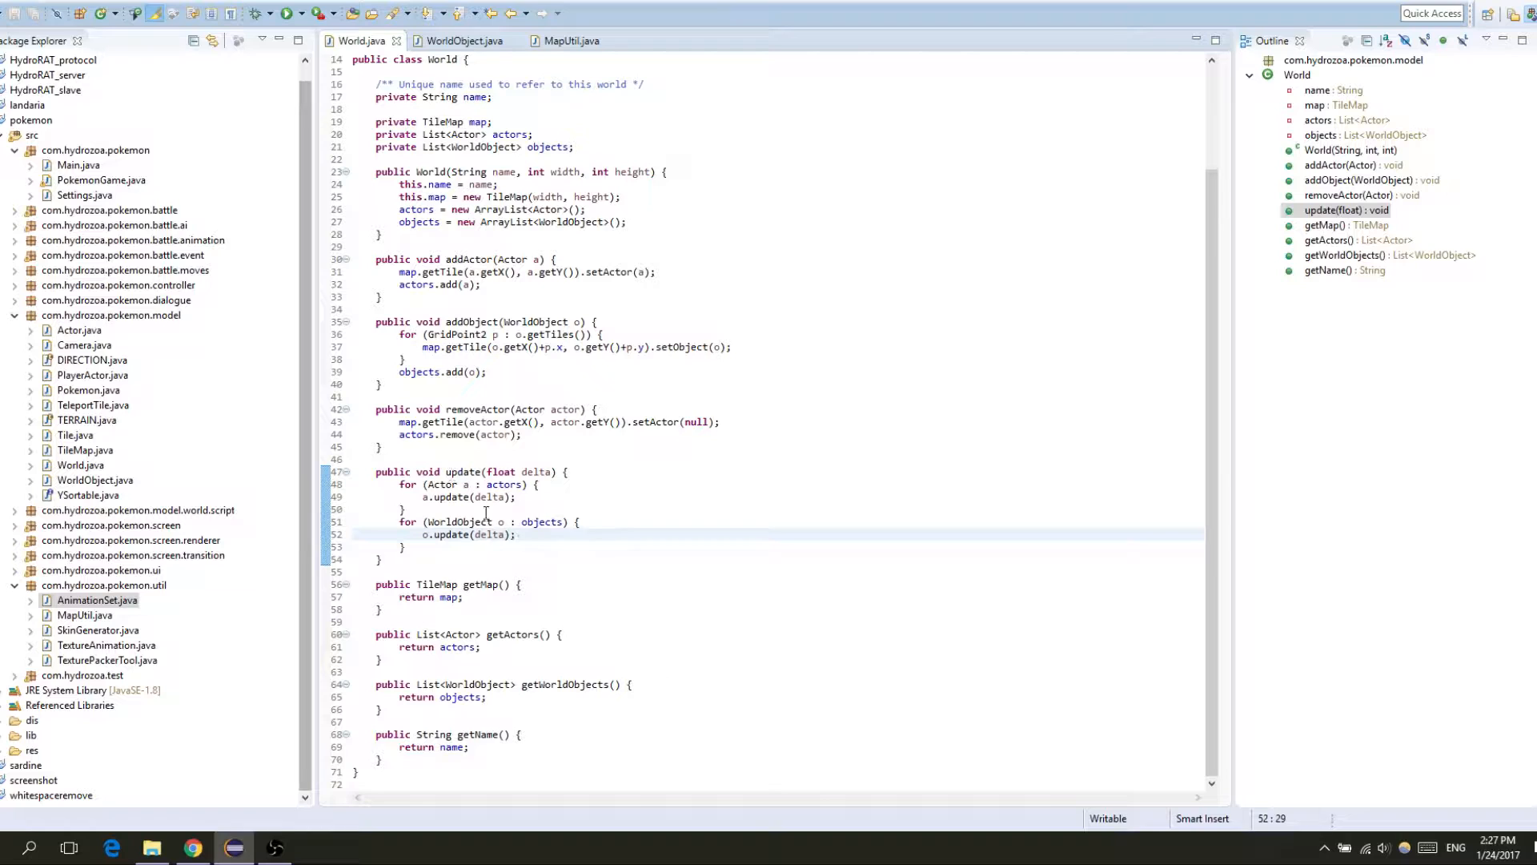
{"action": "left_click", "coordinate": [462, 40]}
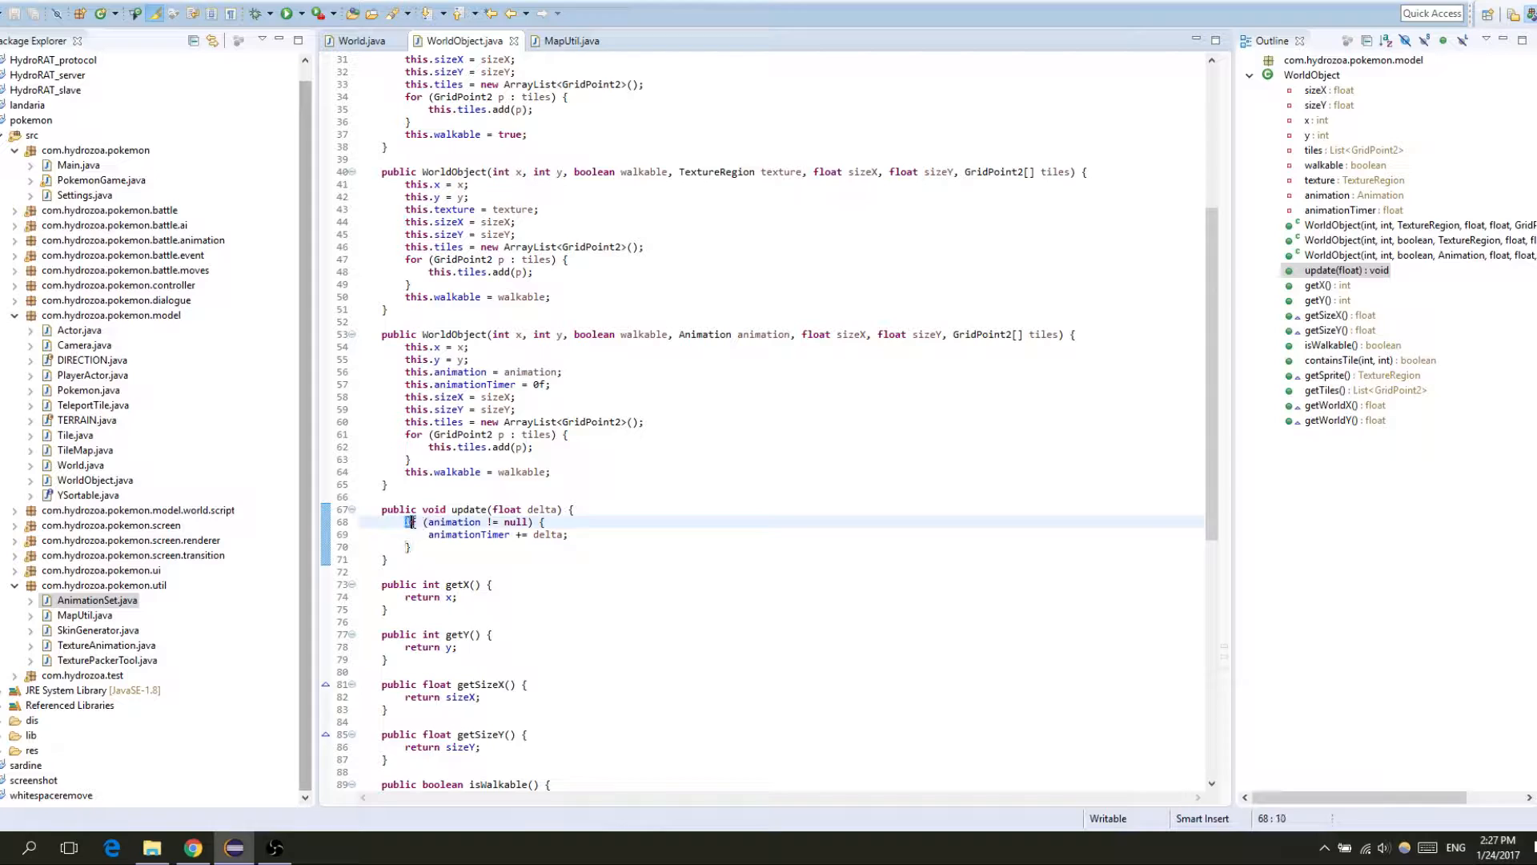
{"action": "left_click", "coordinate": [480, 534]}
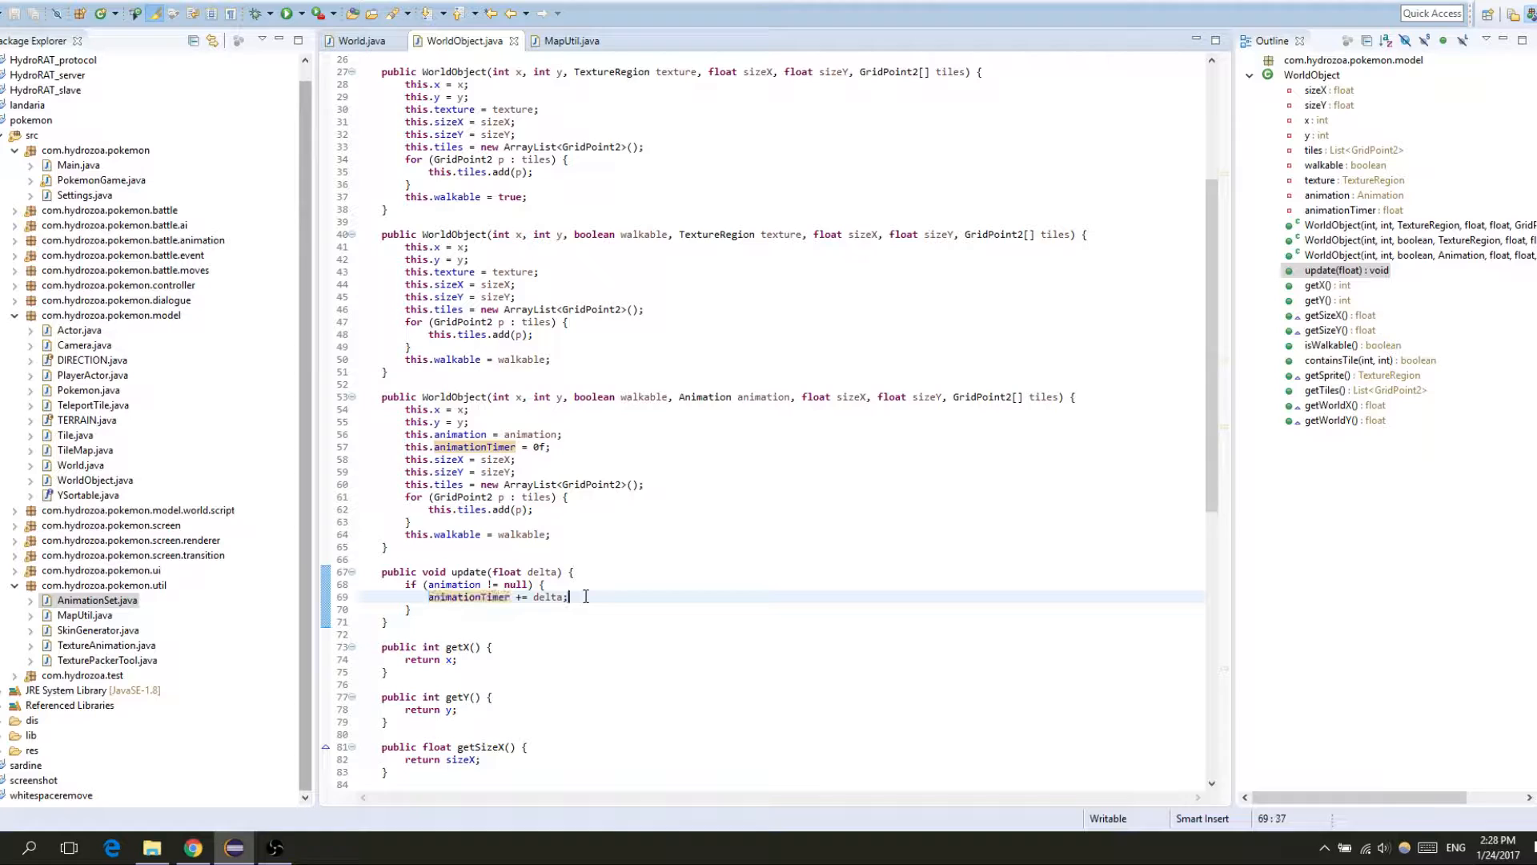
Step: Add if (animationTimer >= animation.getAnimationDuration()) { animationTimer -= duration } after the timer increment
{"action": "triple_click", "coordinate": [494, 596]}
{"action": "type", "text": "if () {"}
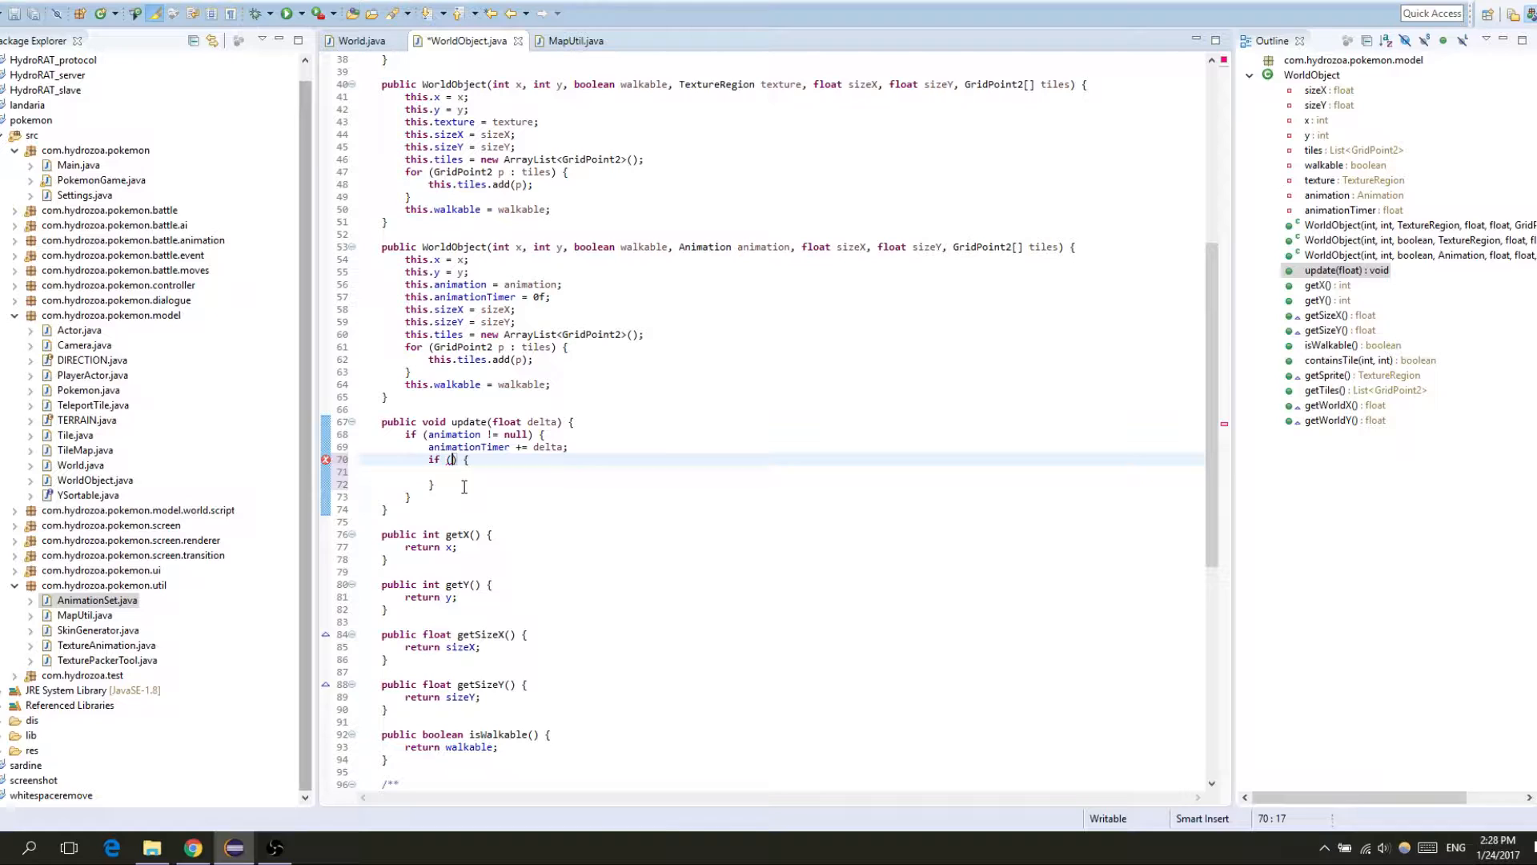
{"action": "type", "text": "animationTimer >="}
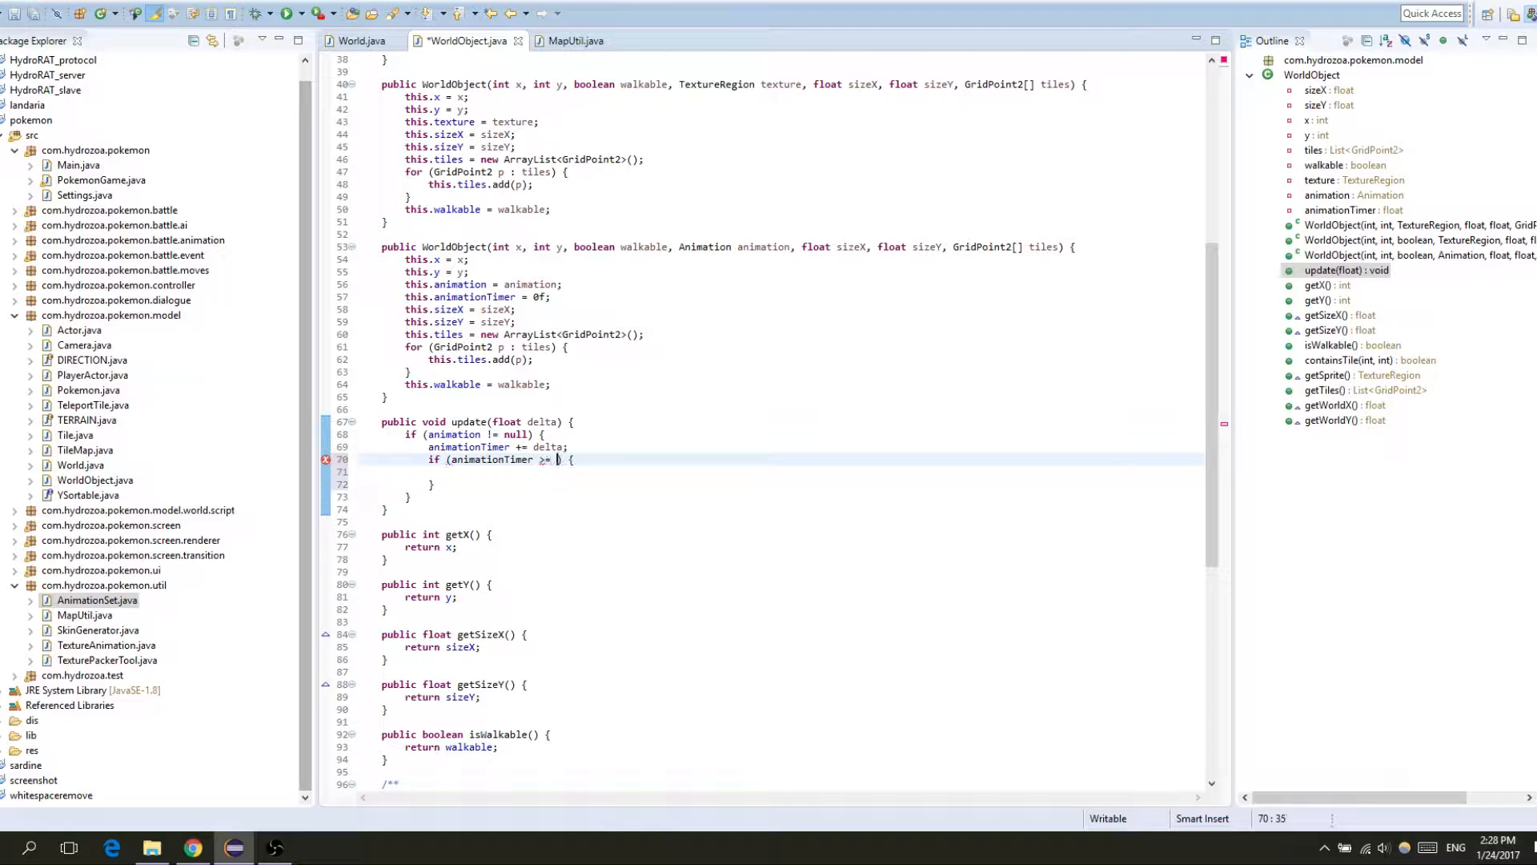
{"action": "type", "text": "animation.getAnimationDuration()) {"}
{"action": "left_click", "coordinate": [781, 470]}
{"action": "type", "text": "animatioTimer -= animation.getAnimationDuration();"}
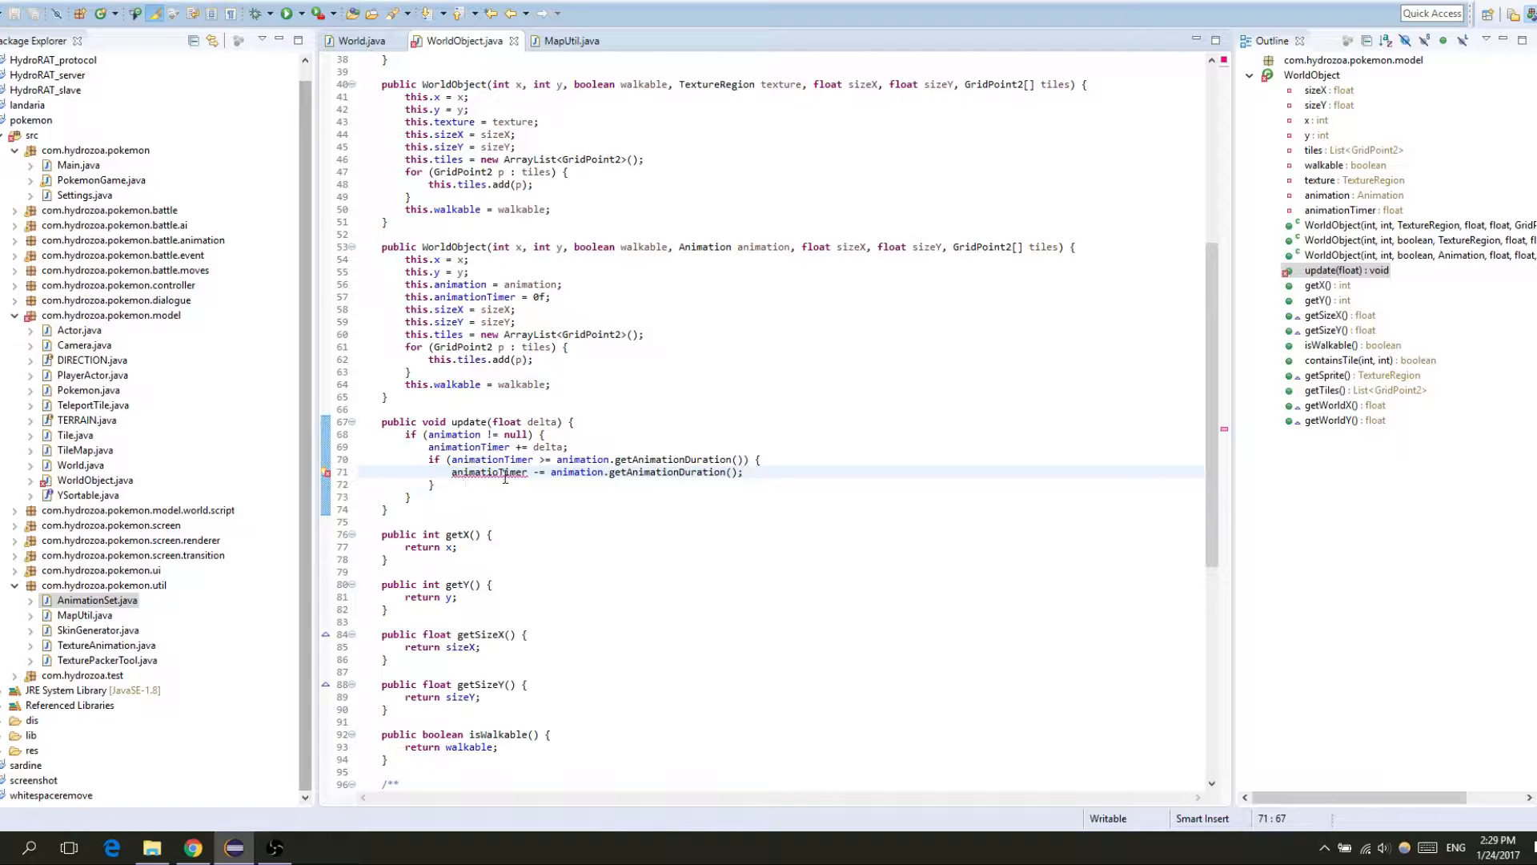
{"action": "left_click", "coordinate": [745, 471]}
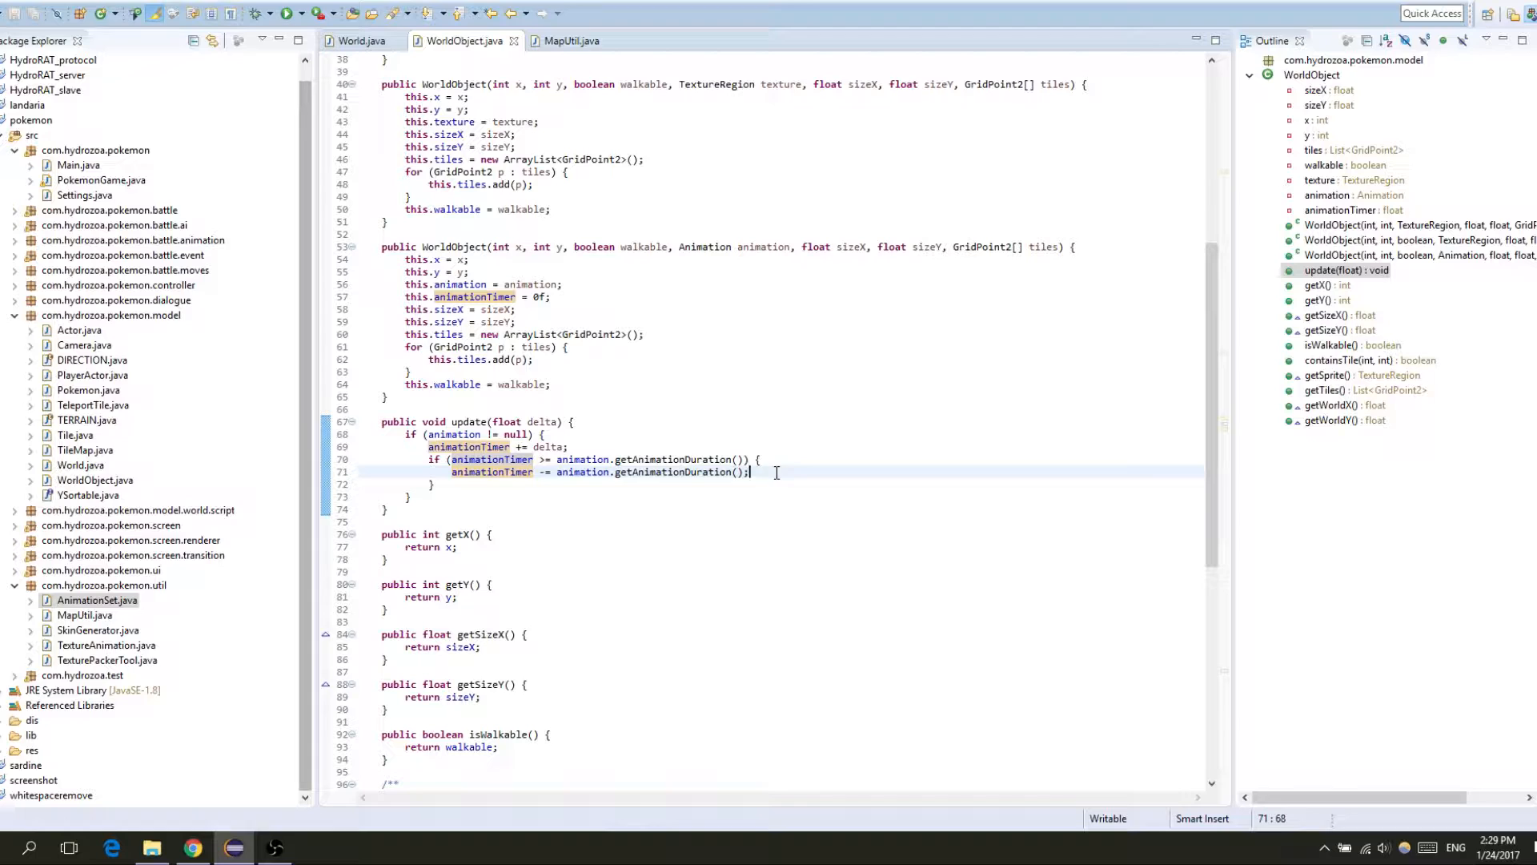
{"action": "mouse_move", "coordinate": [482, 458]}
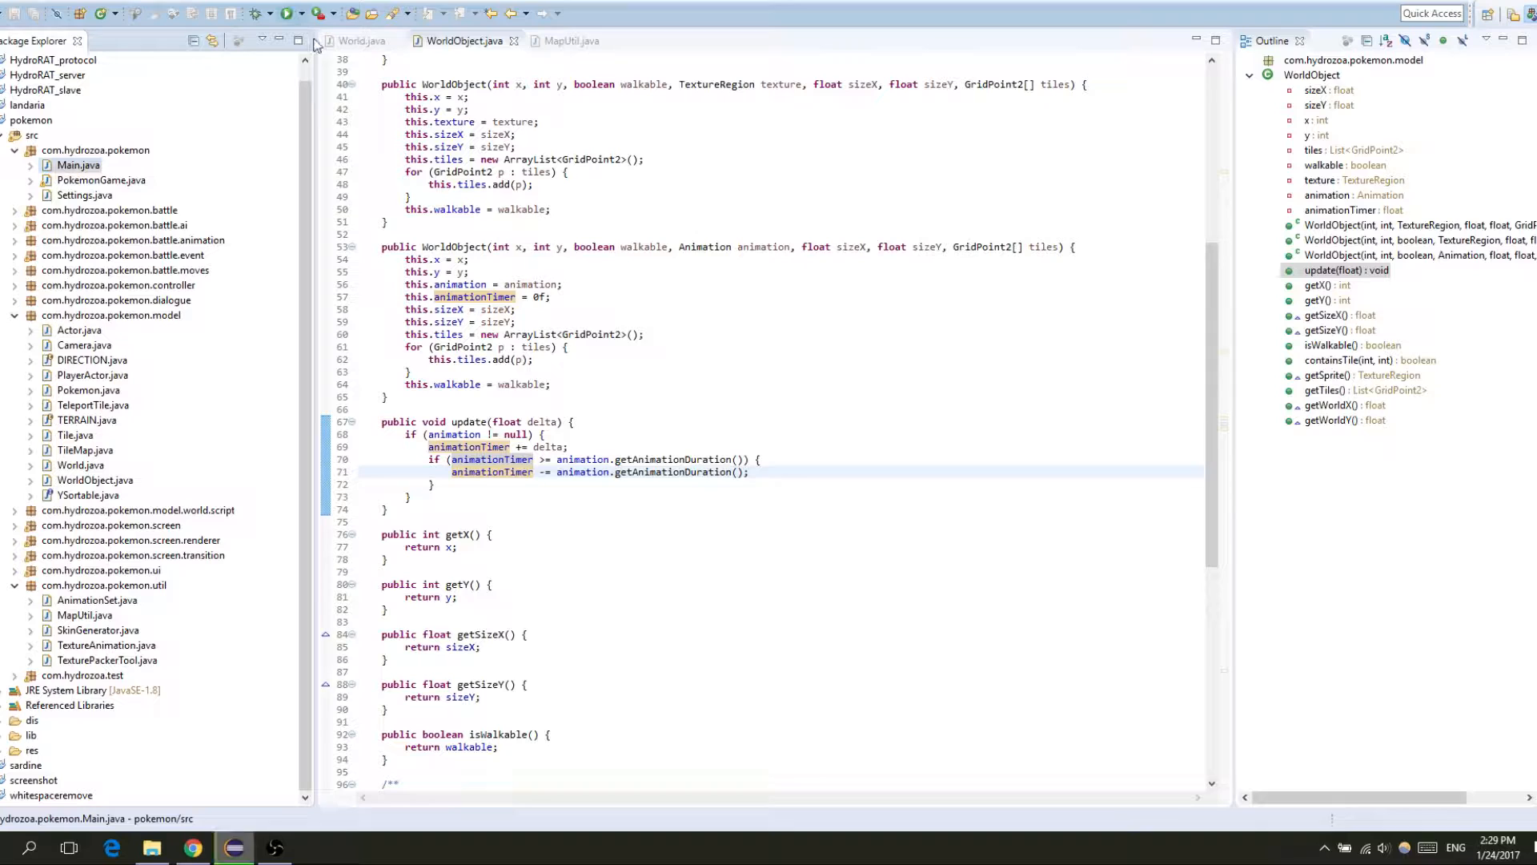
Step: Read the libGDX forum thread 'Animation stateTime overflow' in Chrome
{"action": "left_click", "coordinate": [288, 13]}
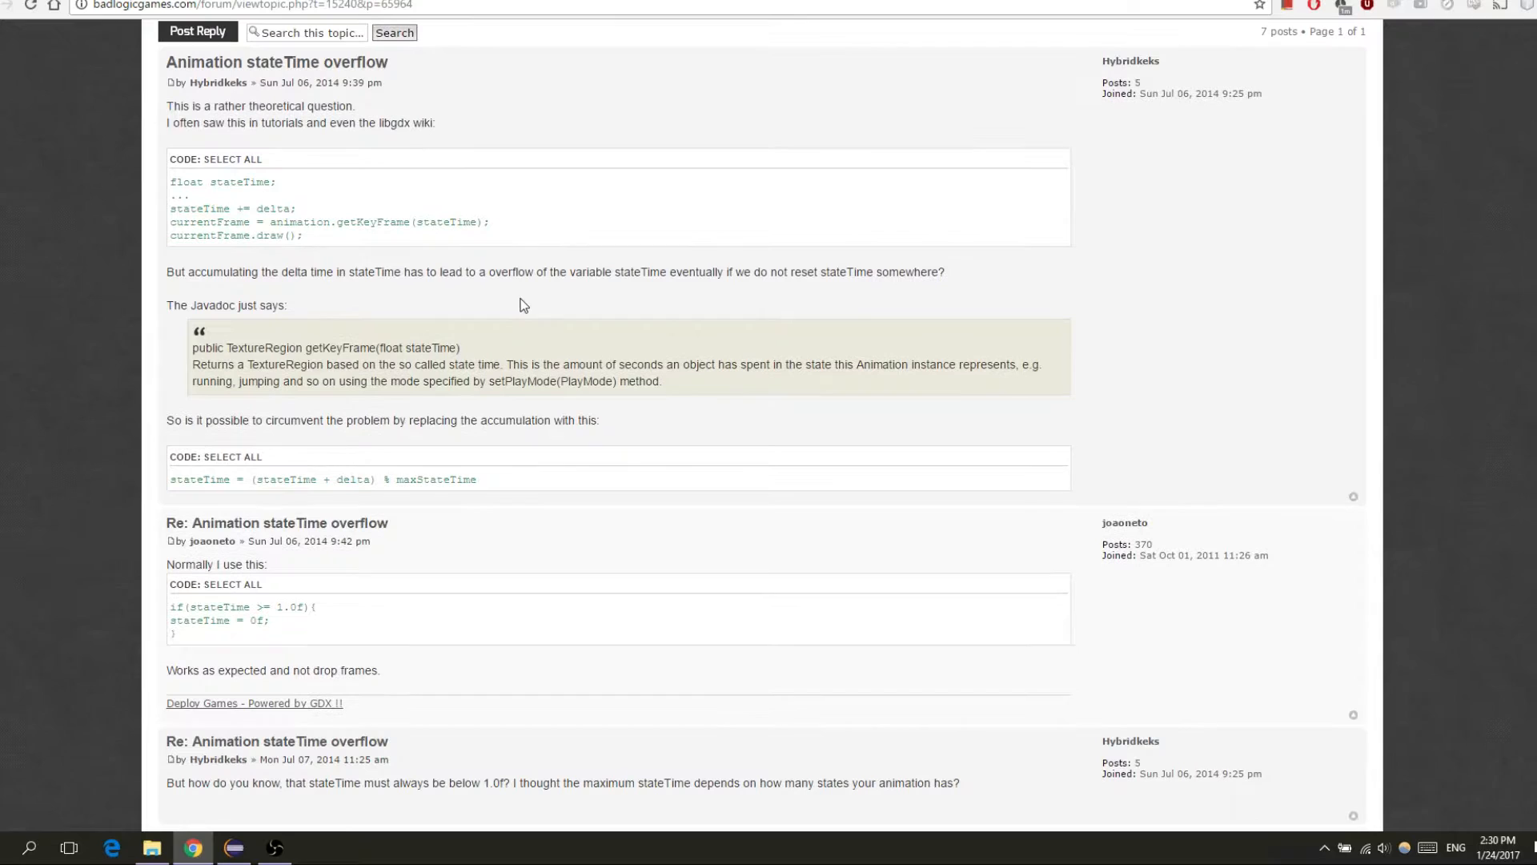
{"action": "scroll", "scroll_direction": "down", "scroll_amount": 3}
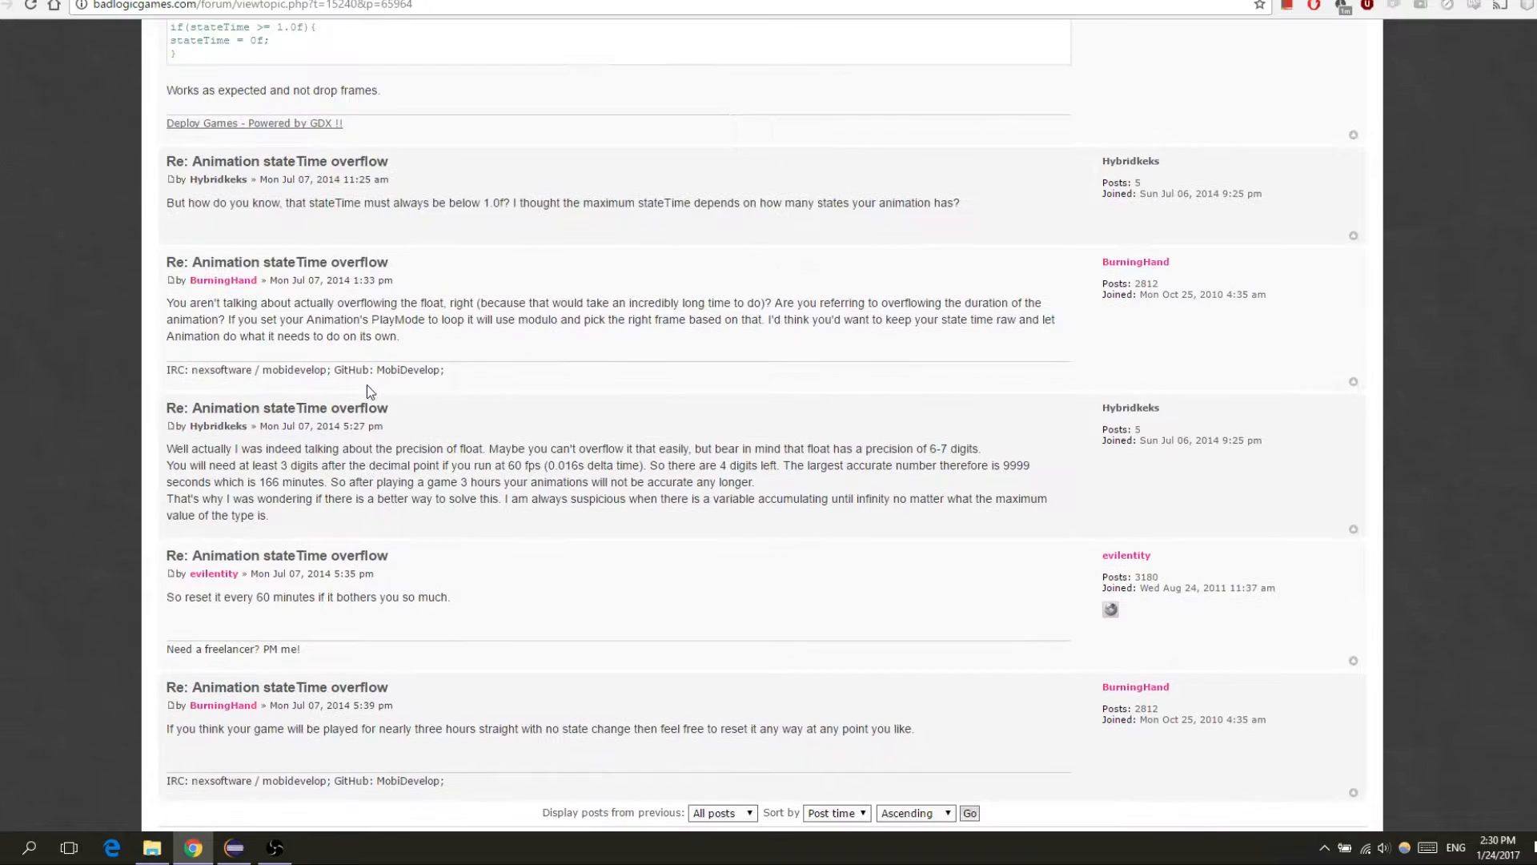
{"action": "left_click", "coordinate": [233, 847]}
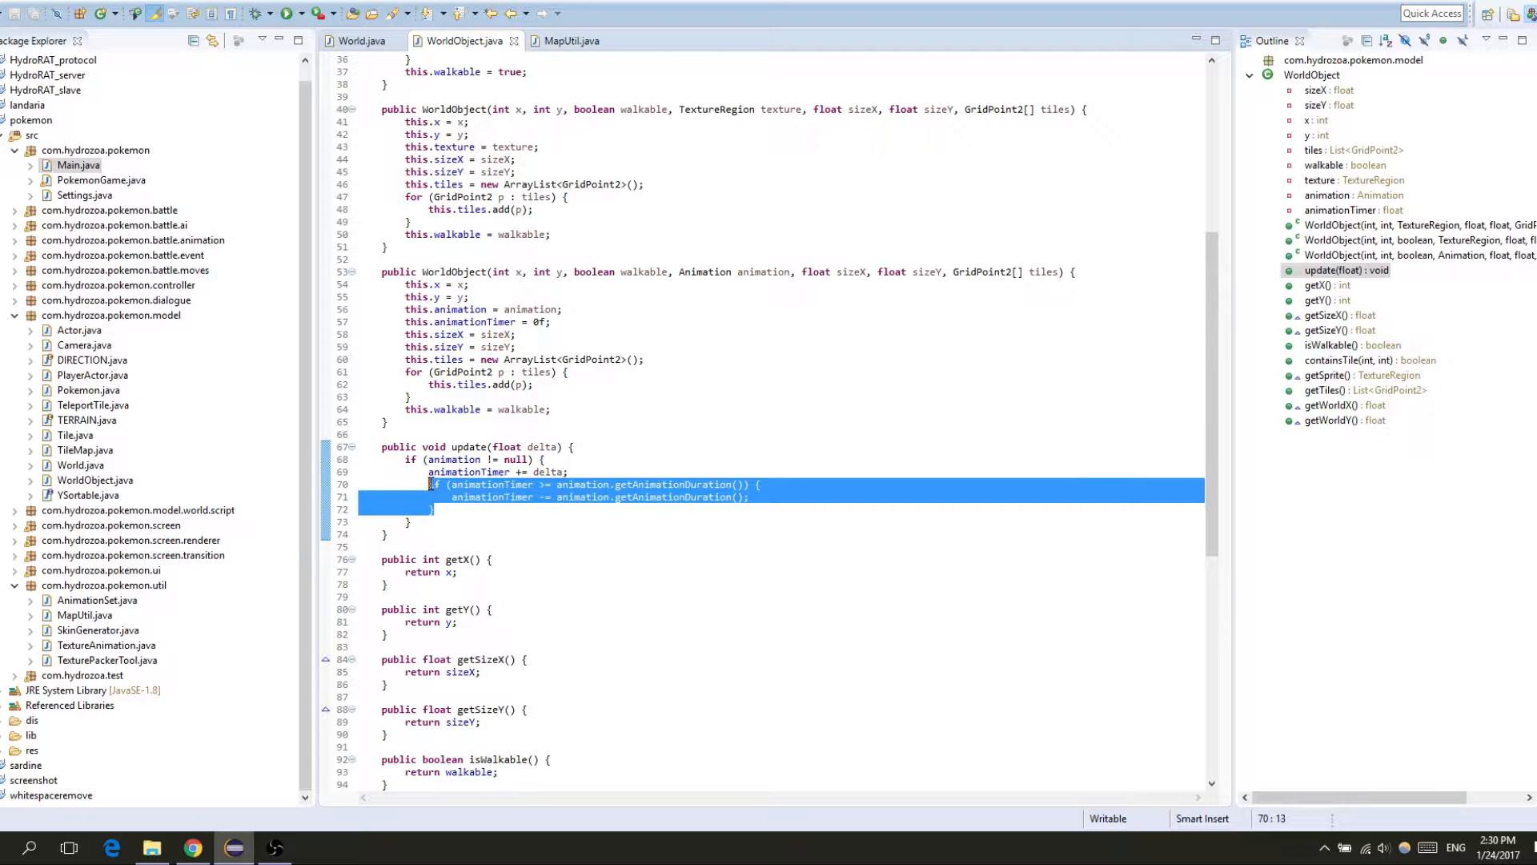
Step: Delete the timer wrap-around if block, verify World's update loop, and return to WorldObject.update()
{"action": "left_click", "coordinate": [358, 40]}
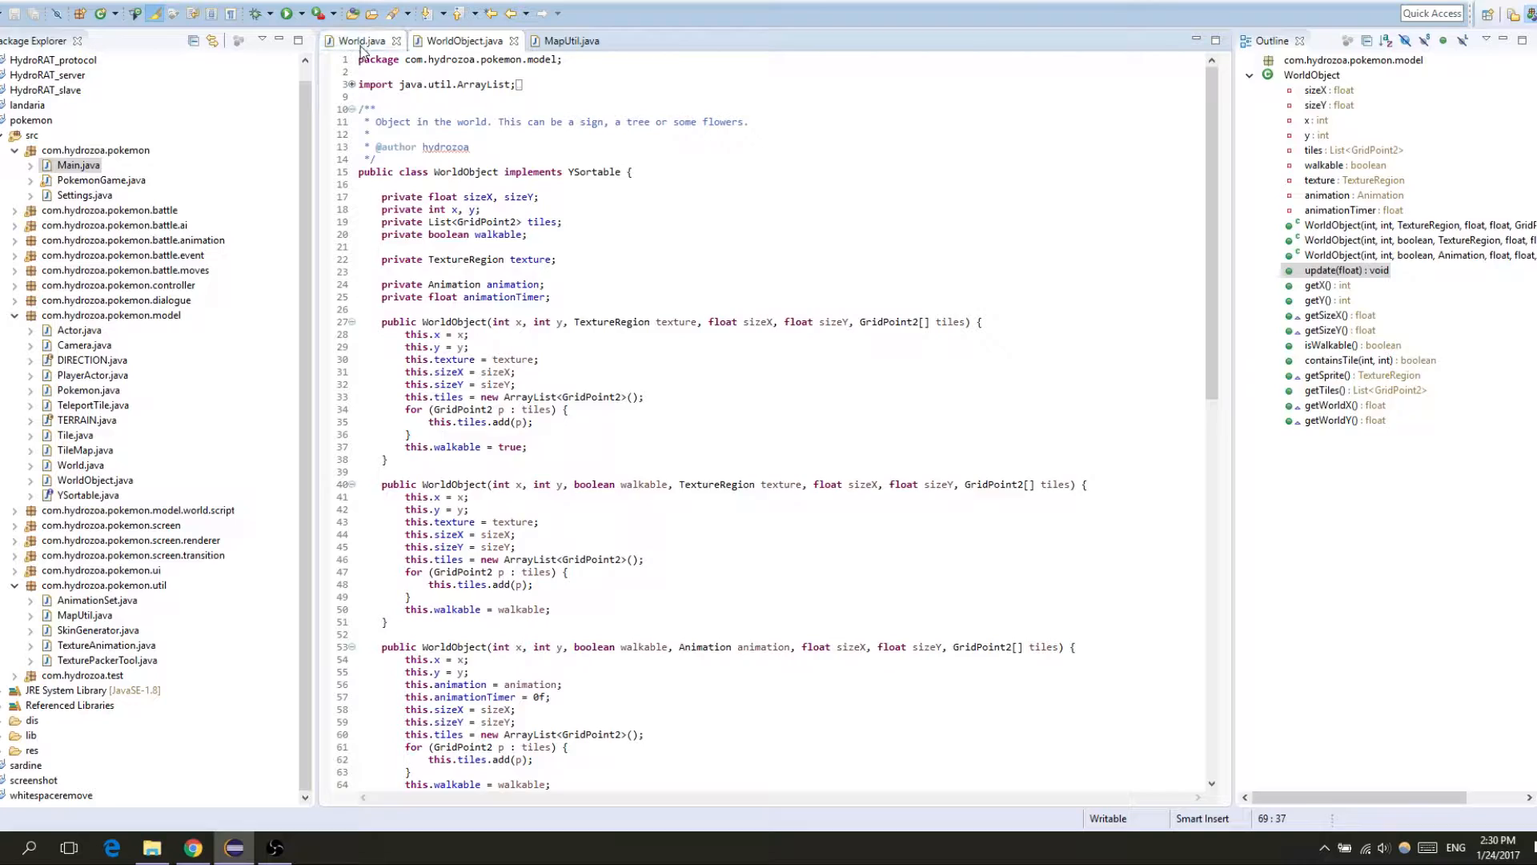
{"action": "left_click", "coordinate": [361, 40]}
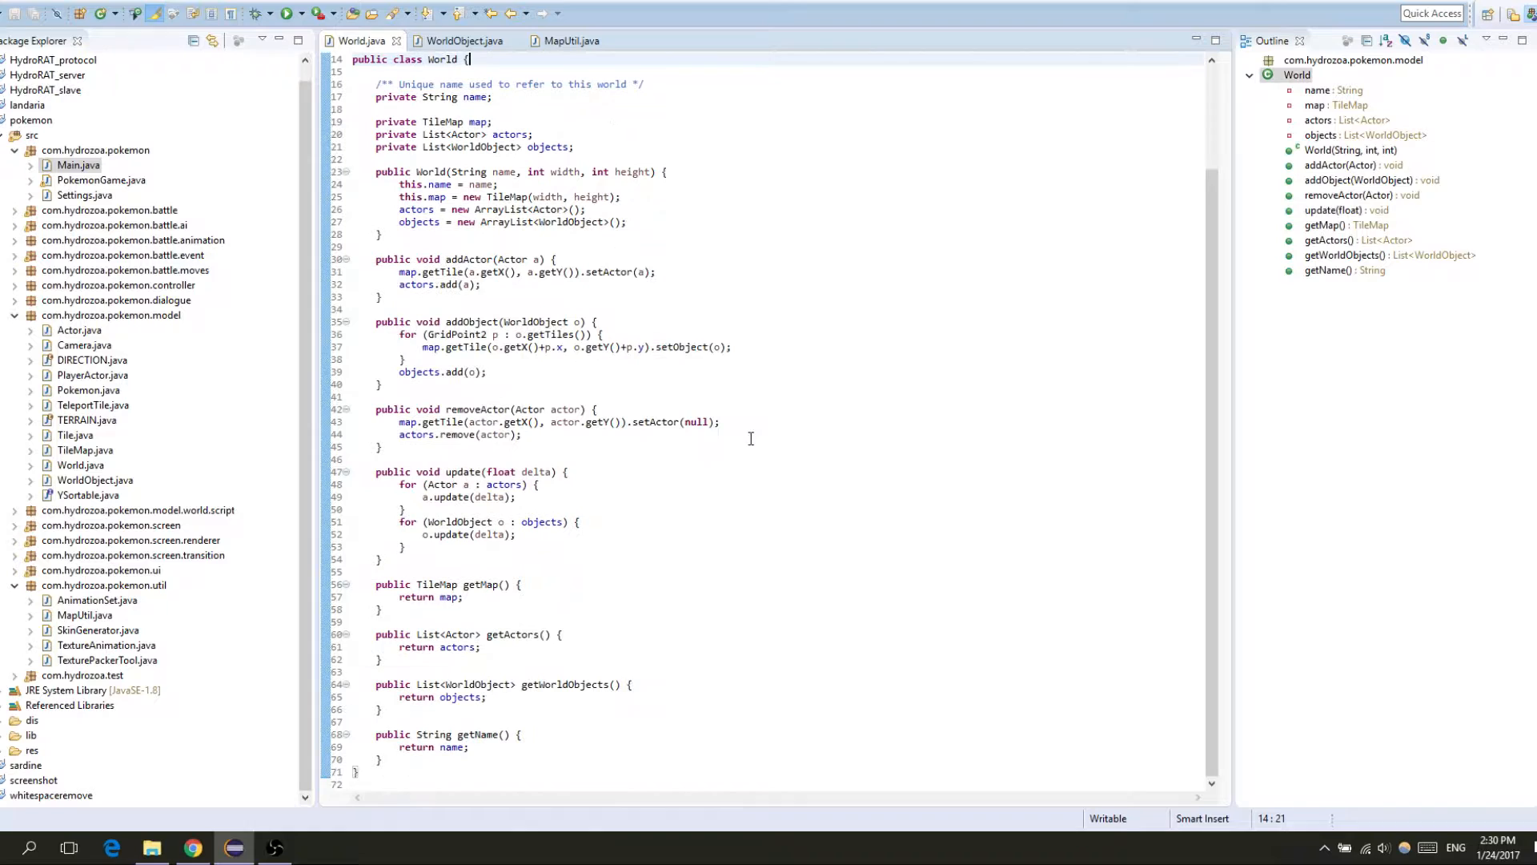
{"action": "left_click", "coordinate": [464, 40]}
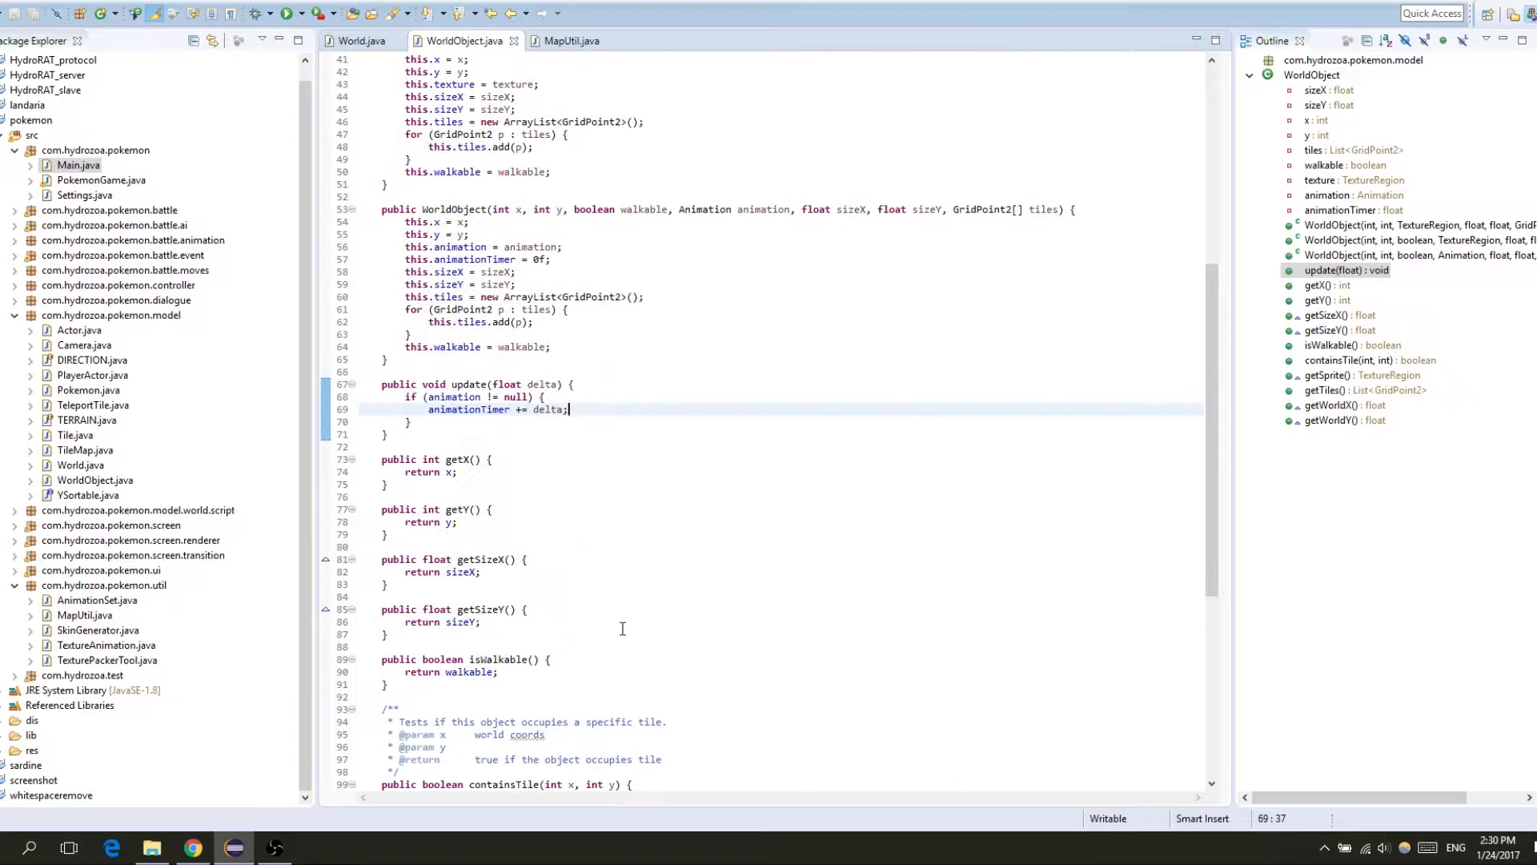
{"action": "scroll", "scroll_direction": "up", "scroll_amount": 3}
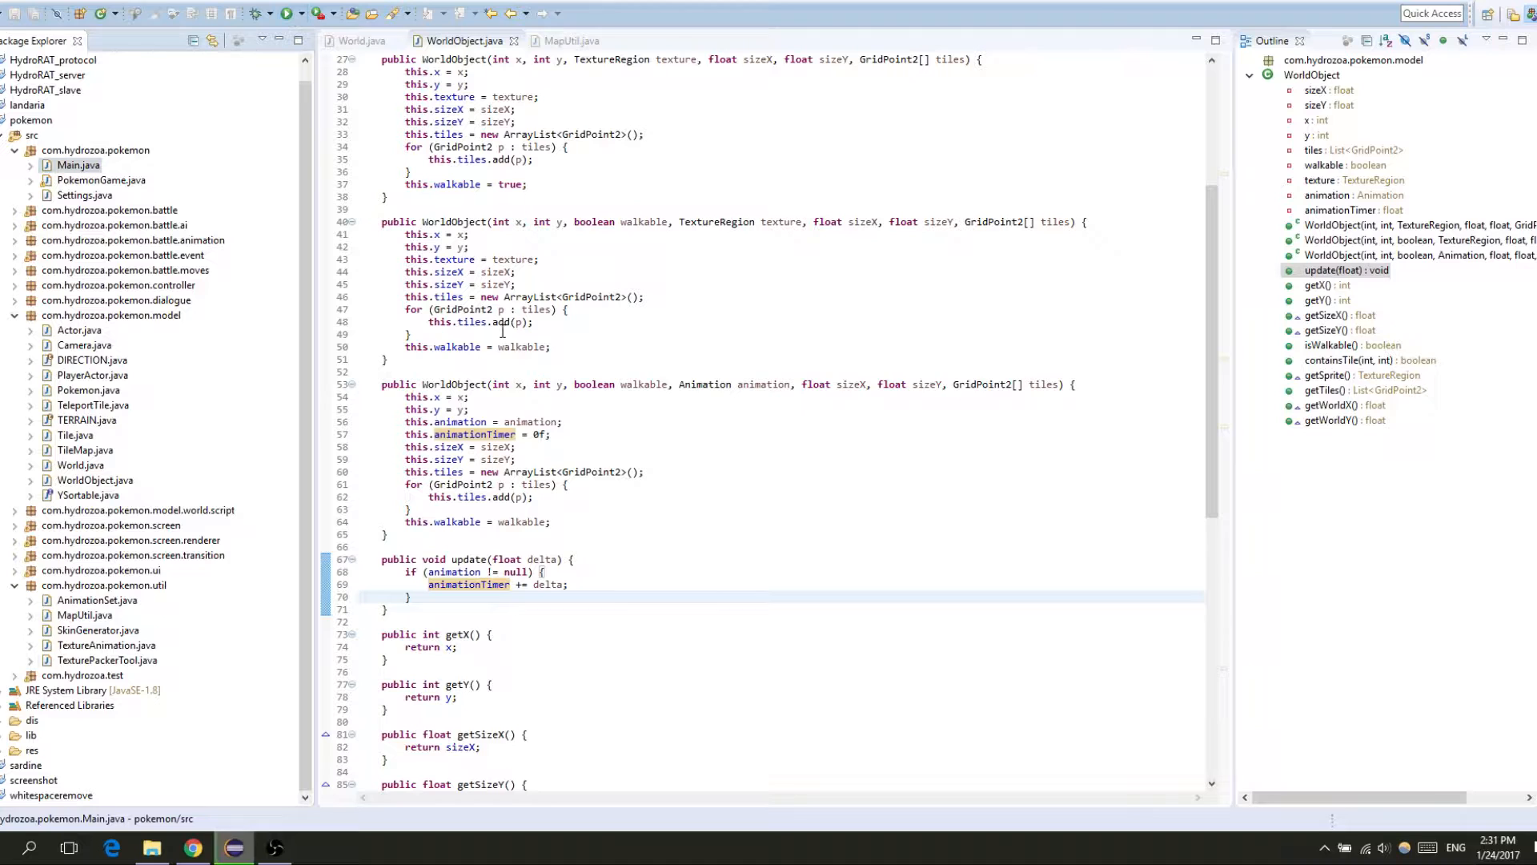
{"action": "left_click", "coordinate": [285, 13]}
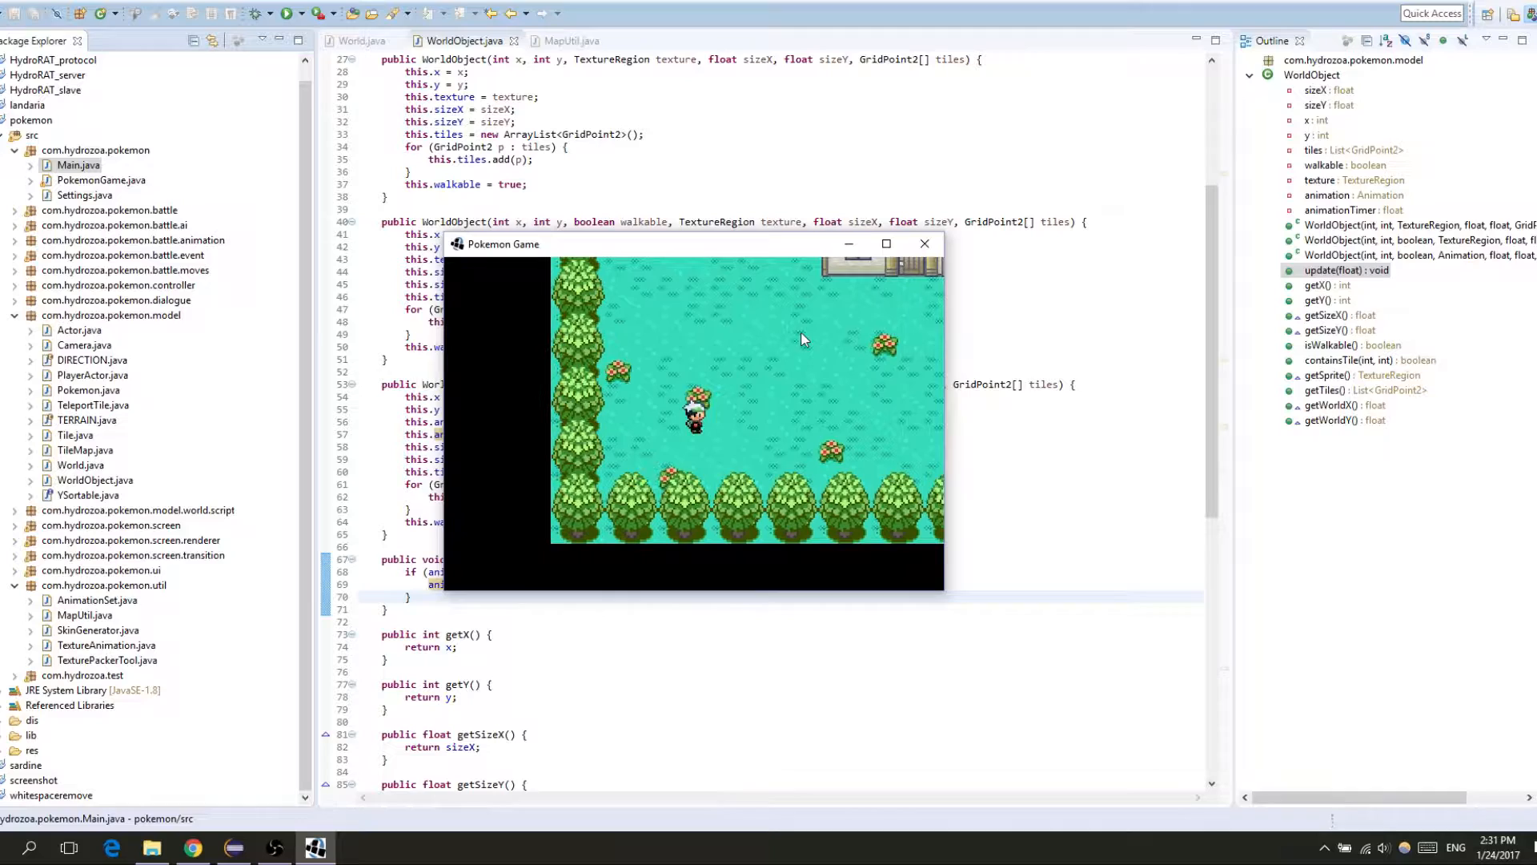
{"action": "left_click", "coordinate": [921, 243]}
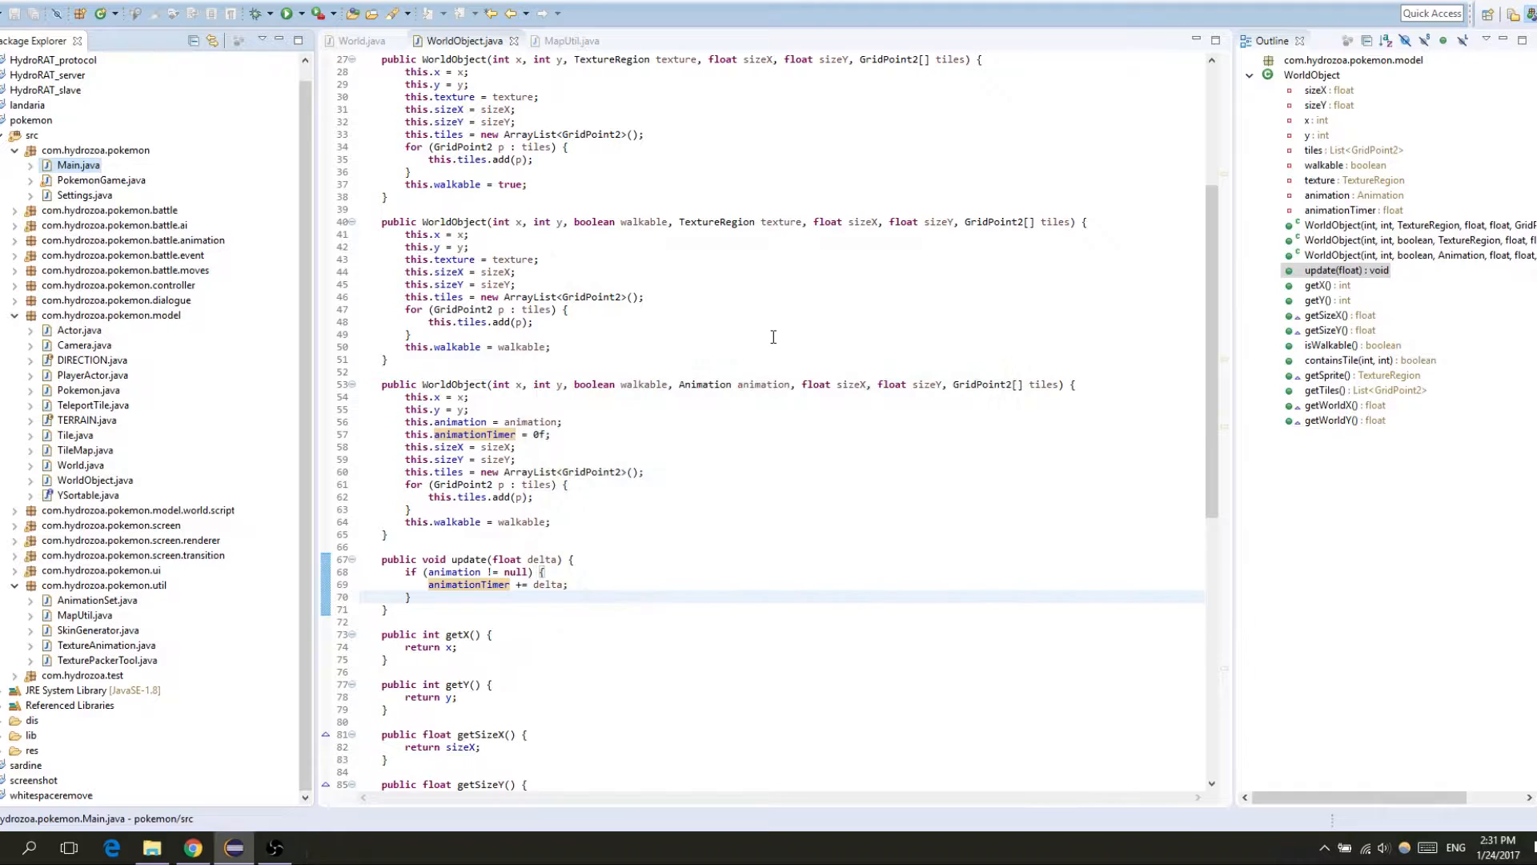